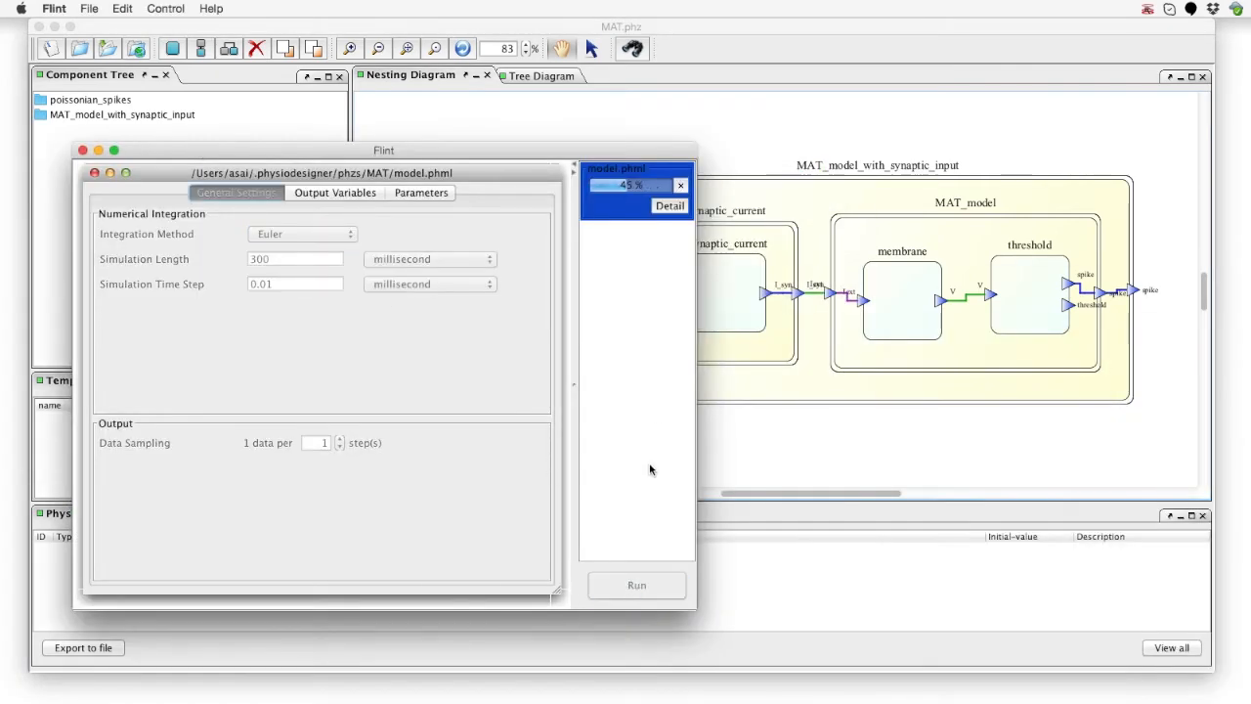
Step: Add poisson_spike, I_syn and V to the Y1 axis and plot them against time
click(637, 584)
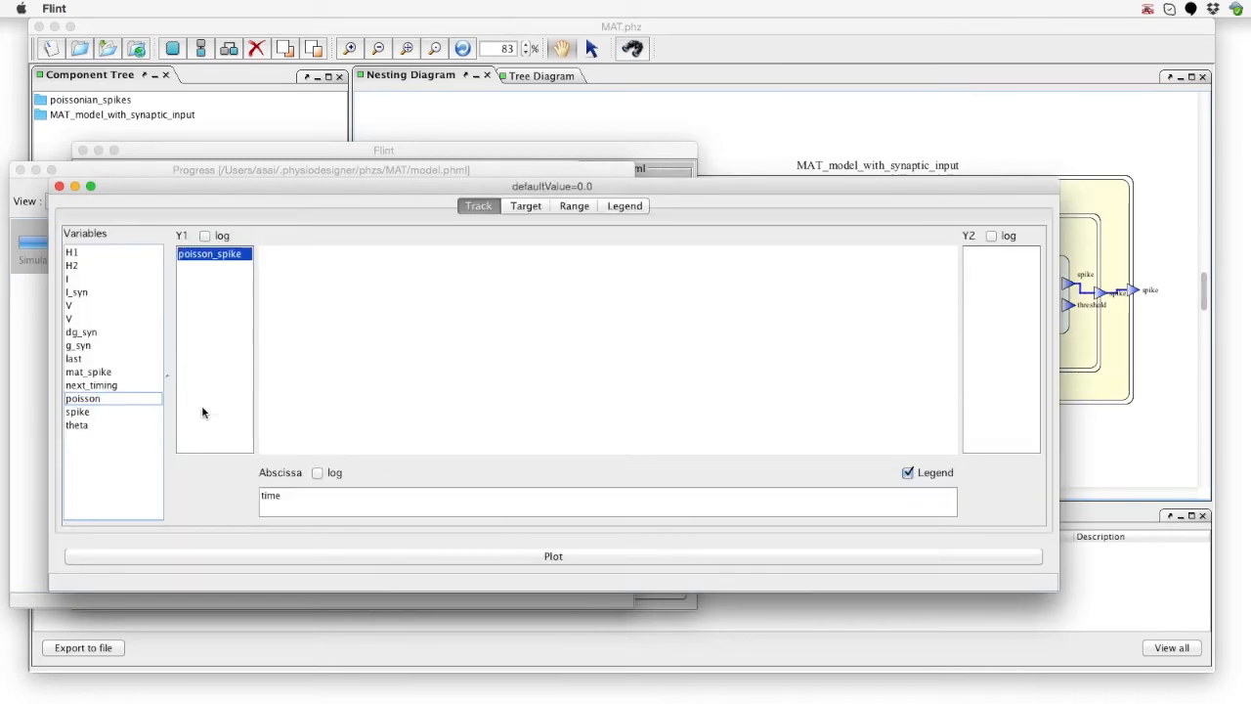
click(554, 555)
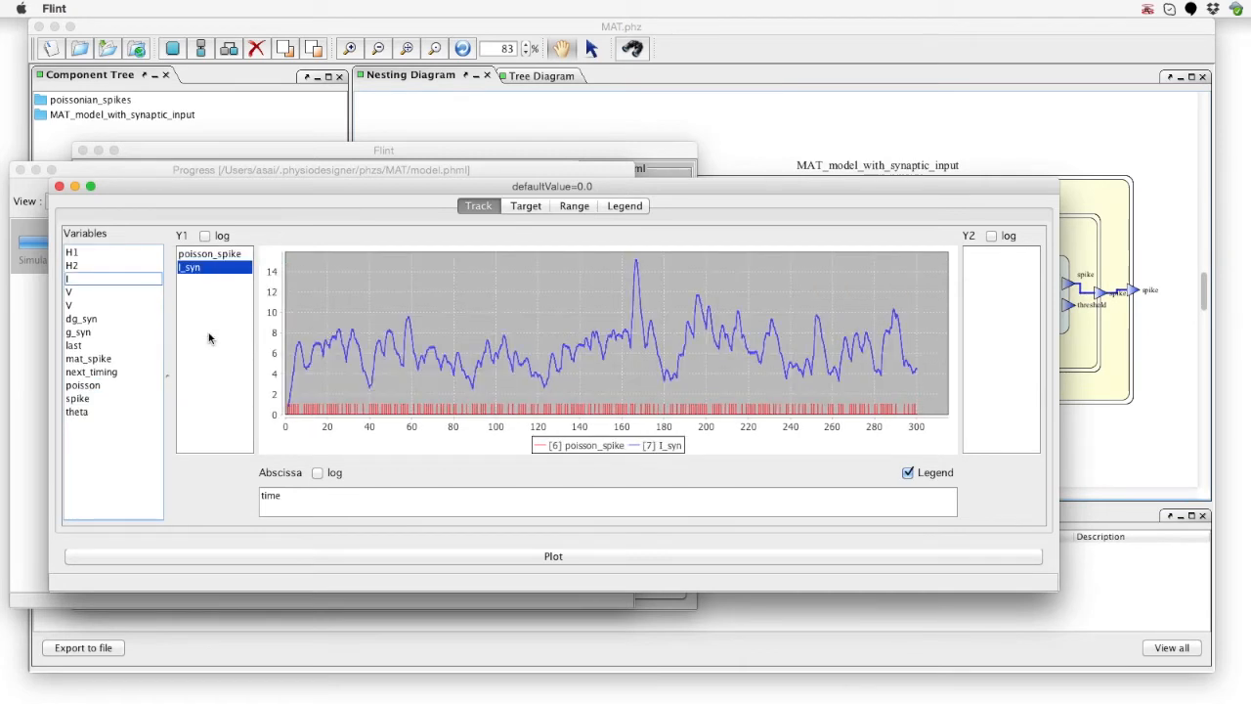
click(69, 305)
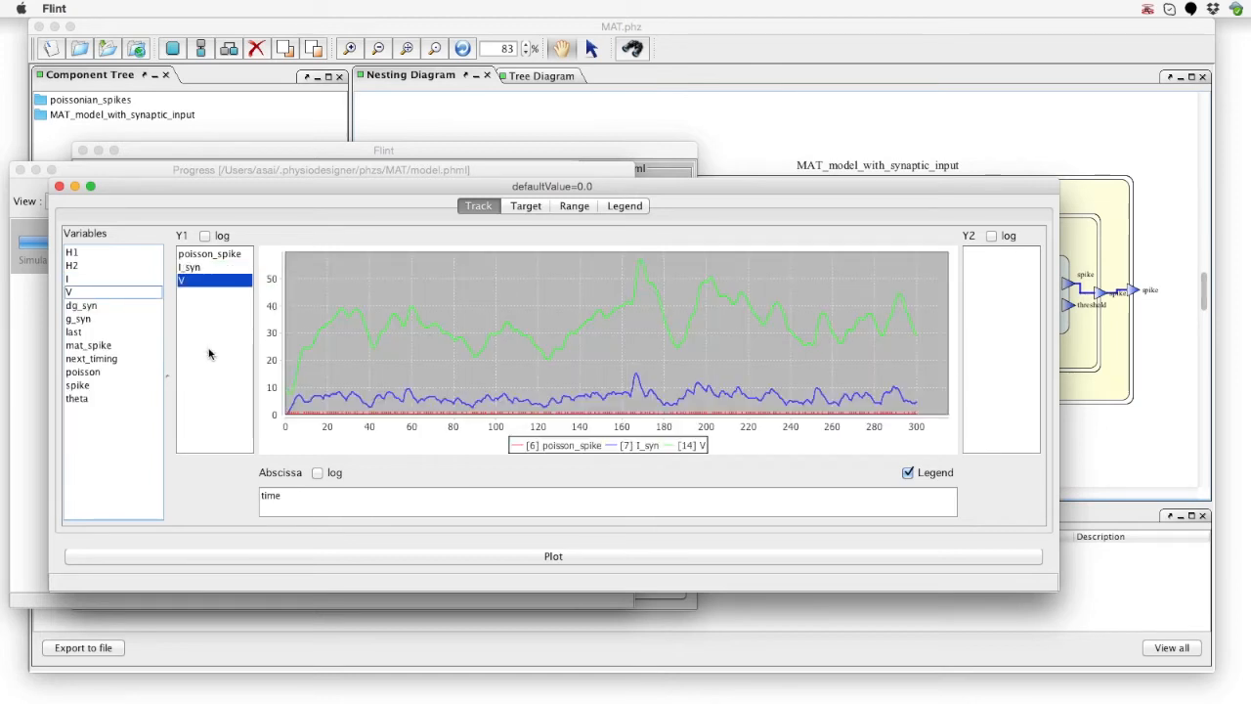
click(76, 399)
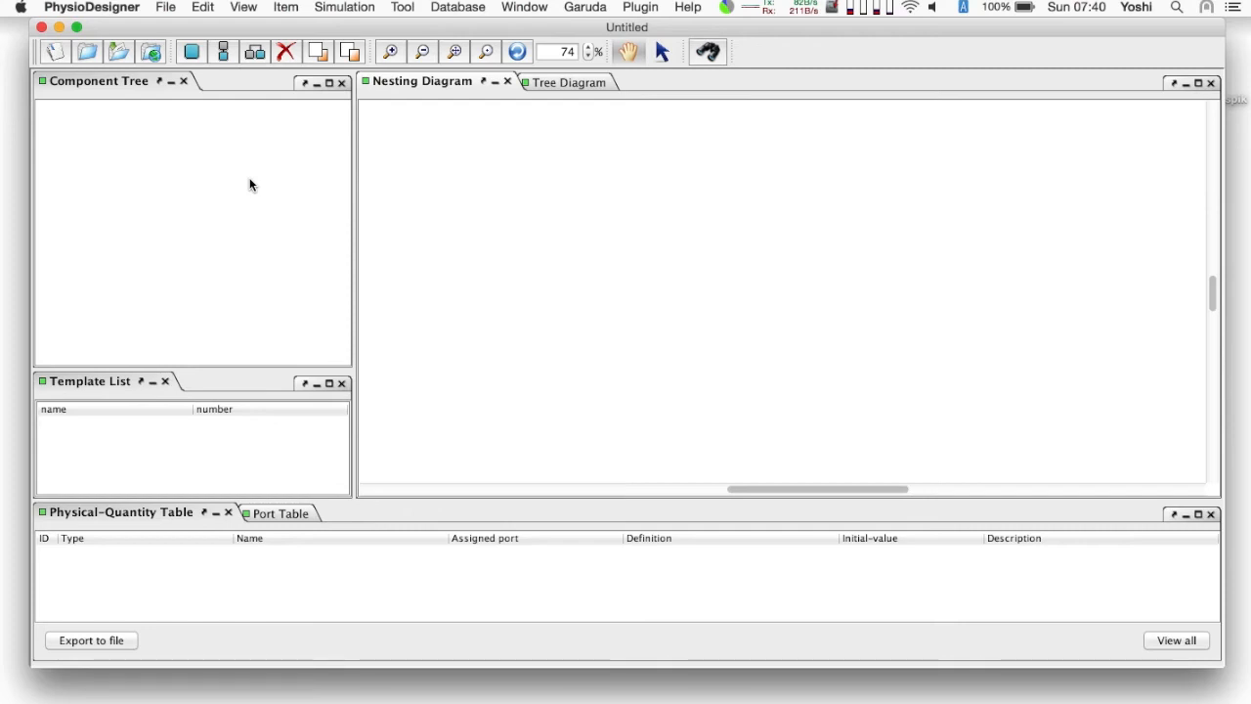
mouse_move(205, 90)
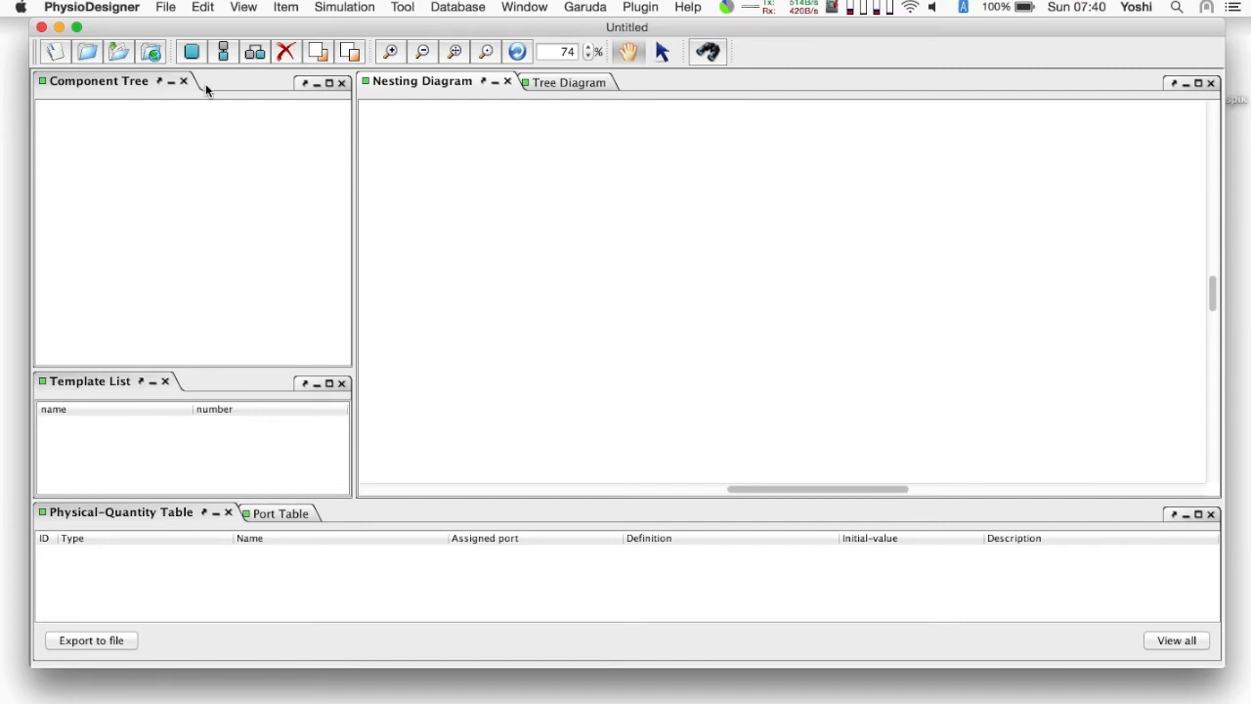
Step: Create a Functional-unit module named 'post-synaptic current'
click(192, 51)
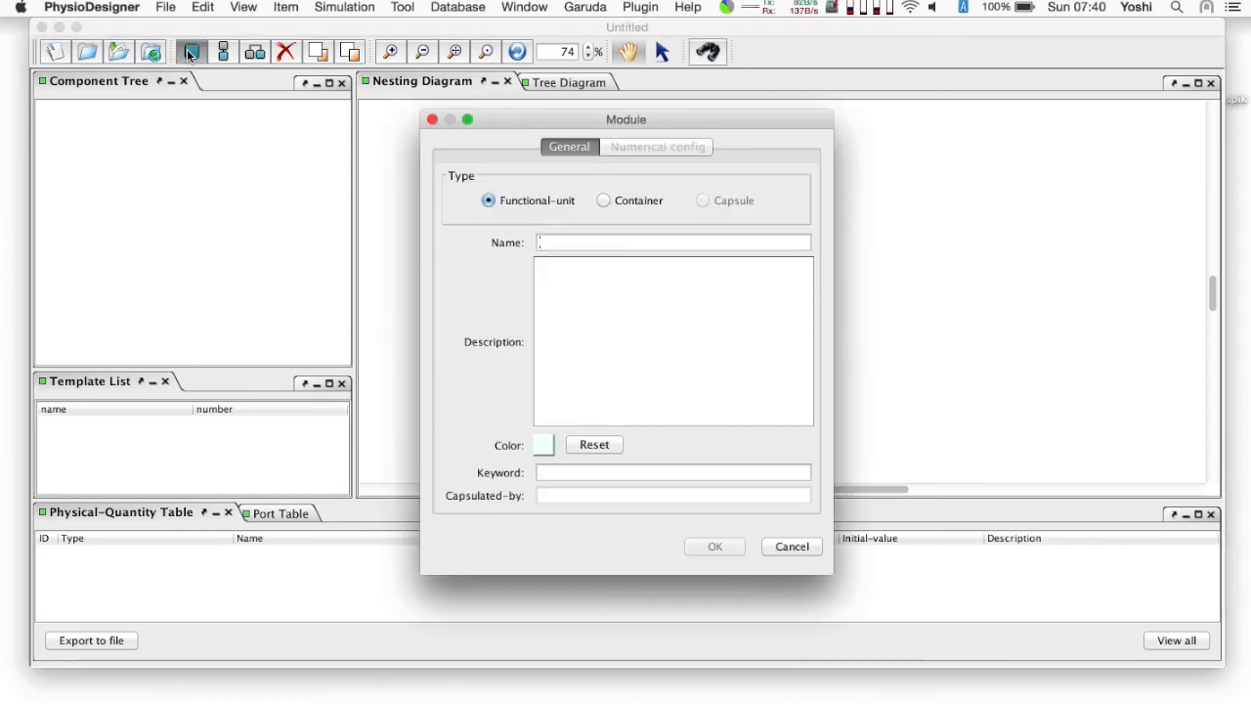
text(post-synapt)
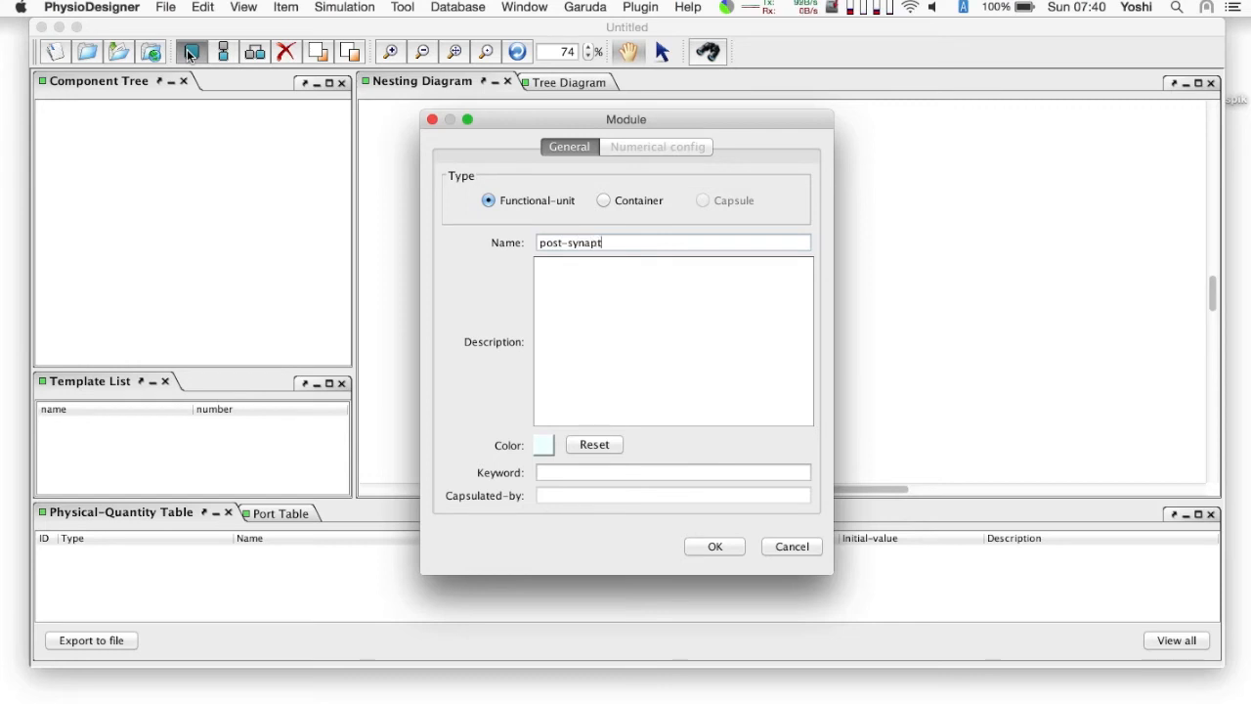
text(ic cur)
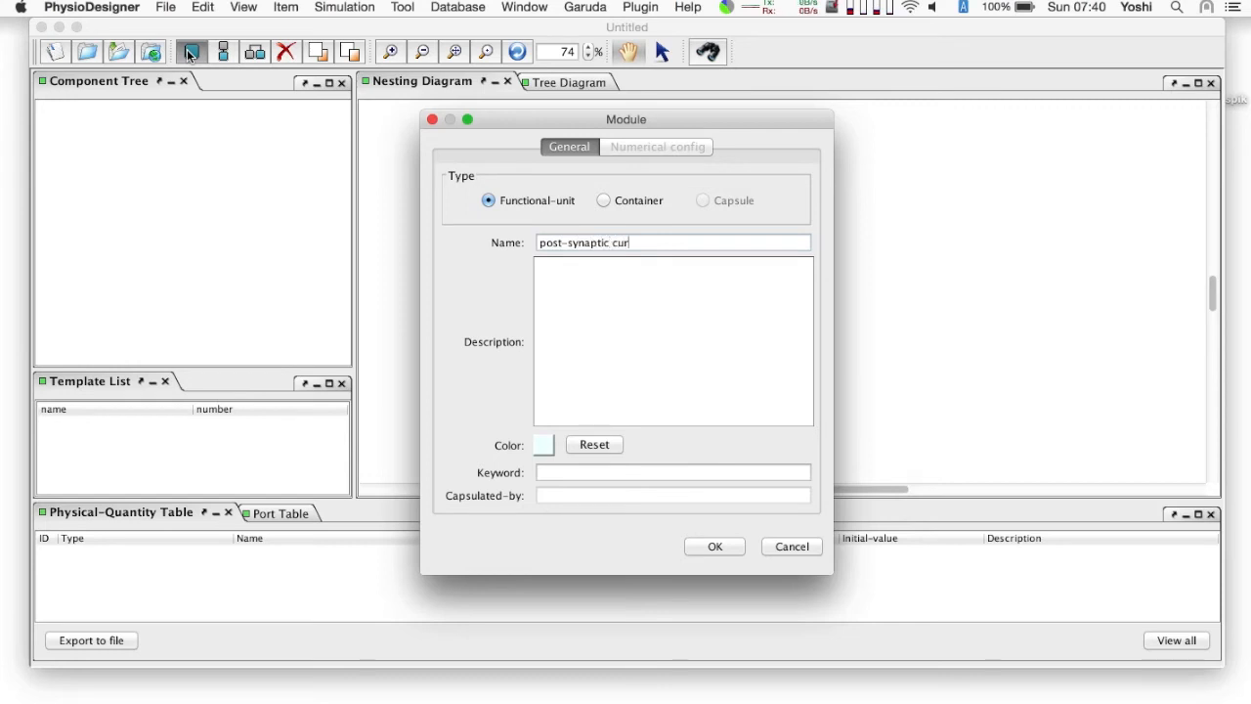
text(rent)
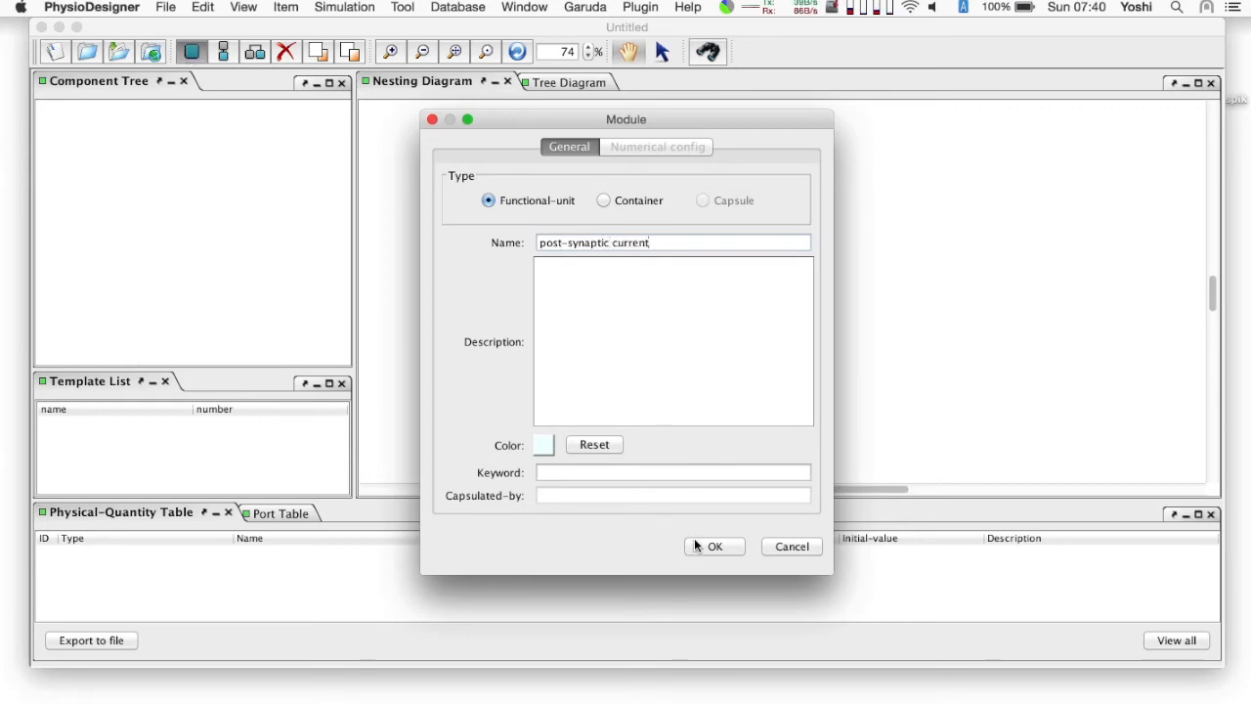
click(714, 545)
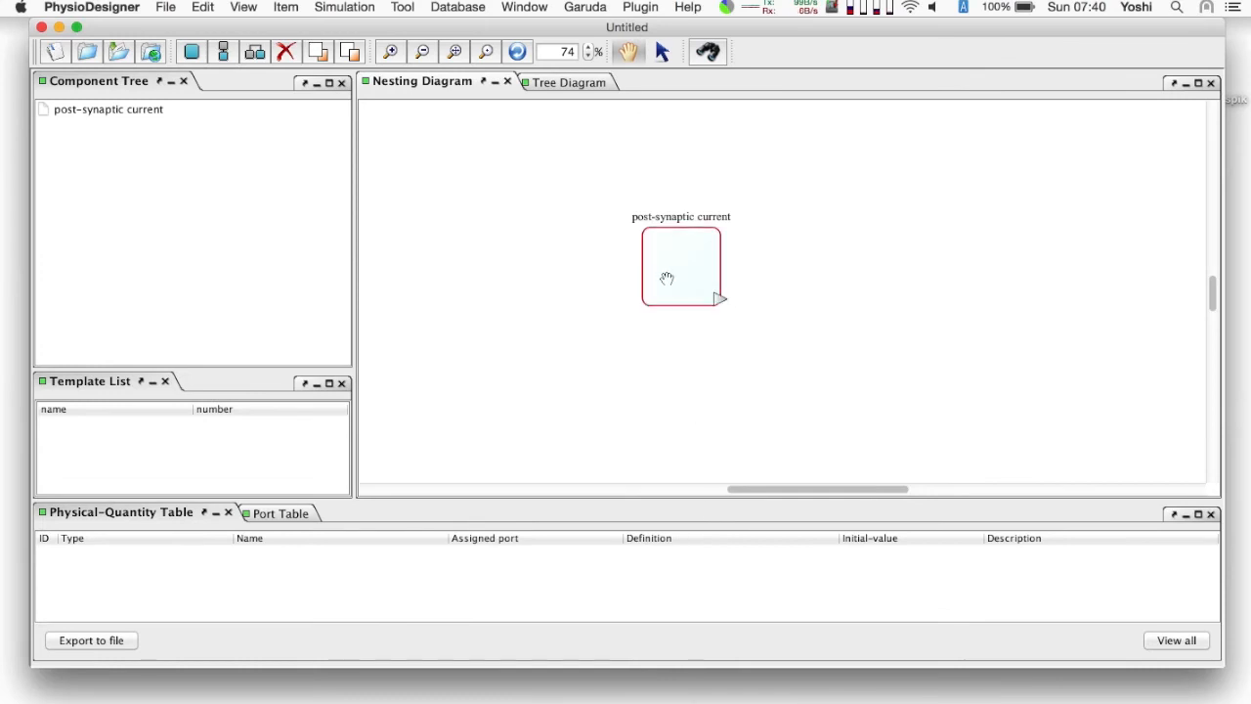
Step: Add a State quantity named g to the post-synaptic current module
right_click(681, 266)
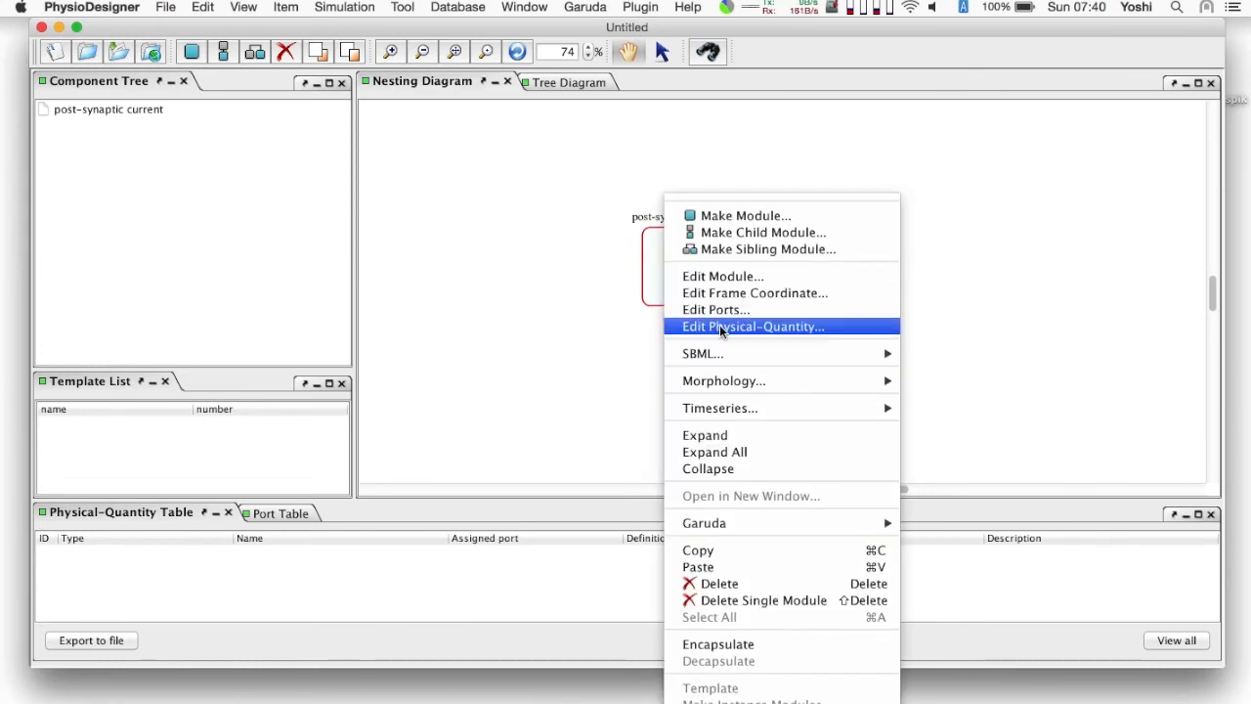
click(752, 327)
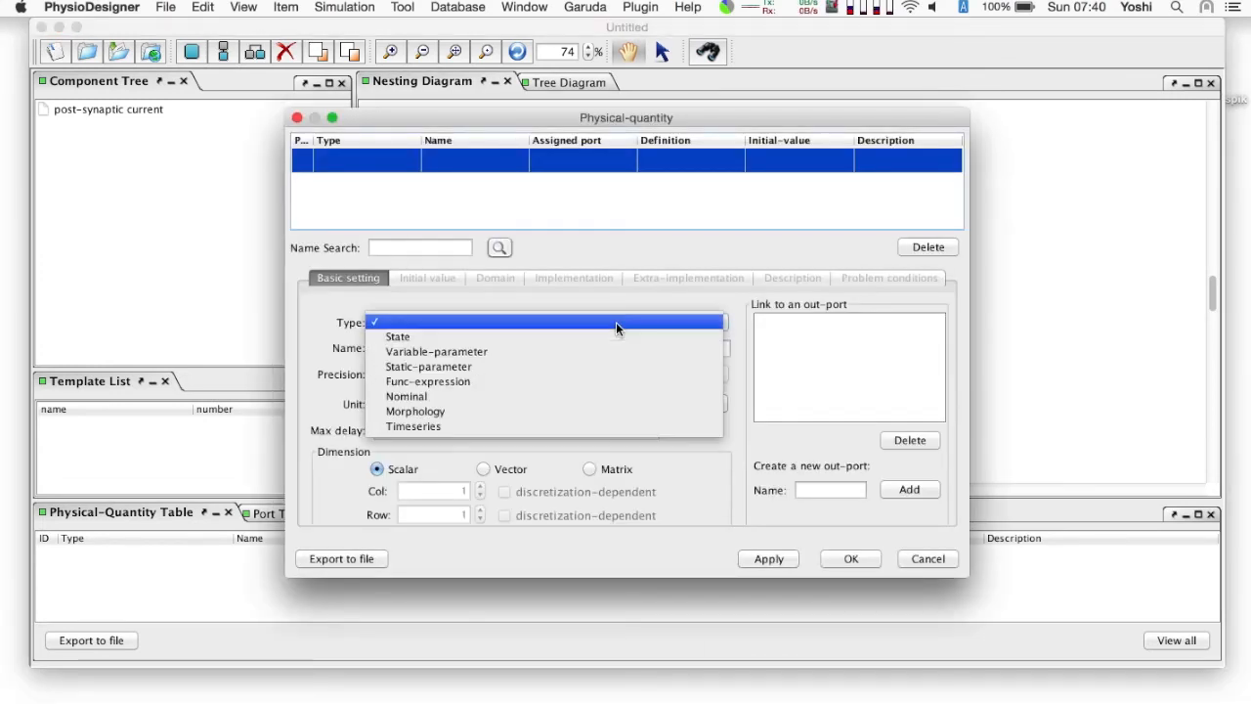
click(399, 336)
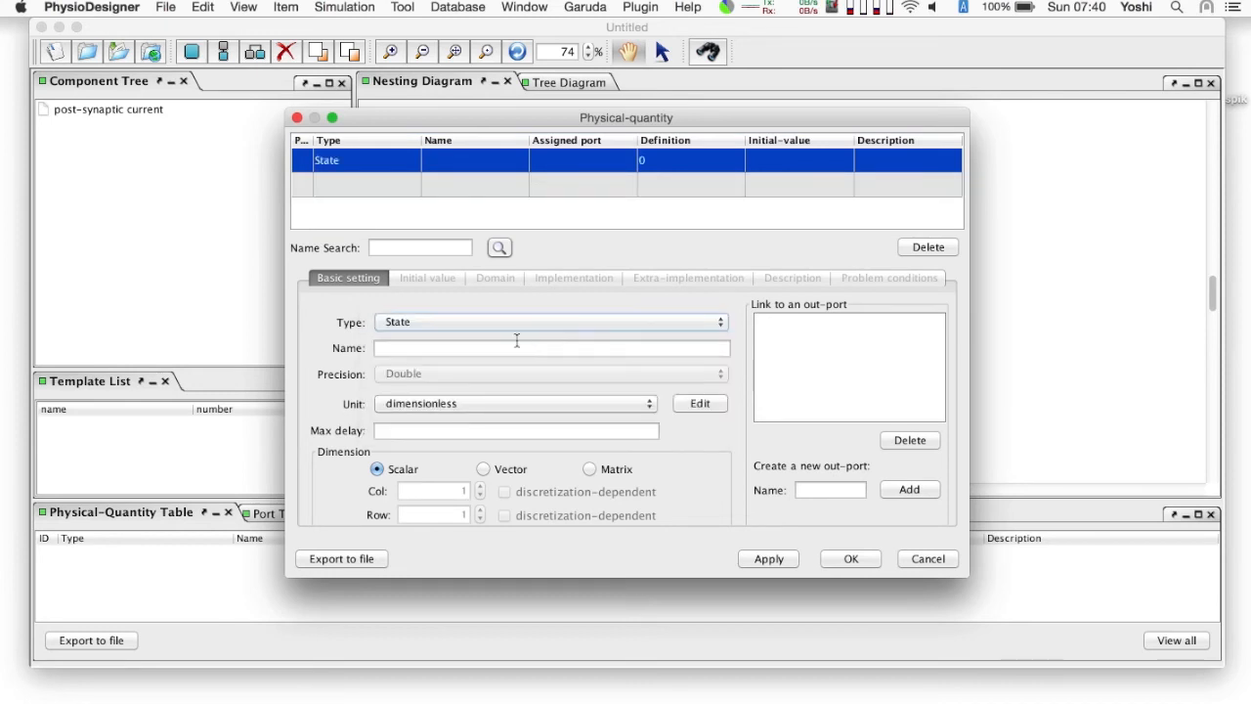
text(g)
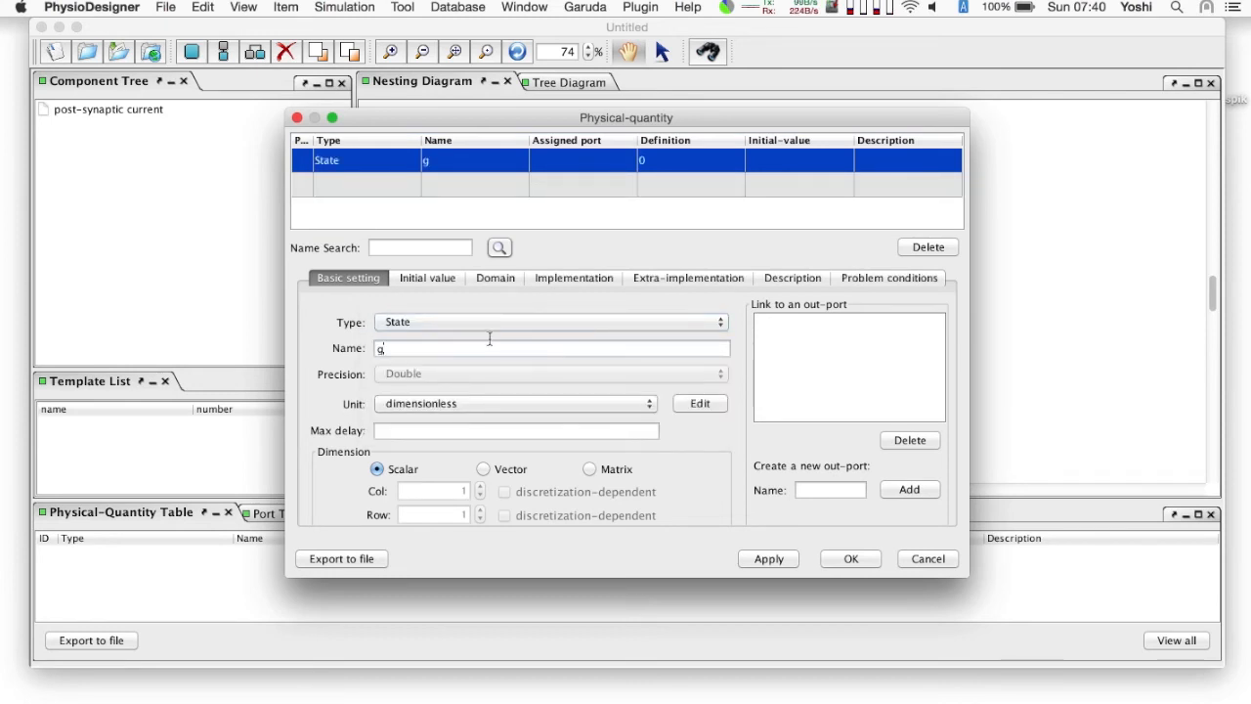
click(426, 278)
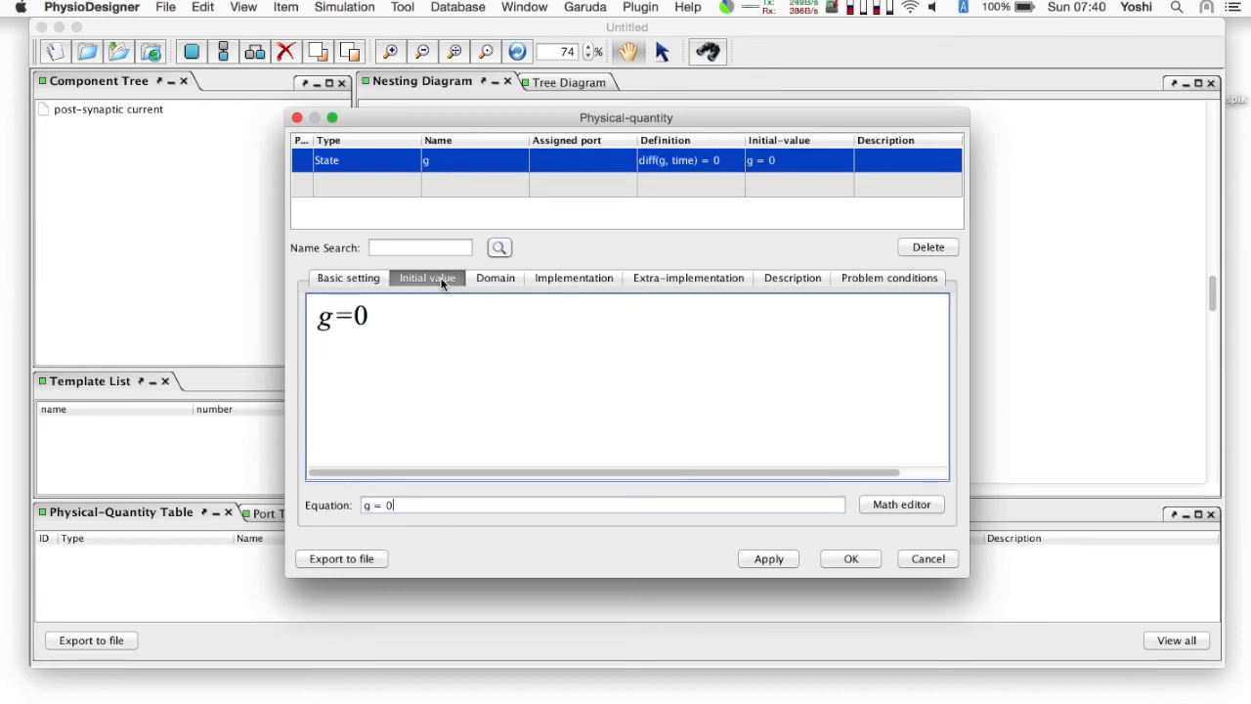
Step: Define diff(g, time) = f-g/tau and let f and tau be created automatically
click(575, 277)
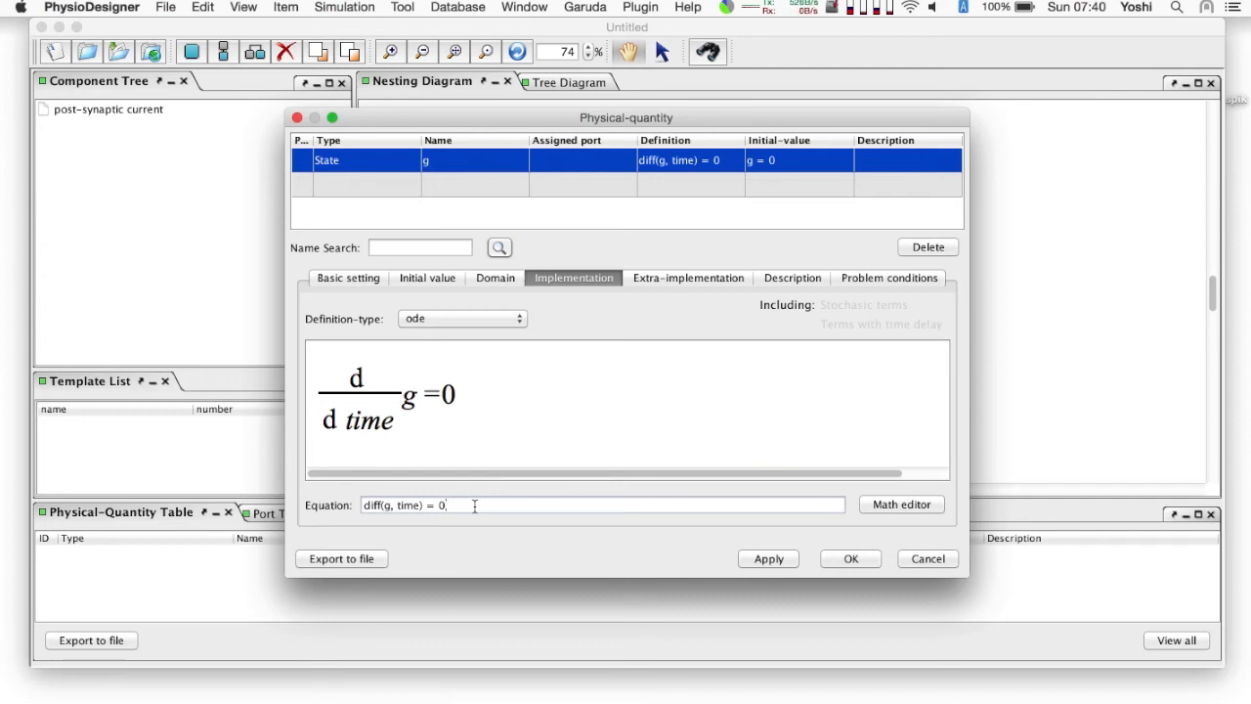
text(f-g/tal)
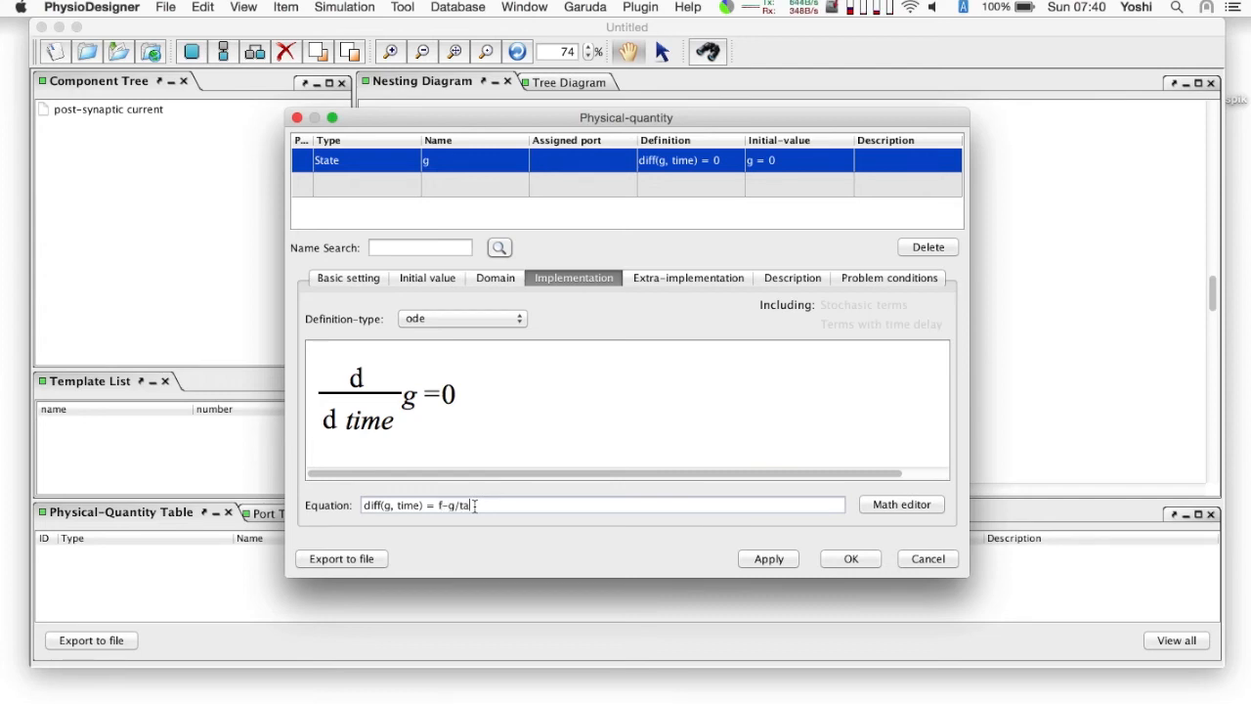
click(768, 559)
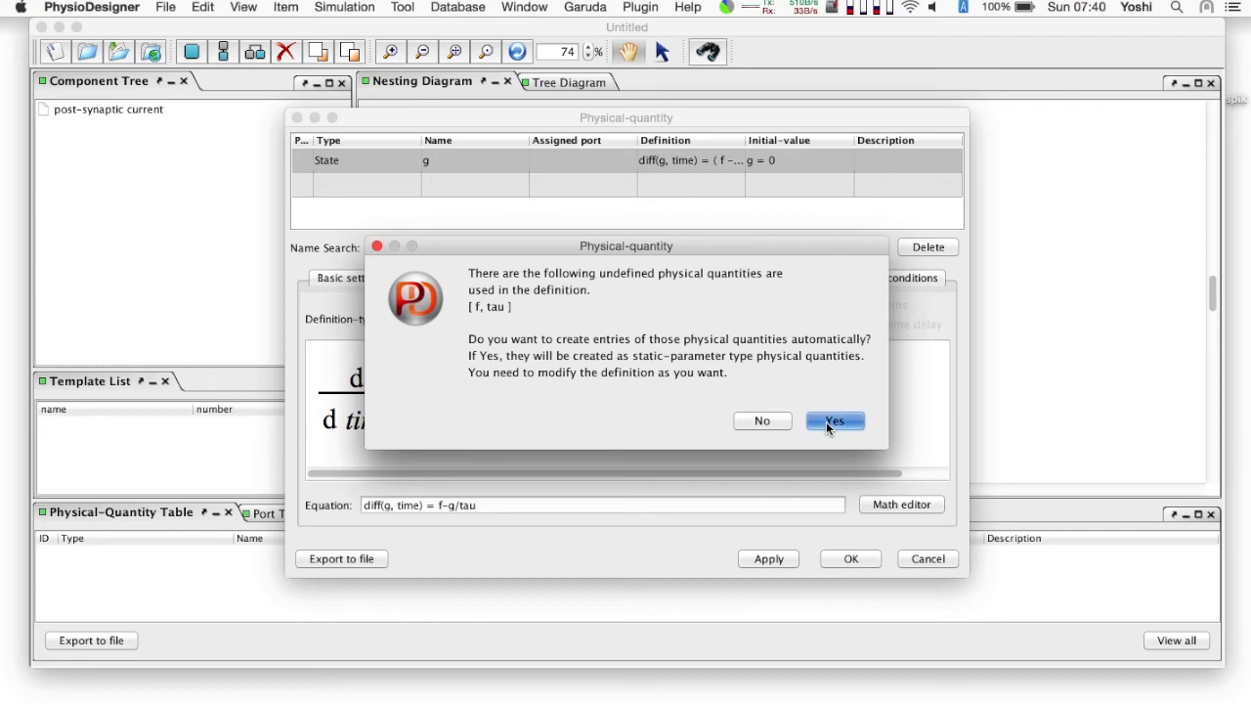
click(833, 421)
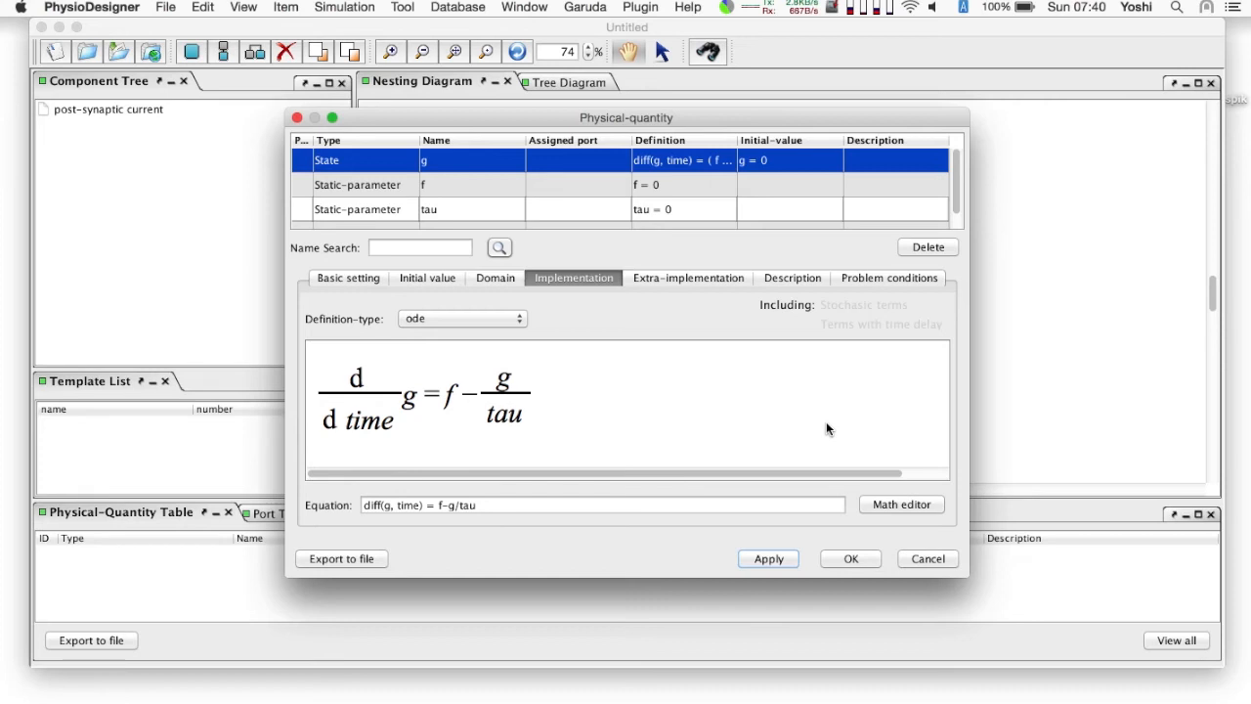
mouse_move(479, 188)
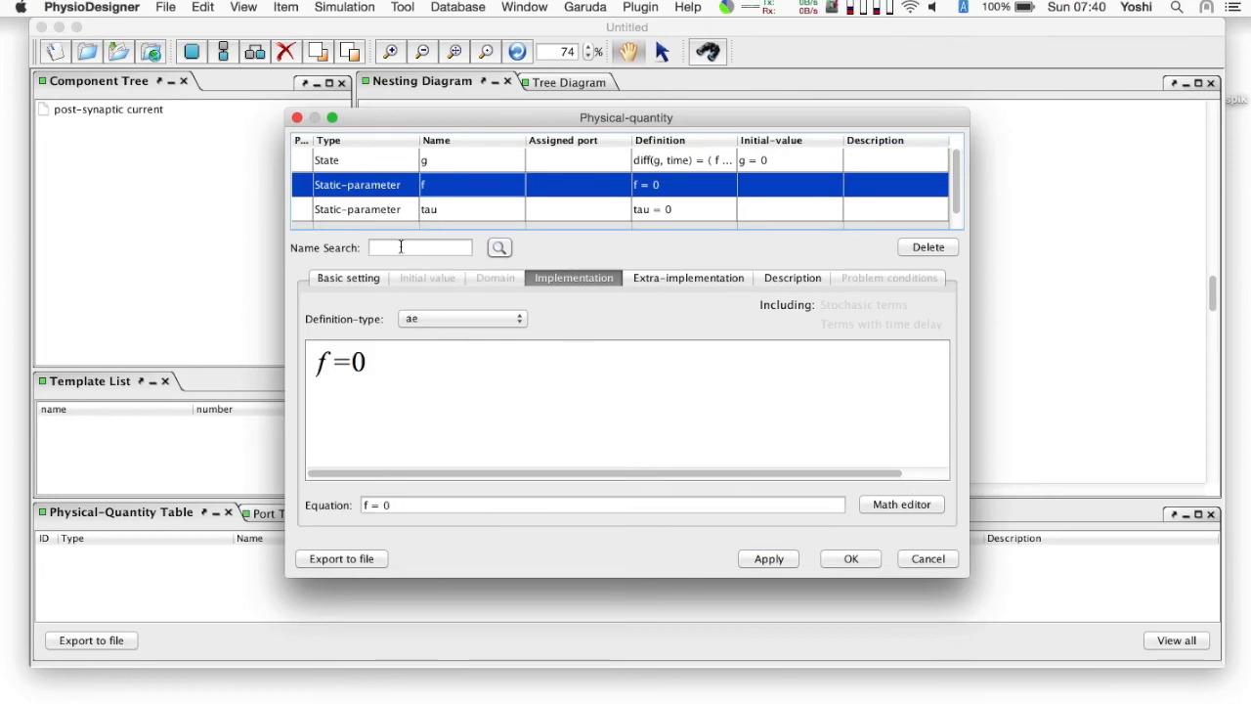
Step: Make f a State quantity with diff(f, time) = -f/tau
click(348, 278)
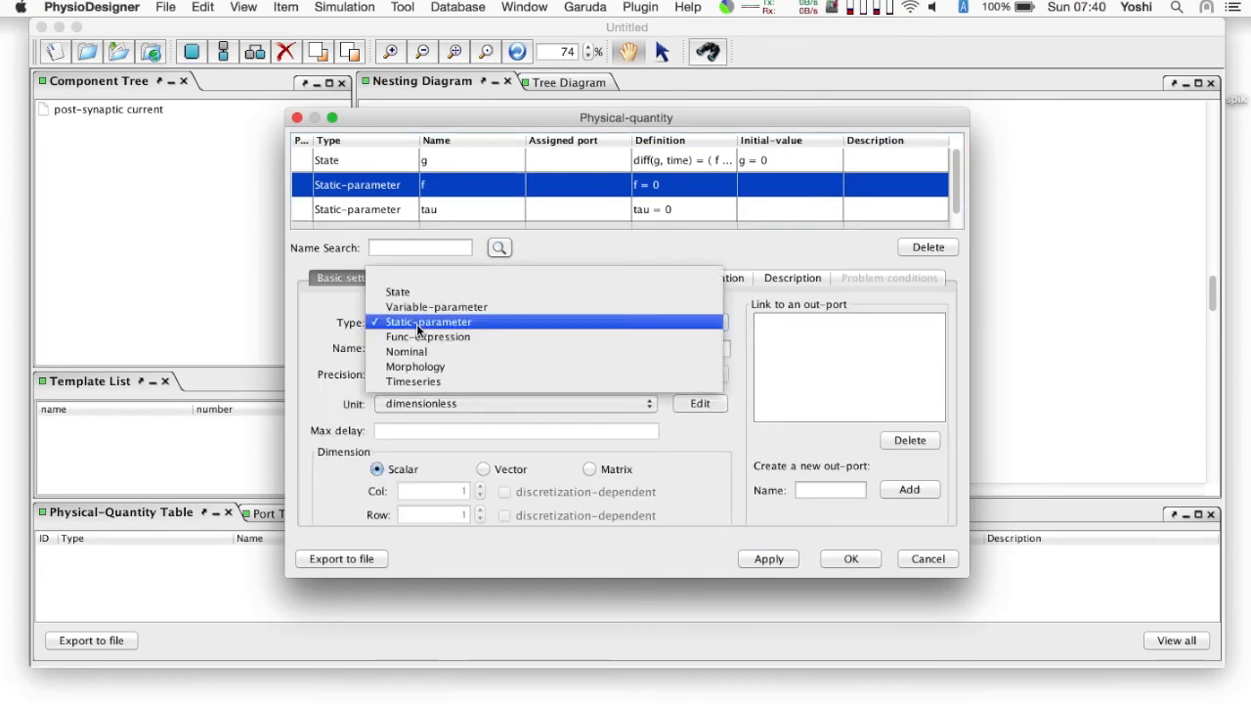
click(399, 291)
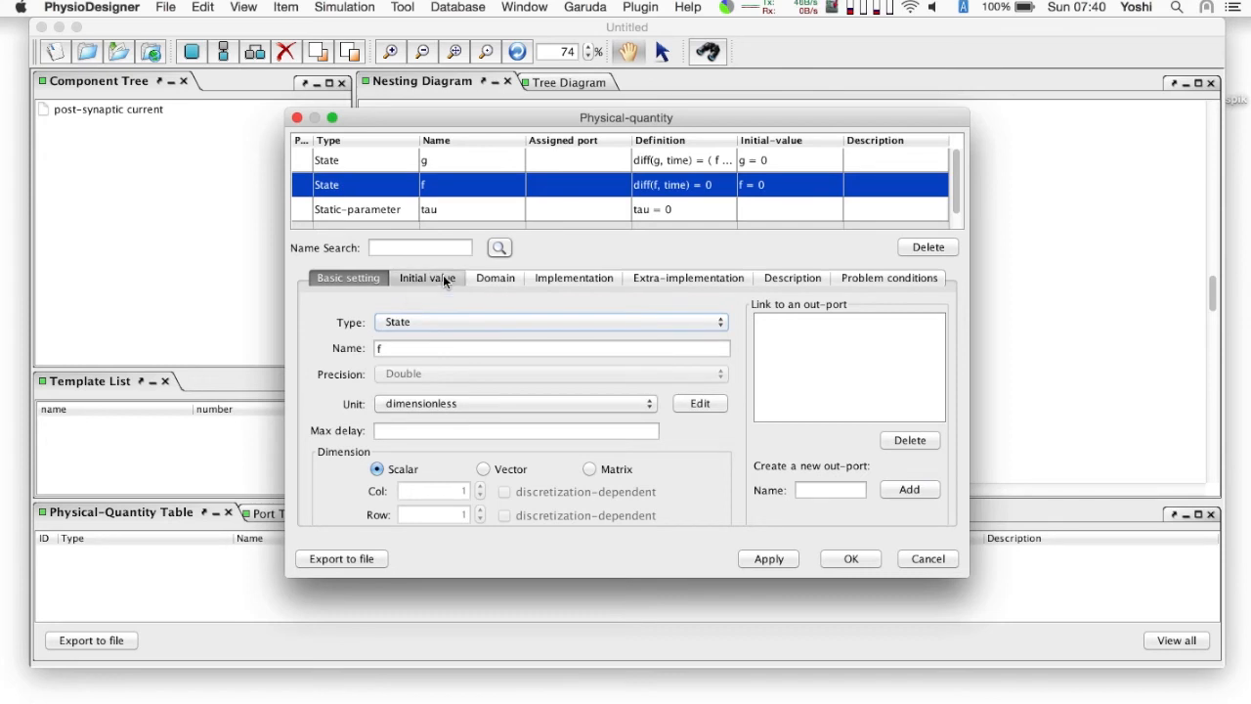
click(426, 277)
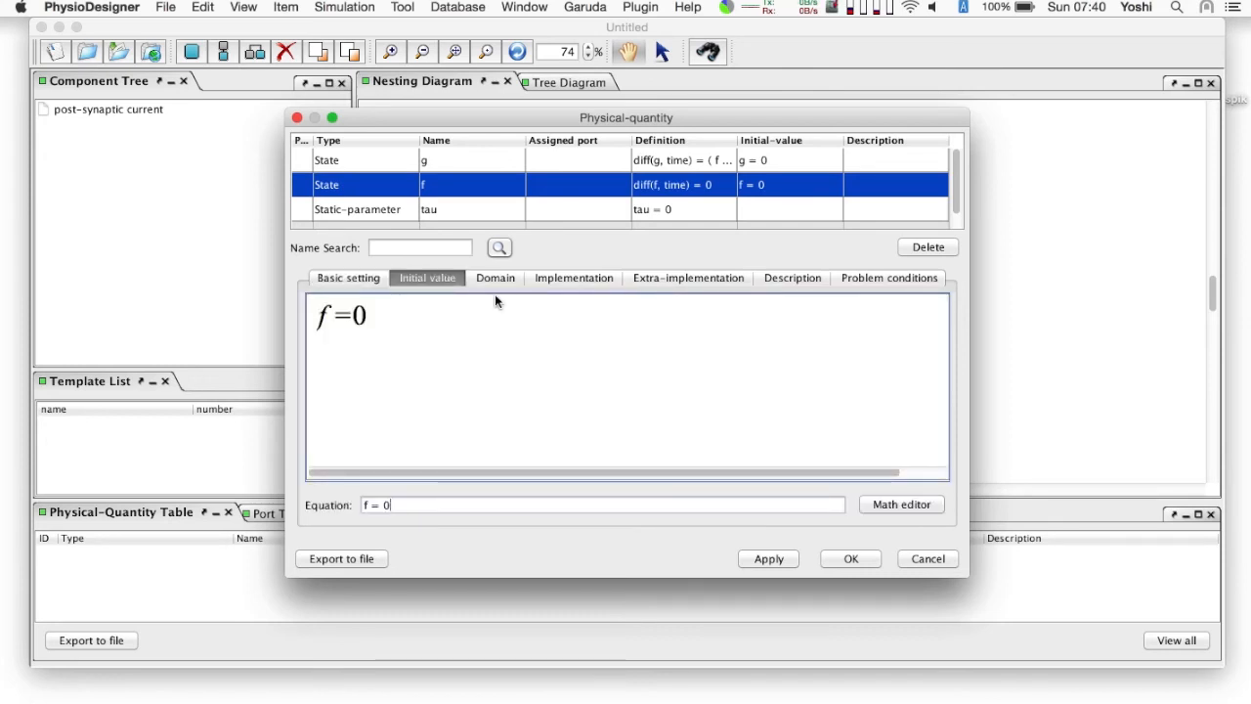
click(575, 278)
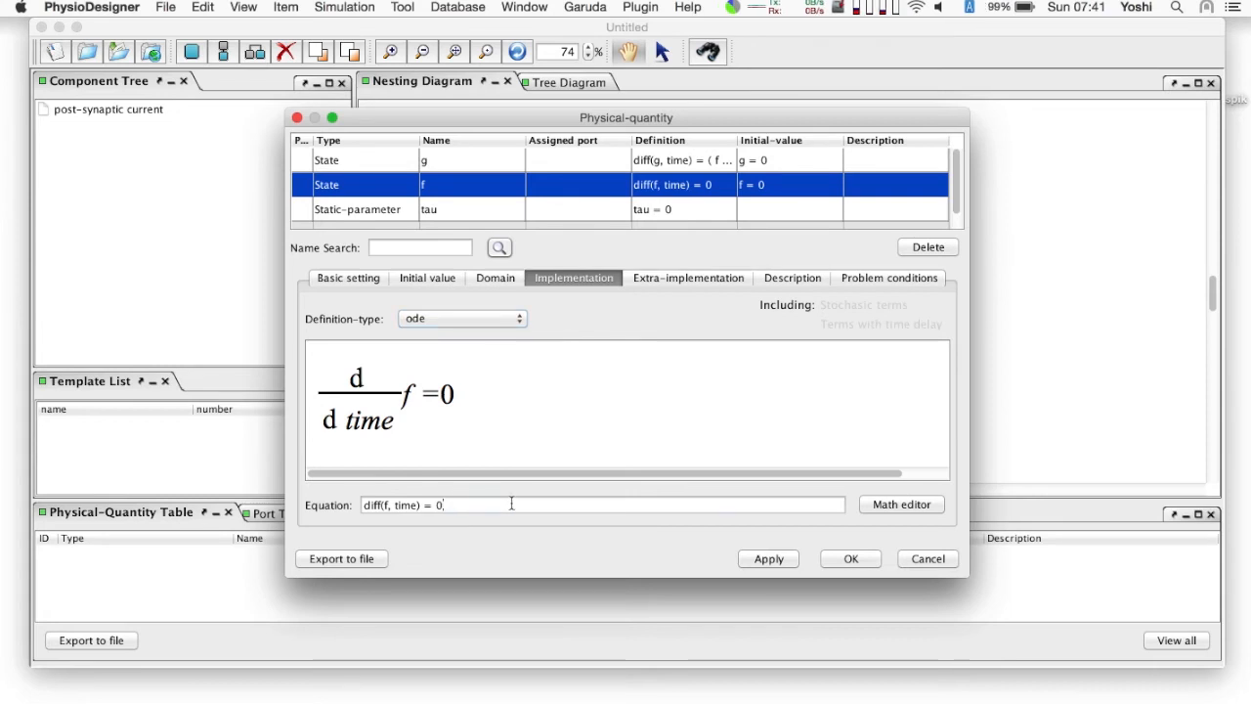
key(Backspace)
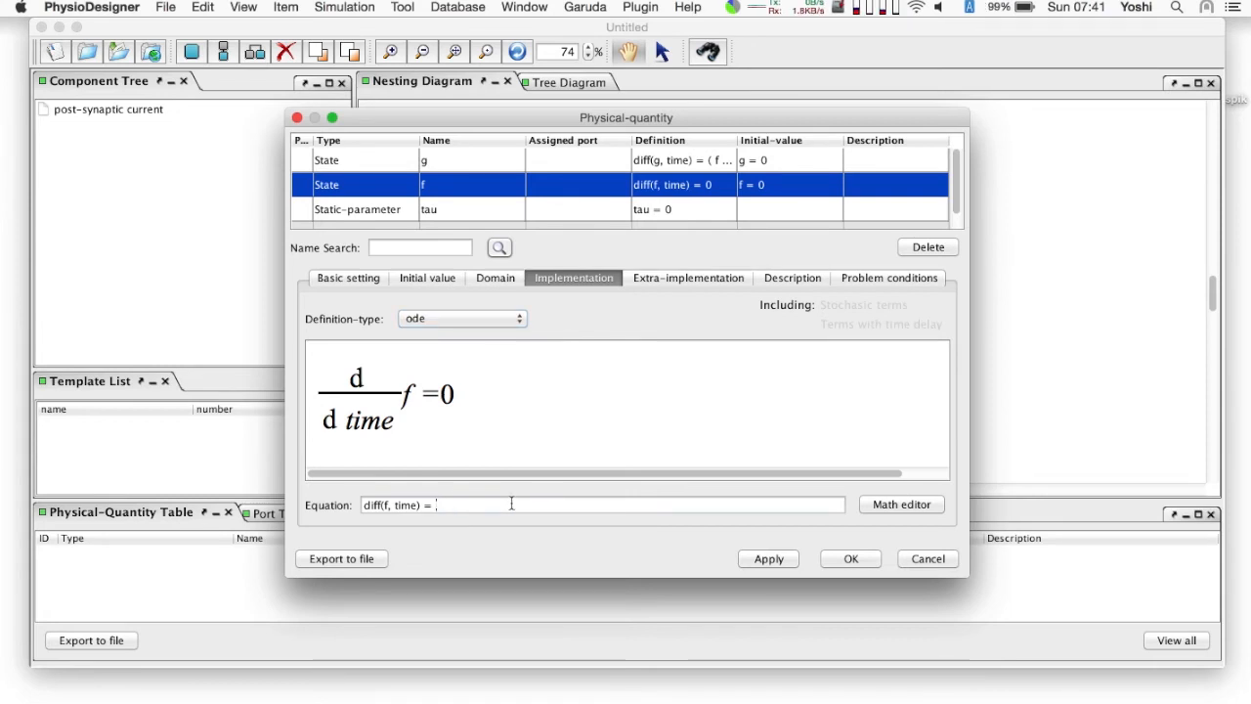
text(-f/tau)
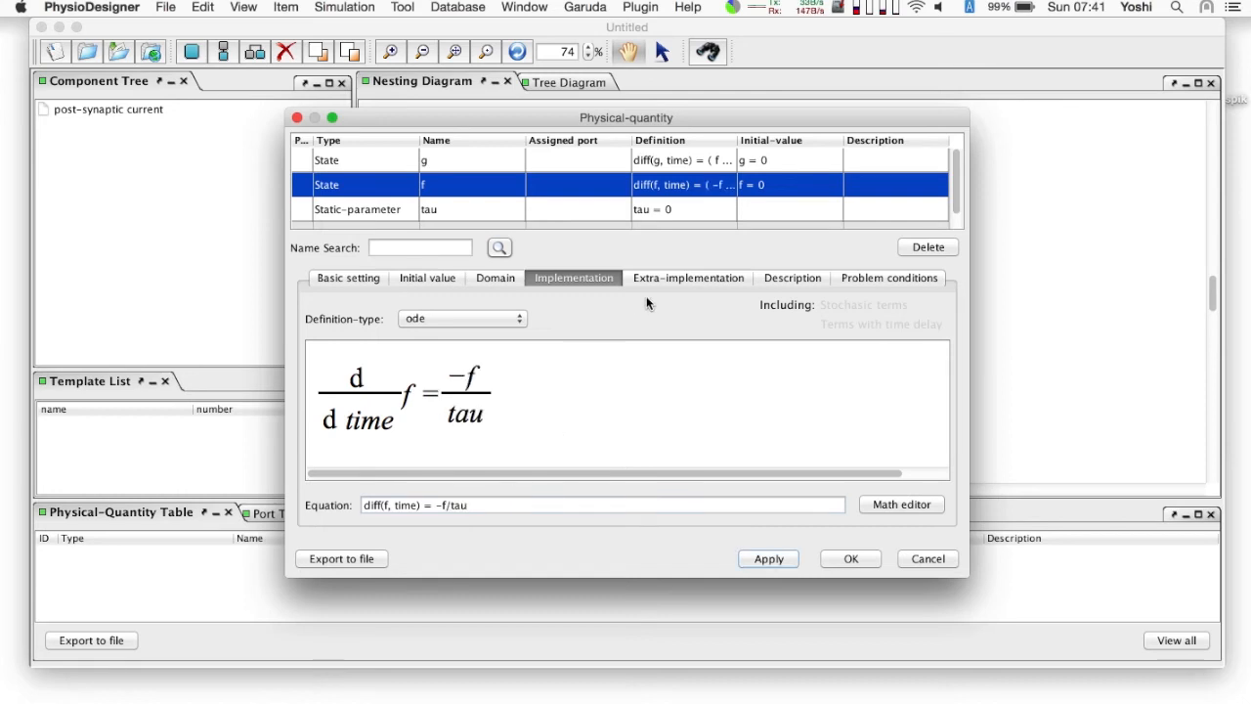
Step: Add a conditional extra-implementation to f: if spike>=1, f=f+c/tau
click(688, 277)
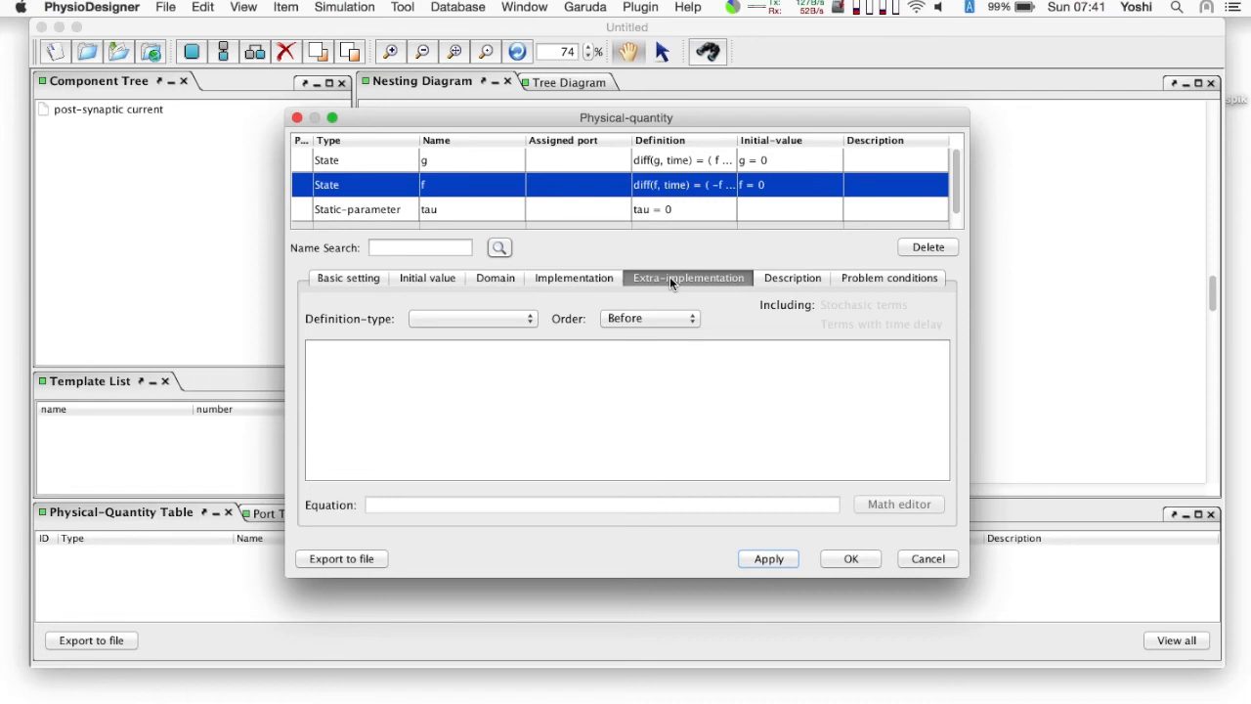
click(473, 317)
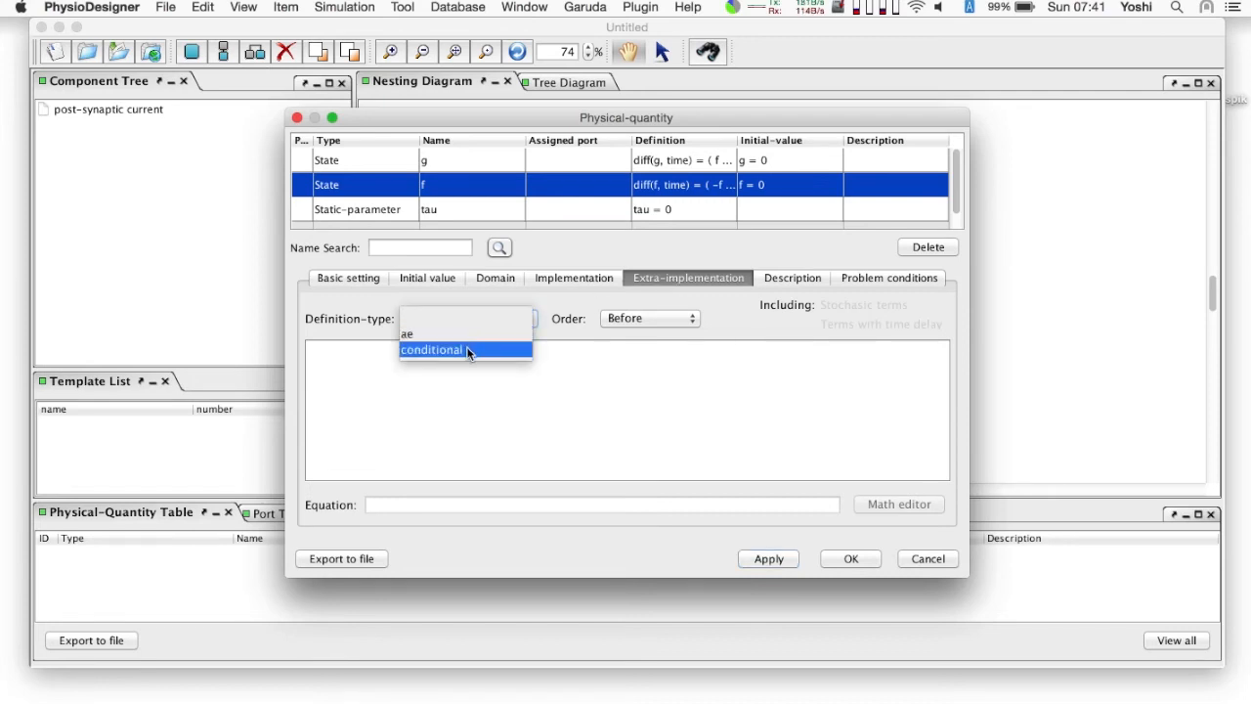
click(430, 348)
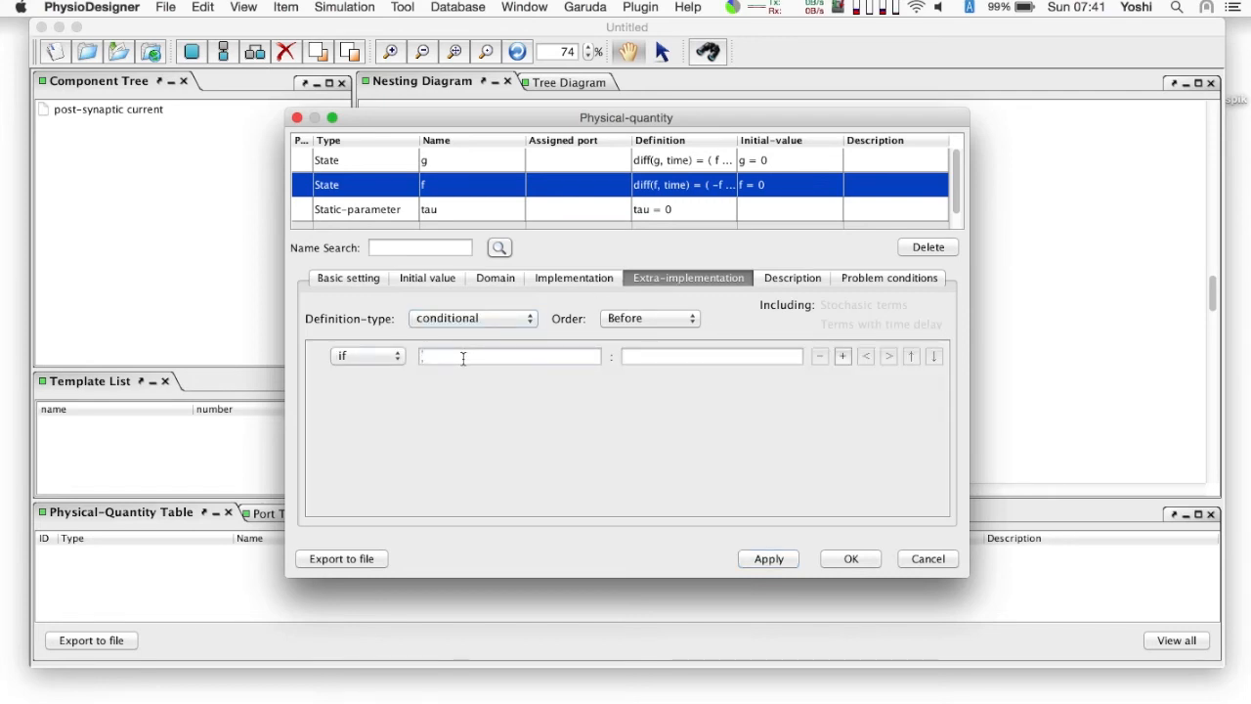
text(spike)
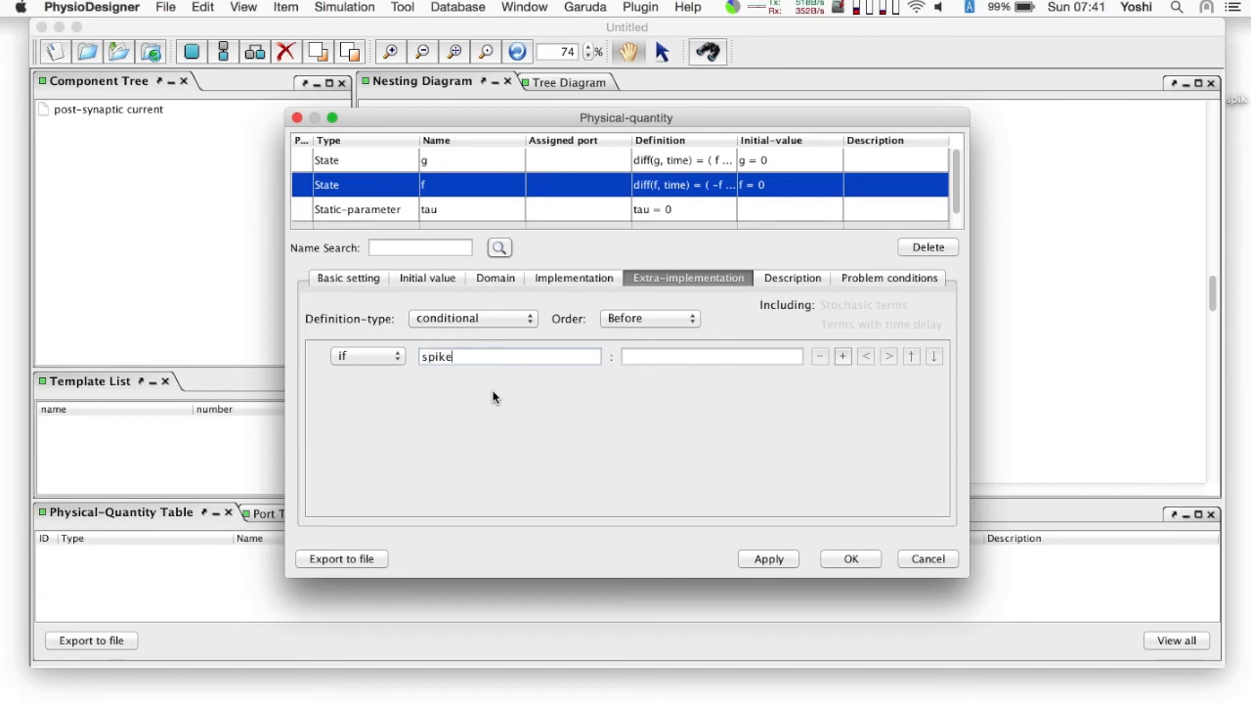
text(>=1)
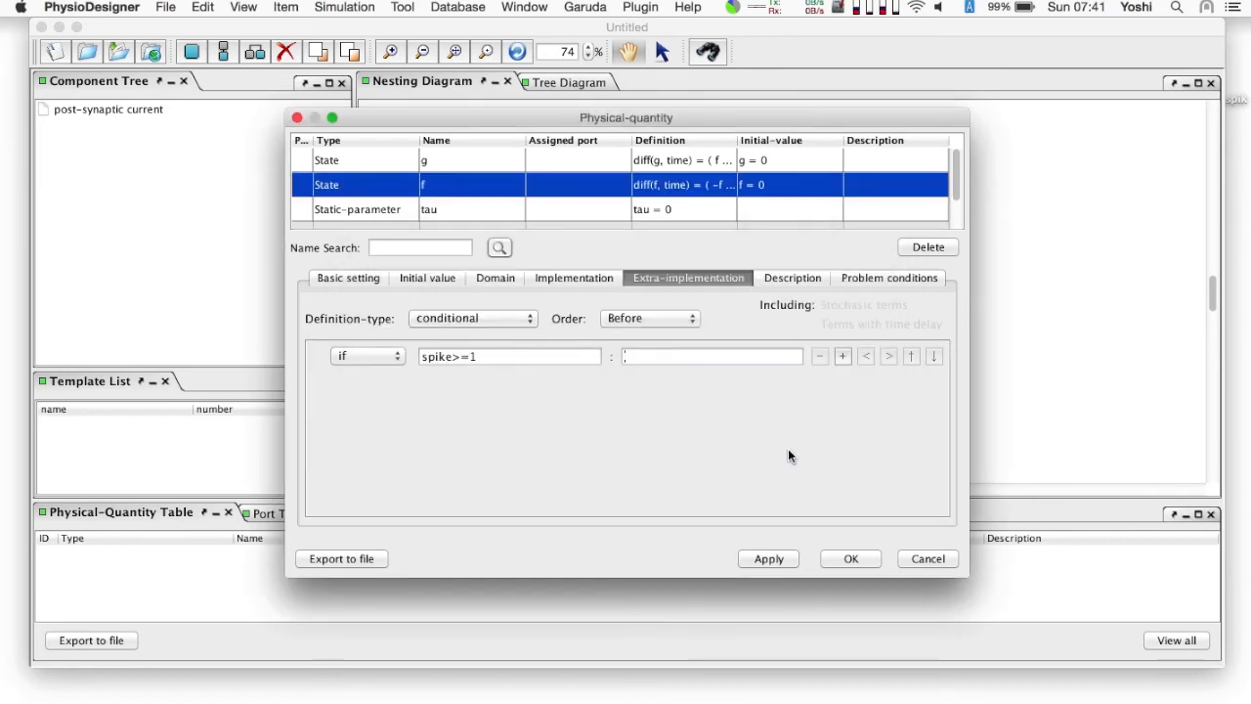
text(f=f+c/)
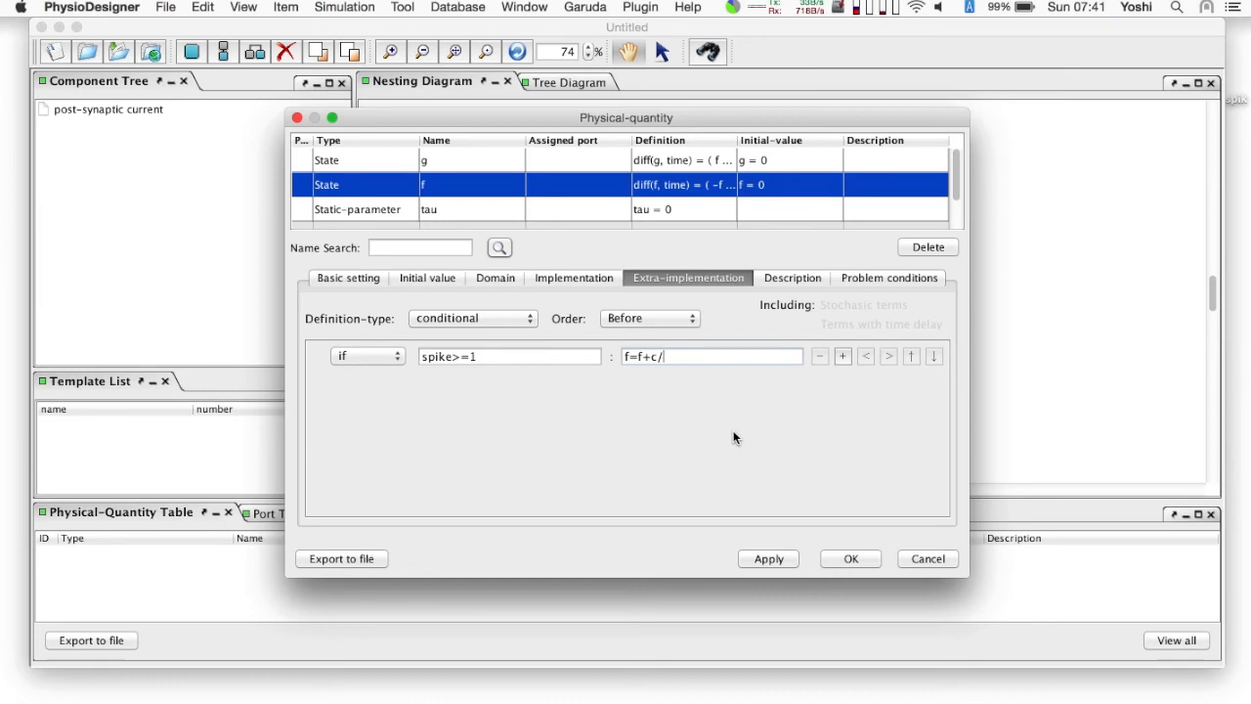
text(tau)
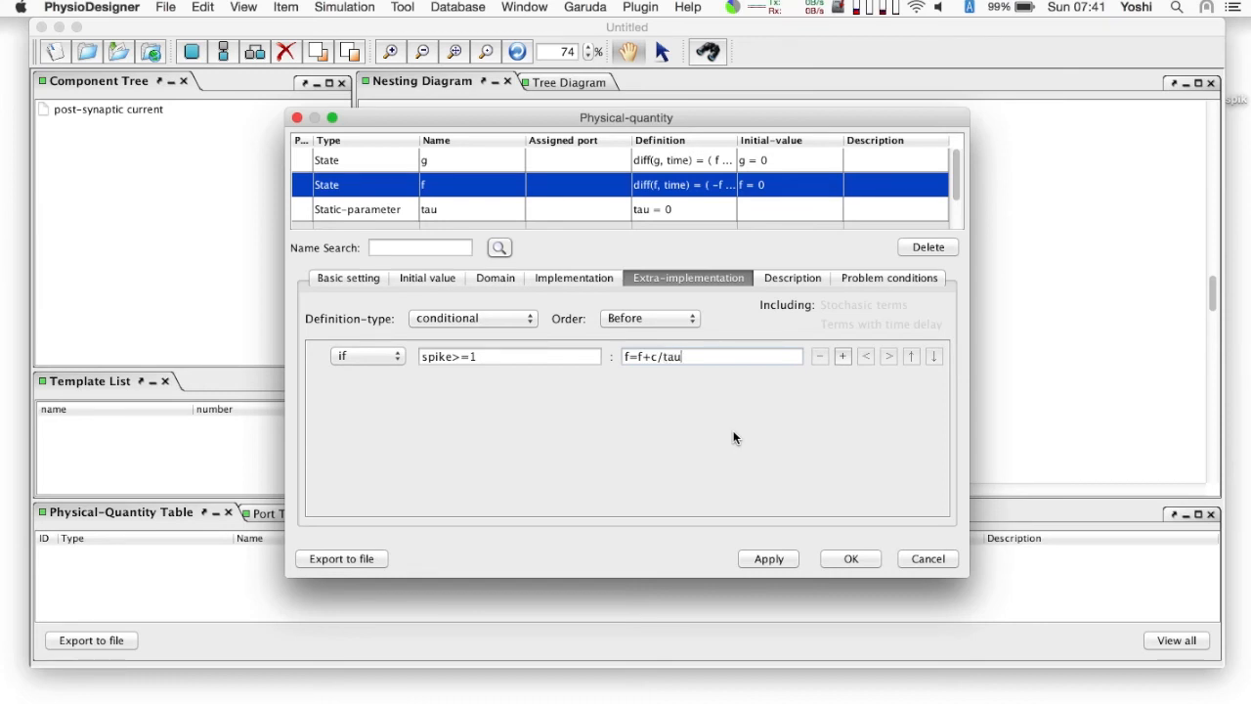
mouse_move(422, 215)
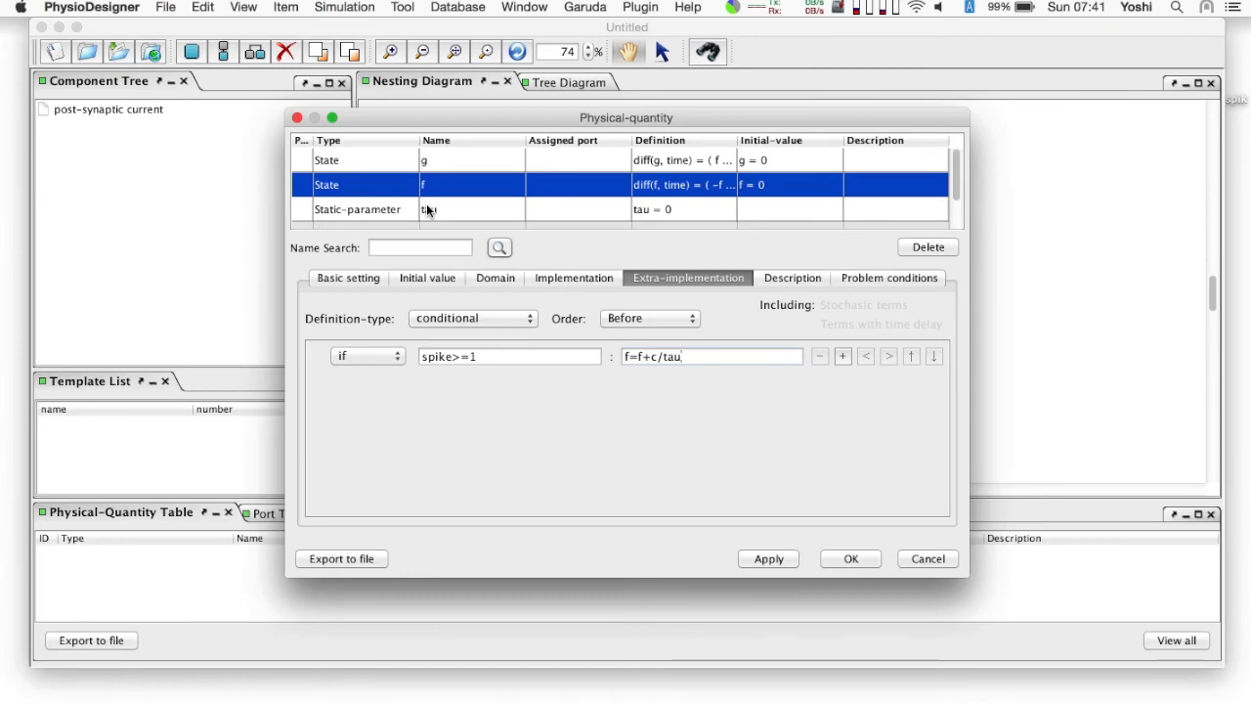
Step: Accept automatic creation of c and define tau = 2
click(768, 559)
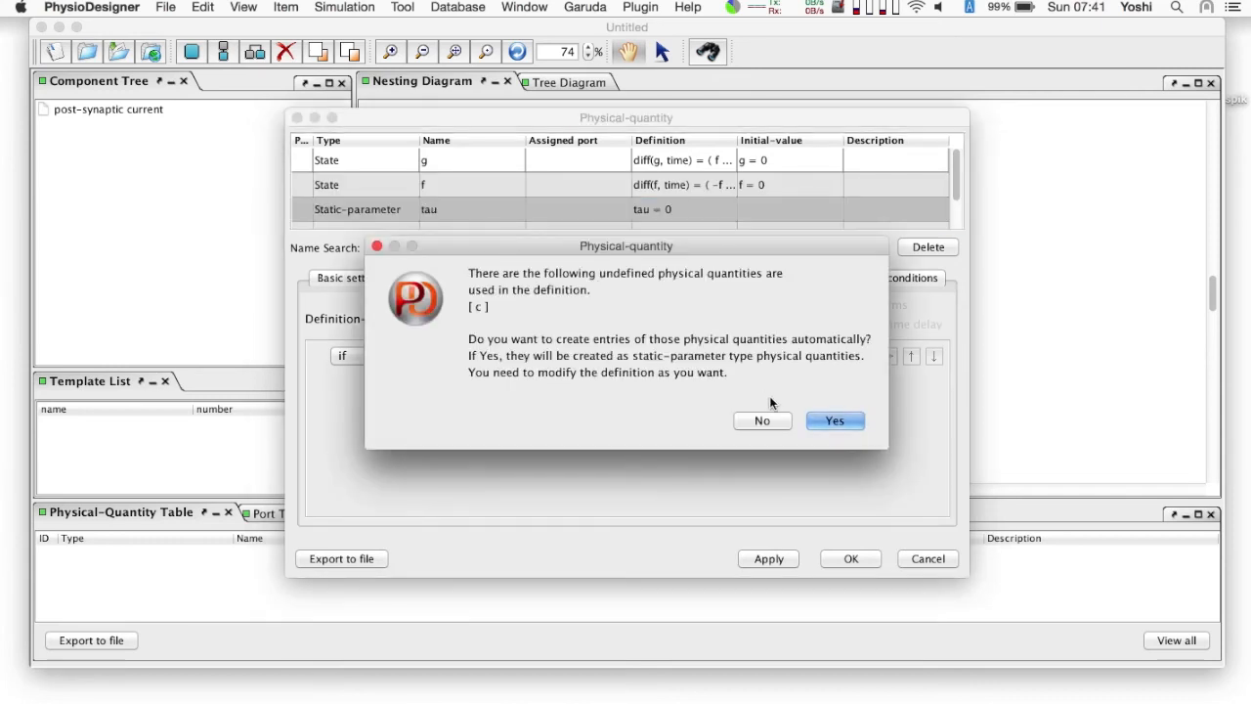
click(833, 421)
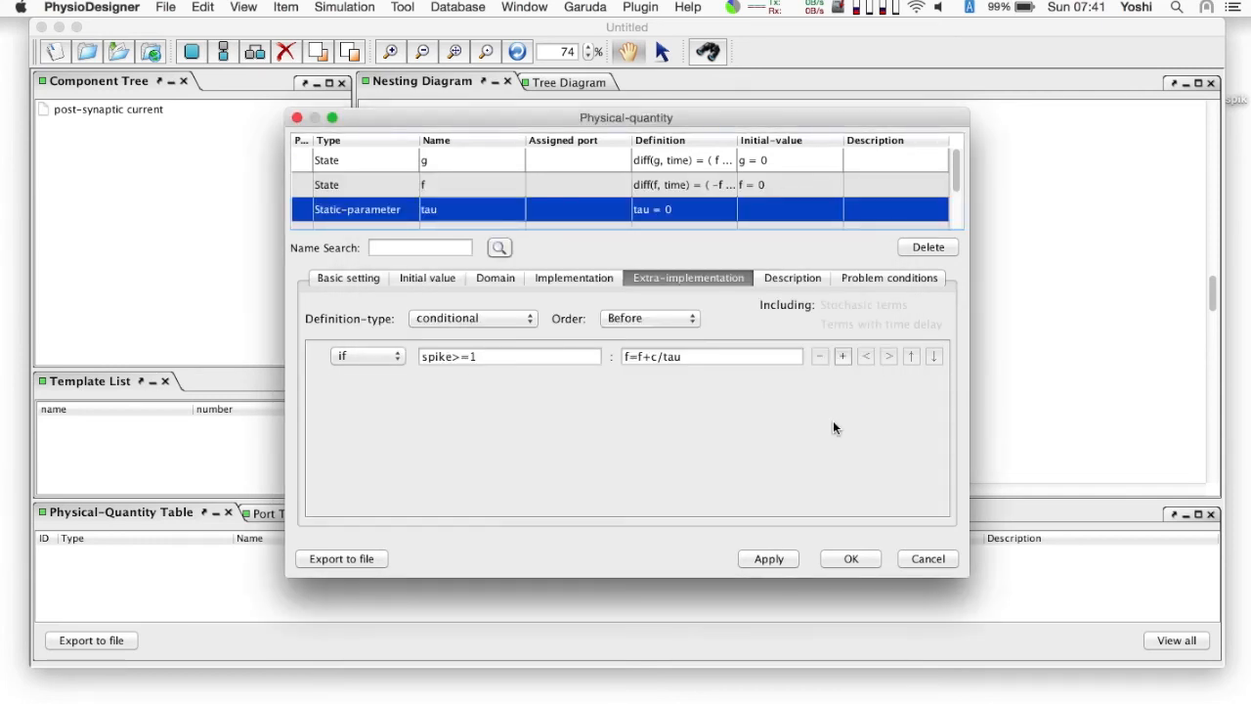
click(348, 278)
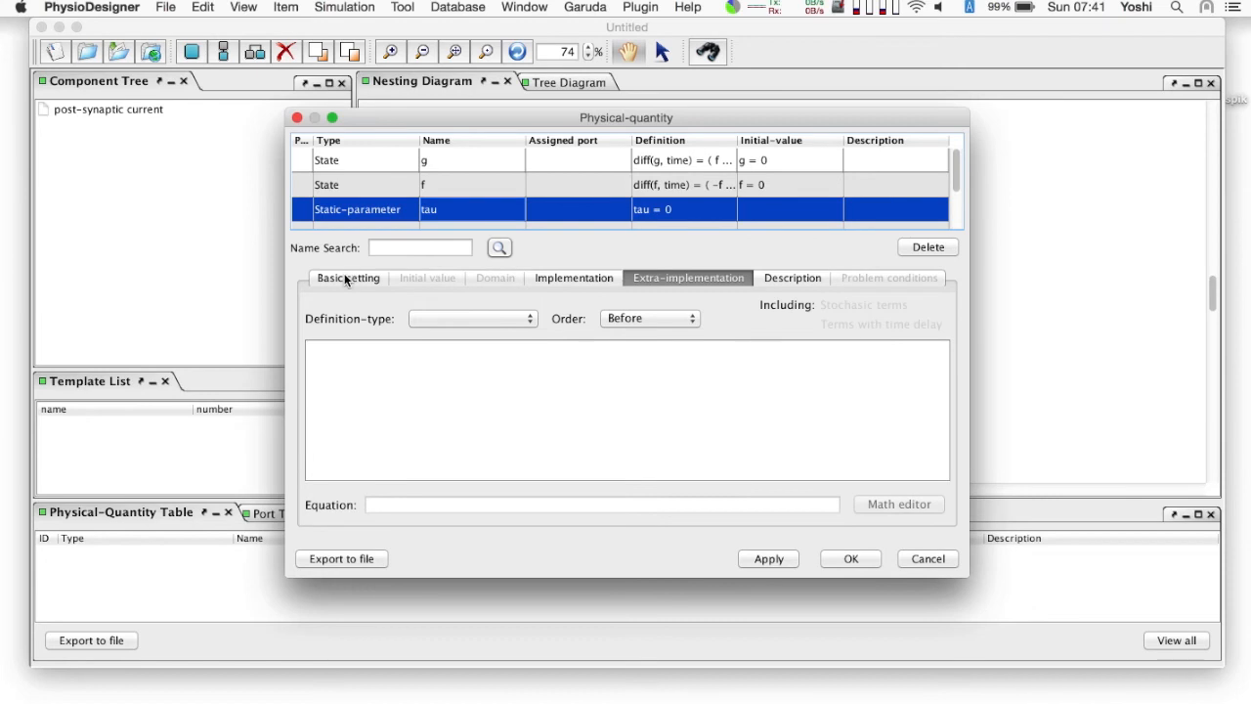
click(348, 278)
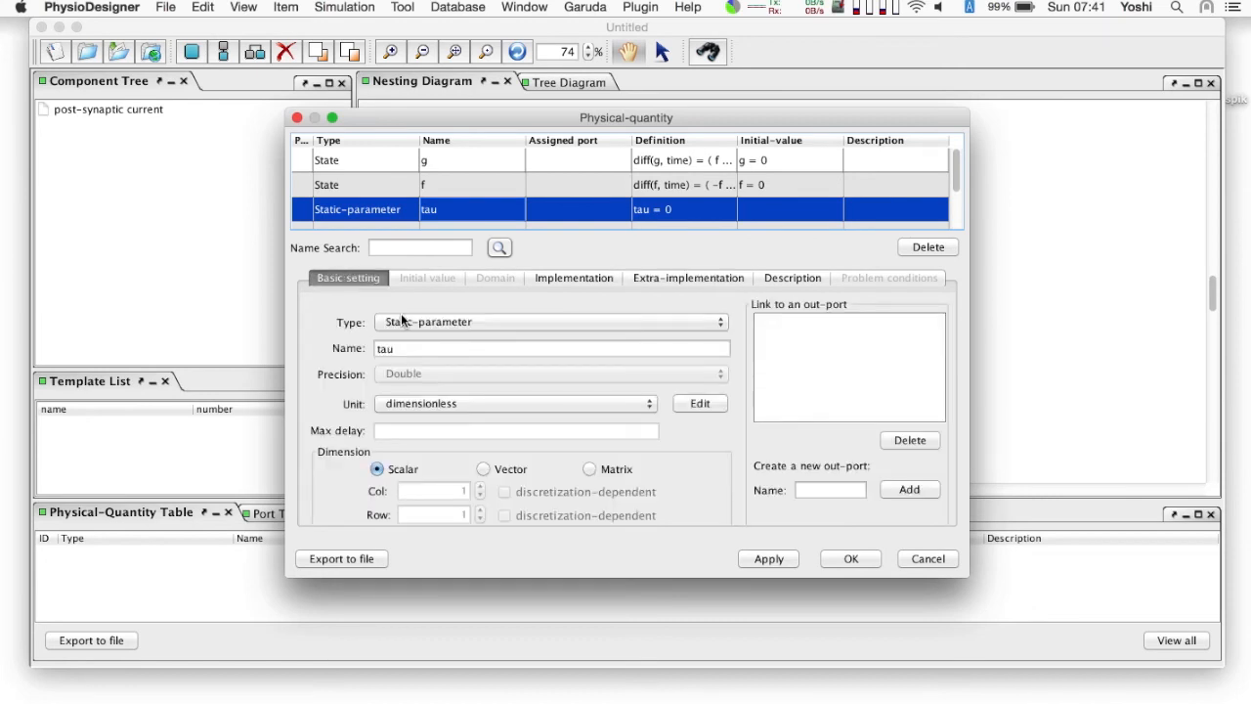
click(575, 278)
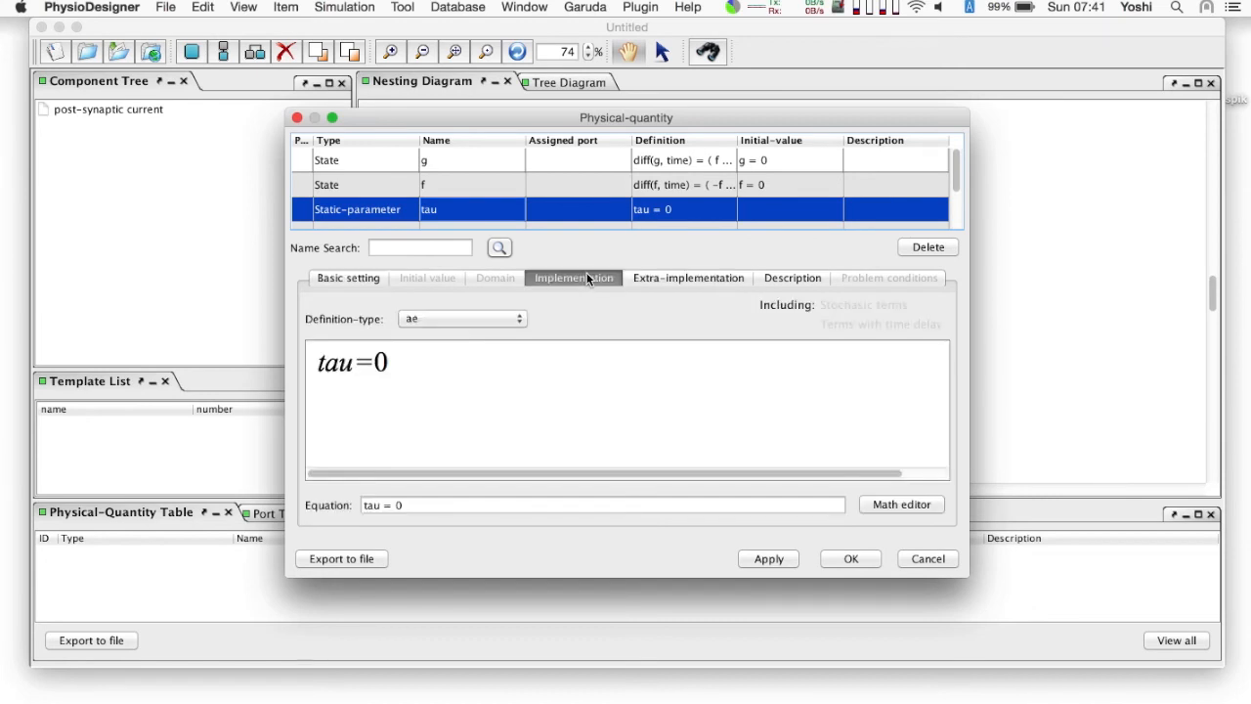
text(2)
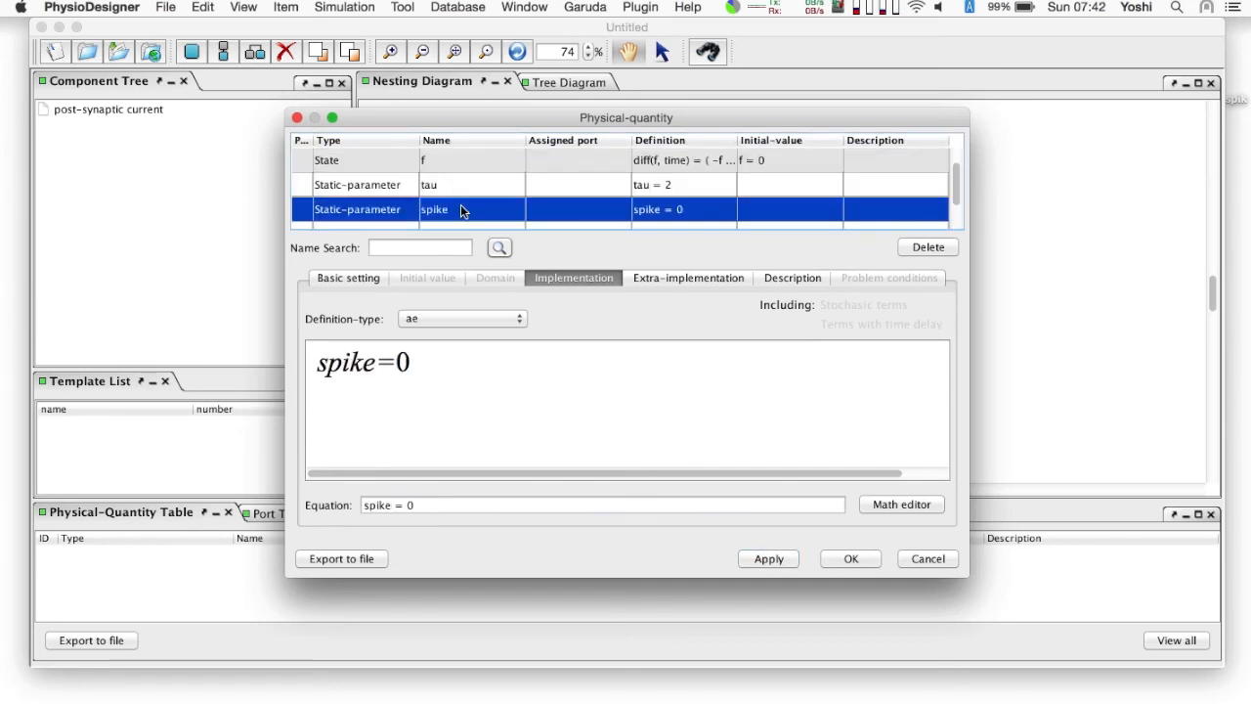
Step: Change spike's type to Variable-parameter
click(348, 278)
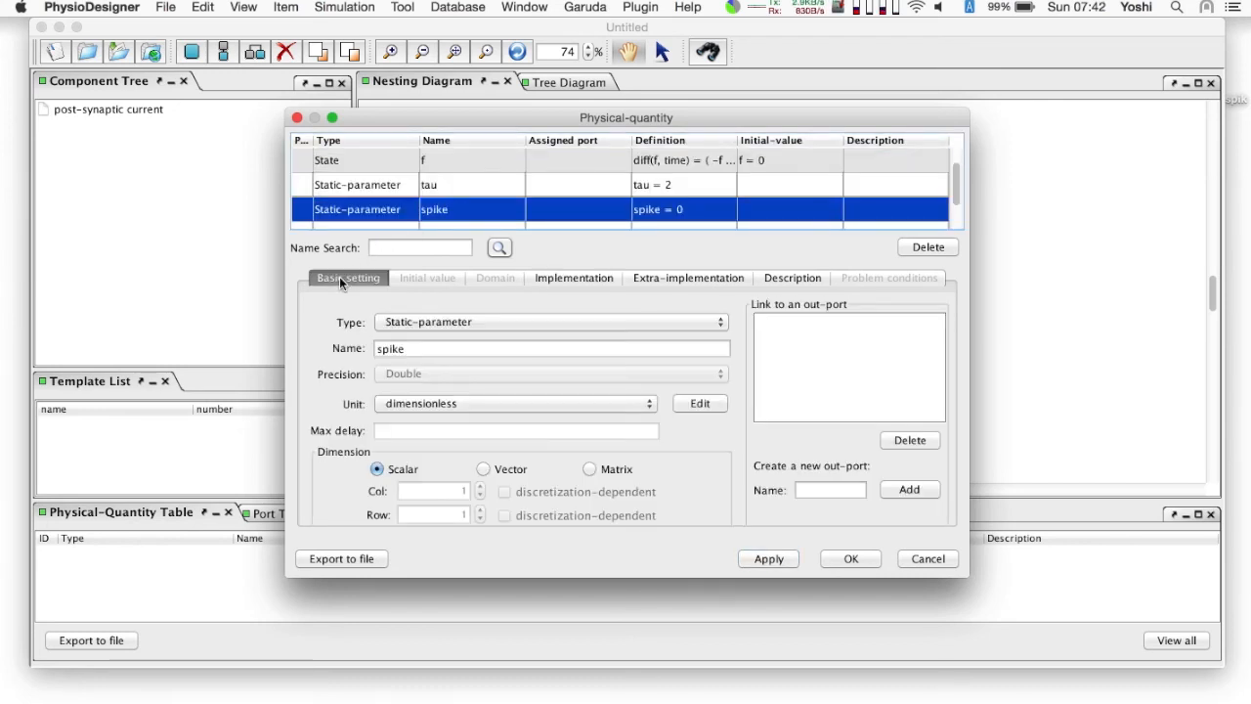
click(551, 321)
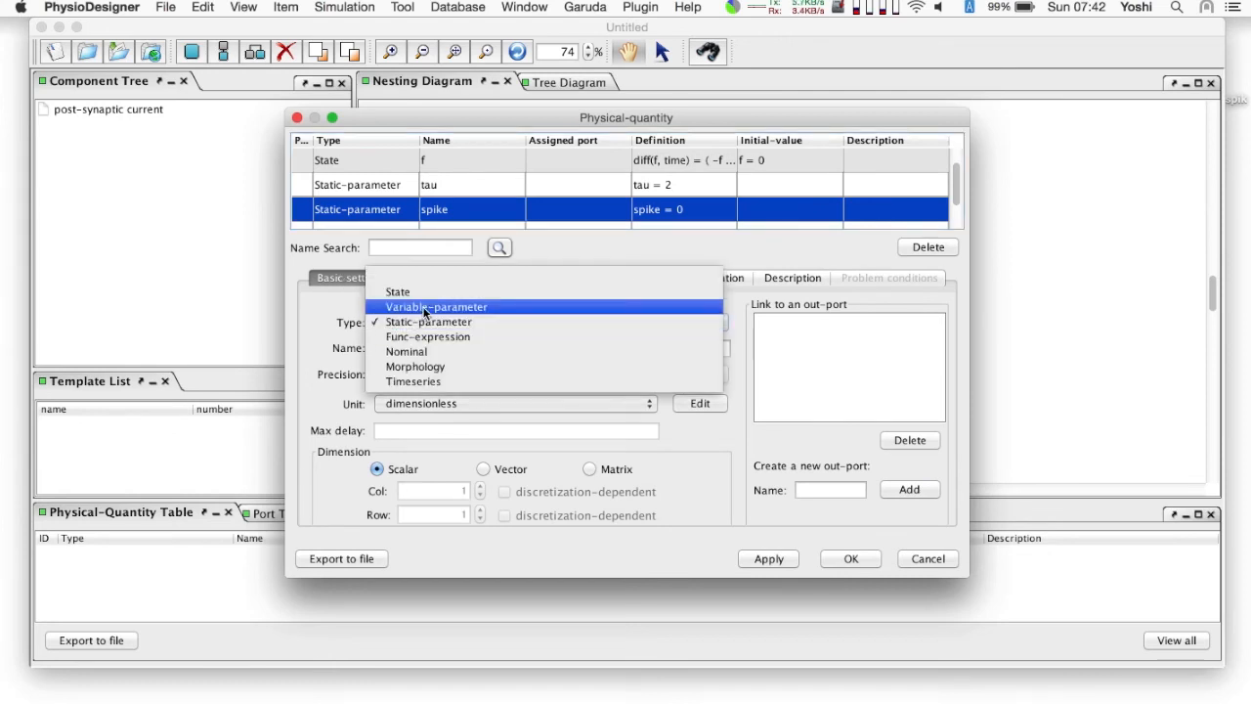
click(436, 307)
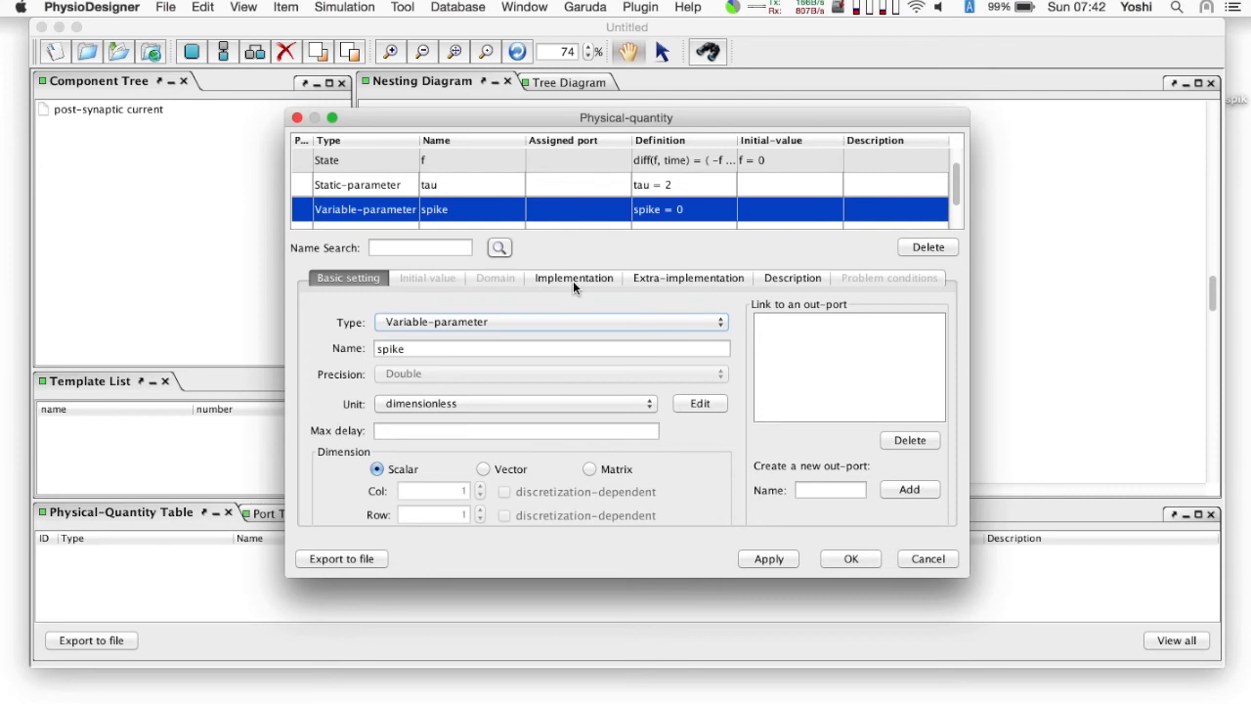
click(575, 277)
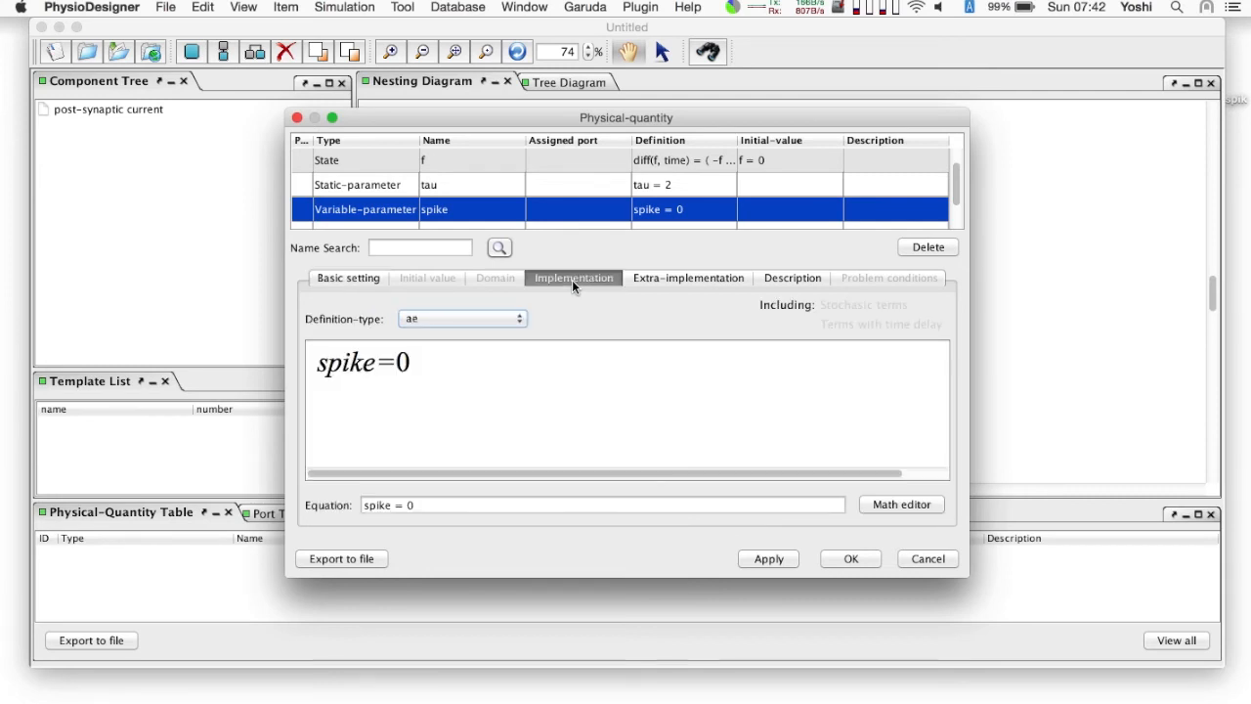
Step: Define spike by assignment from a new in-port named input_spike
click(461, 319)
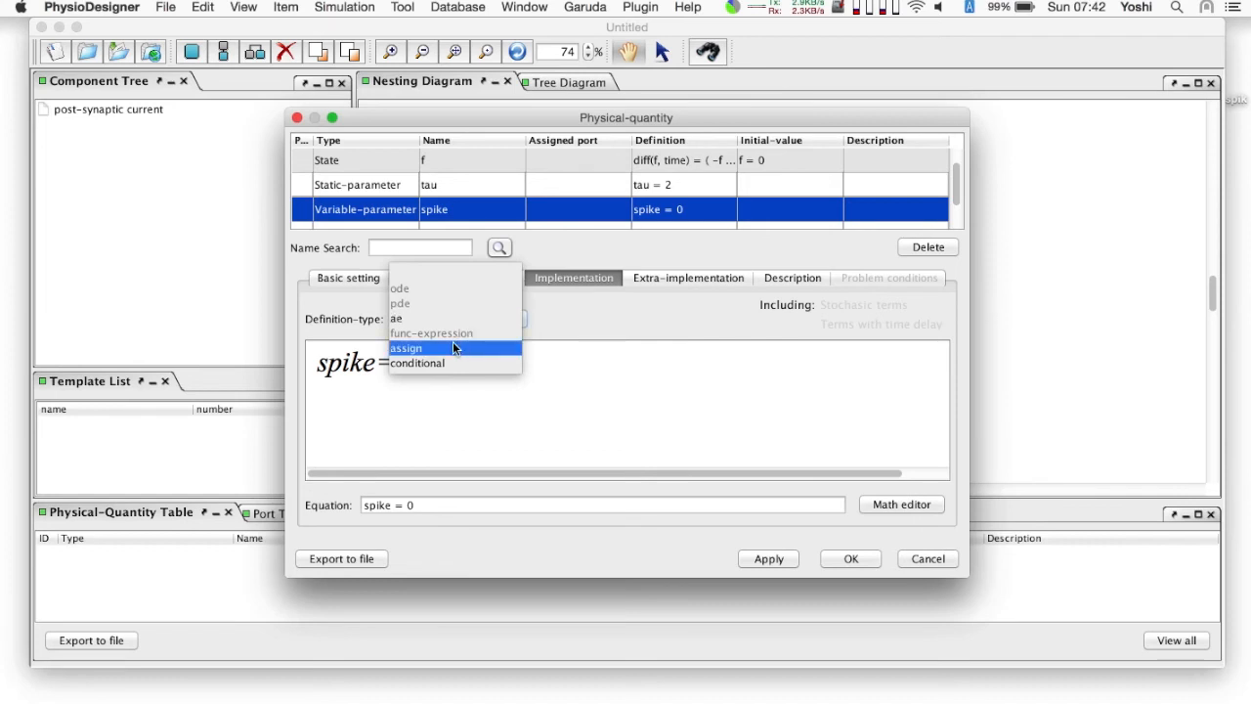
click(406, 348)
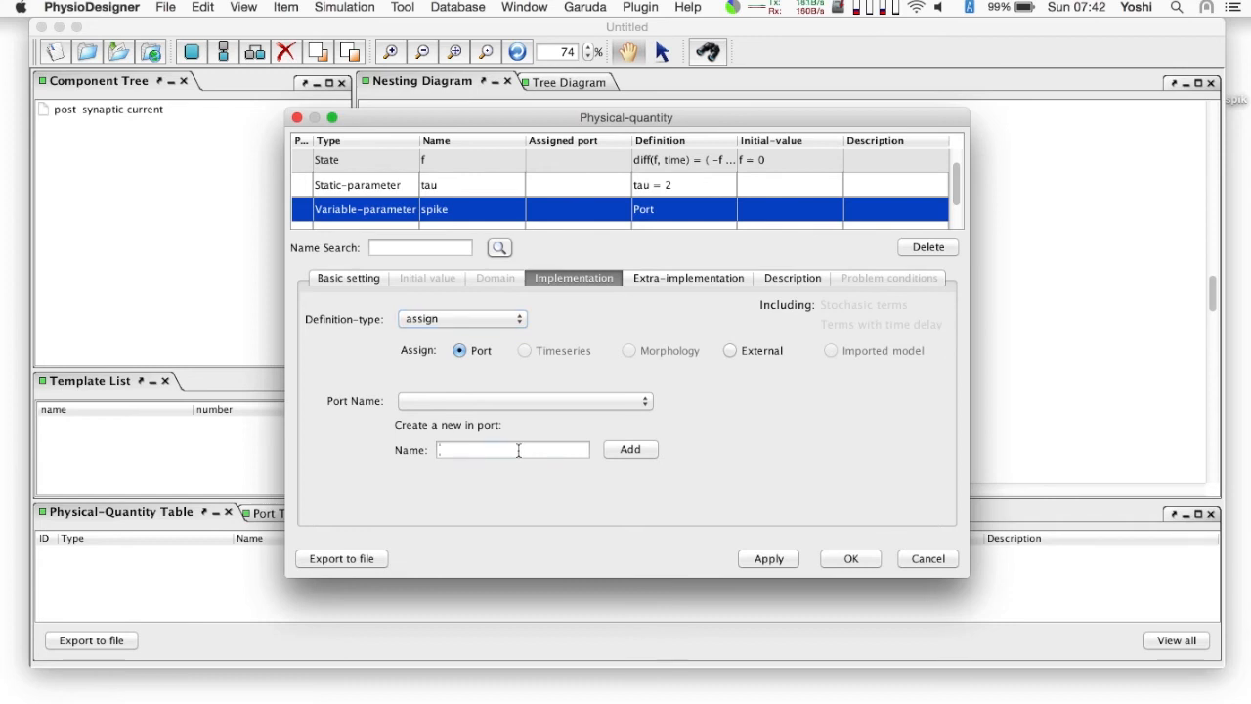
text(input)
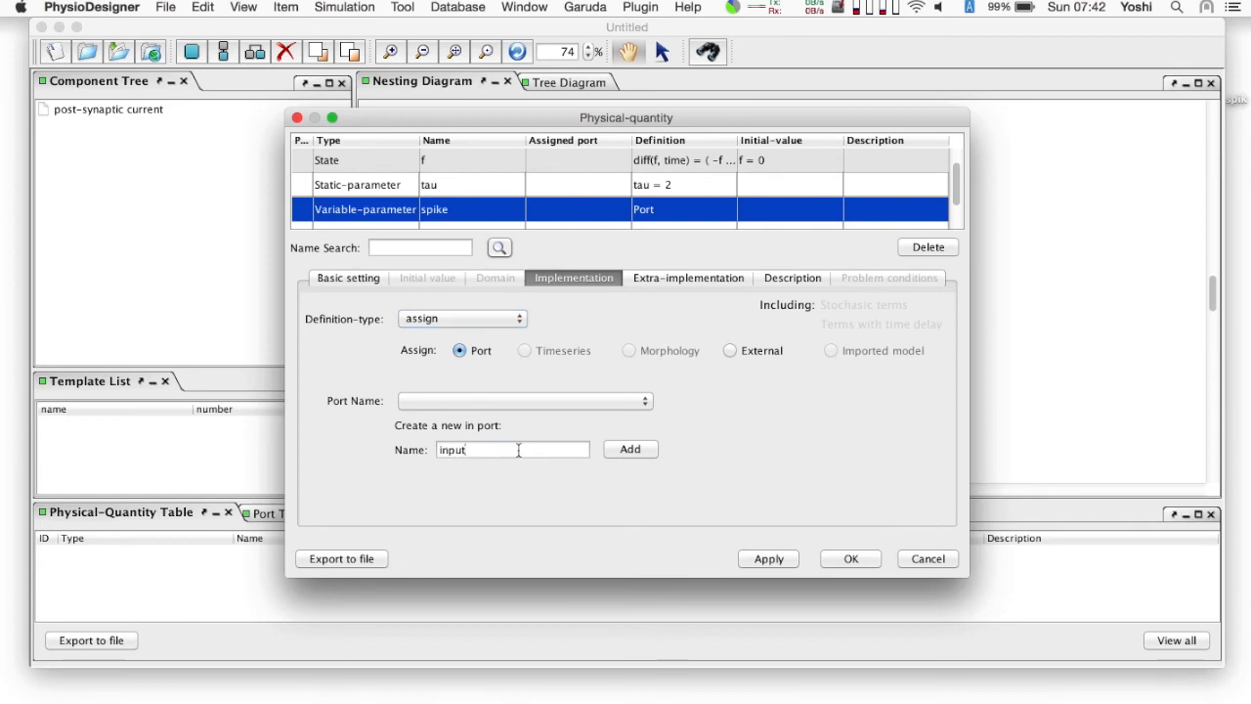
text(_spike)
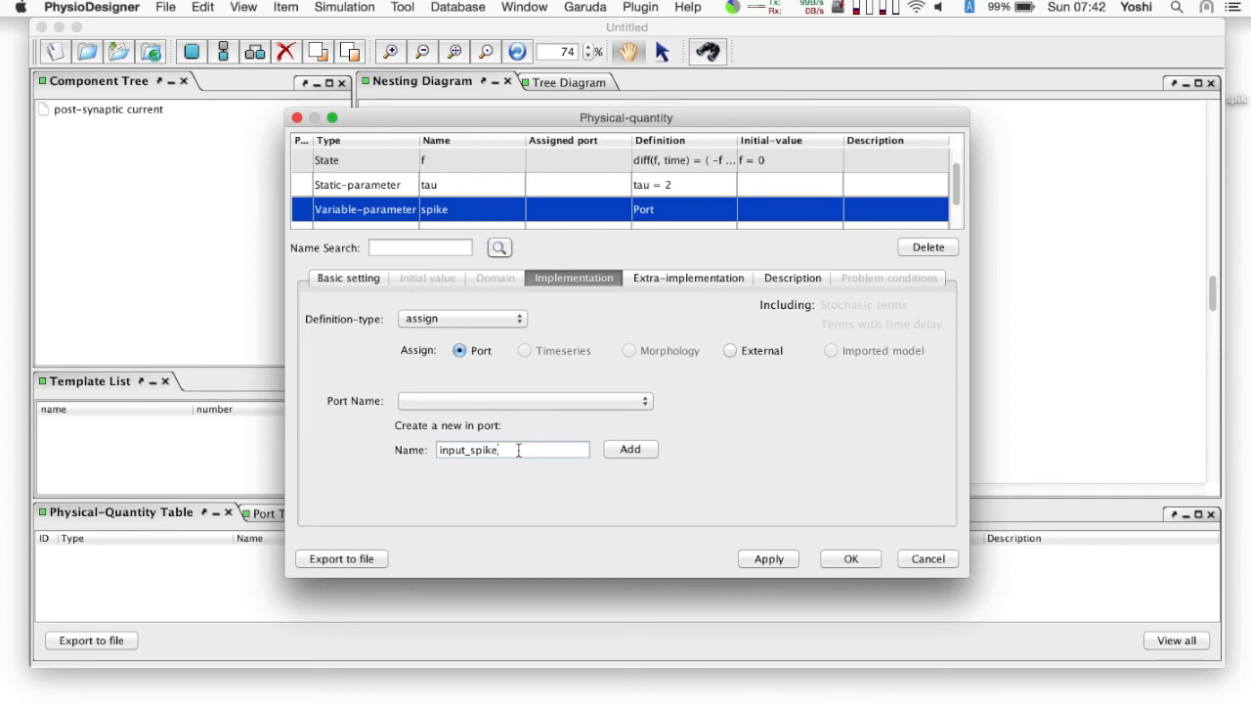
click(630, 447)
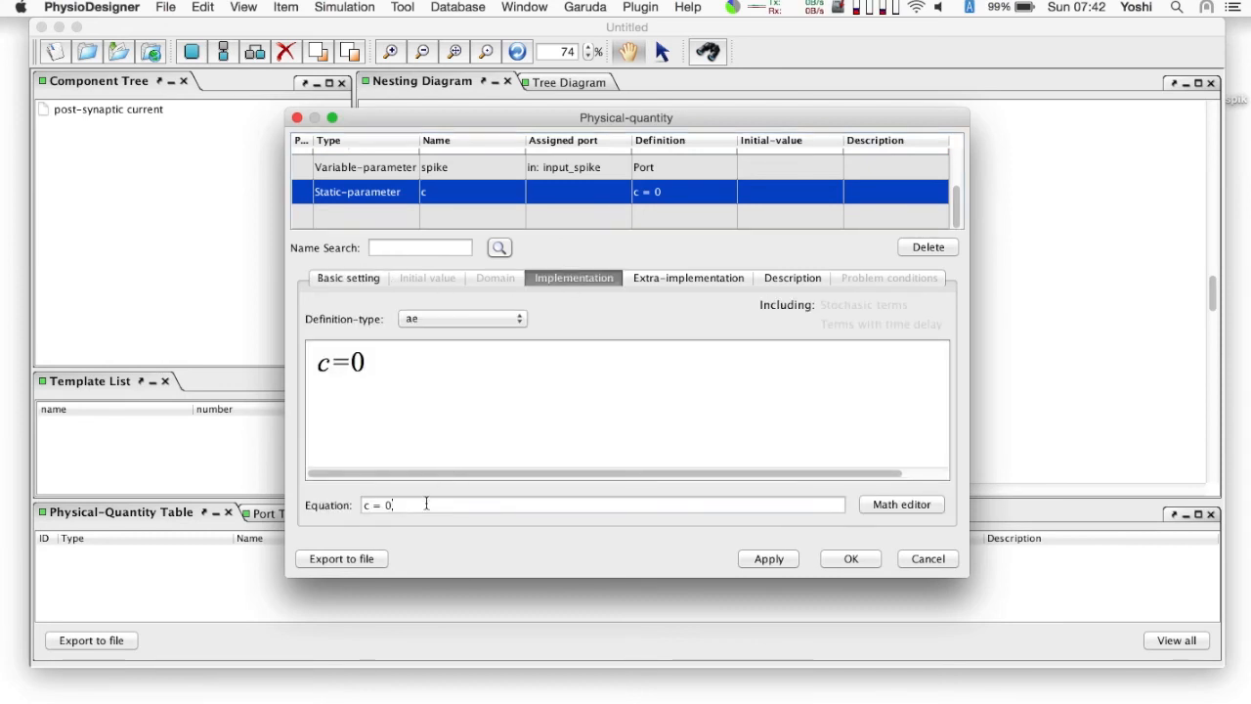
Step: Set the equation of c to c = 1.78
text(1.78)
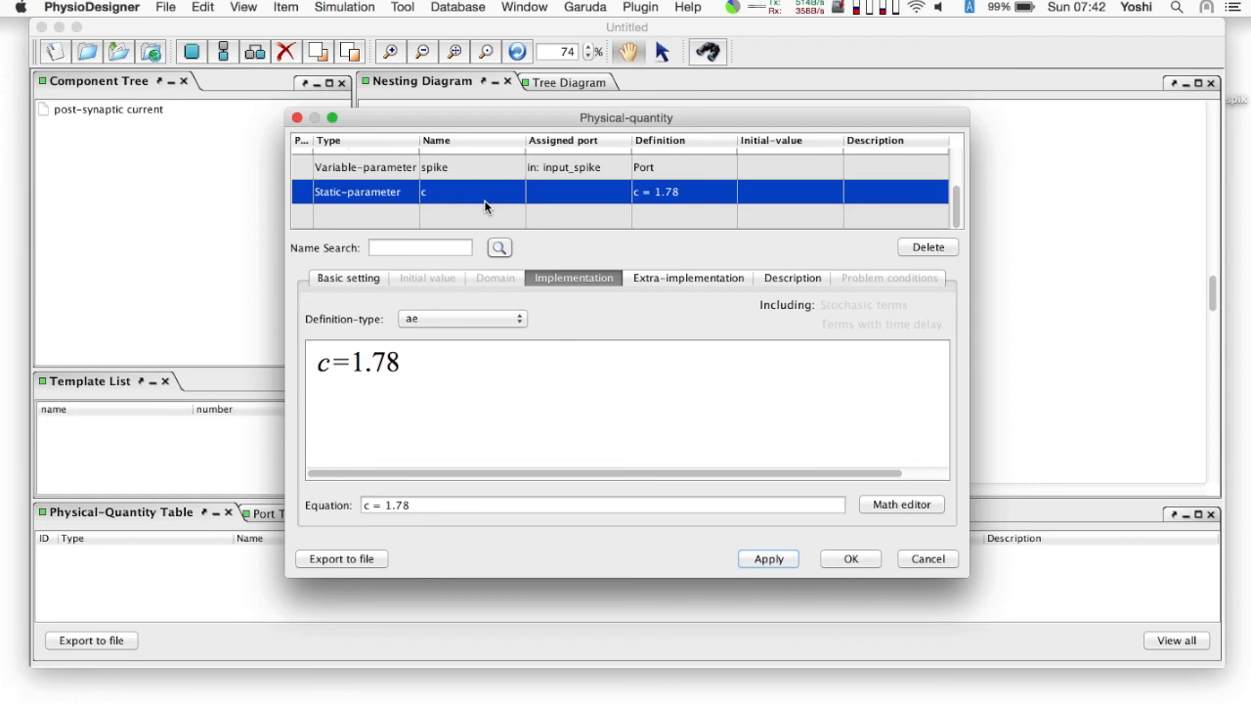
Step: Add a Variable-parameter quantity named I_syn
click(543, 320)
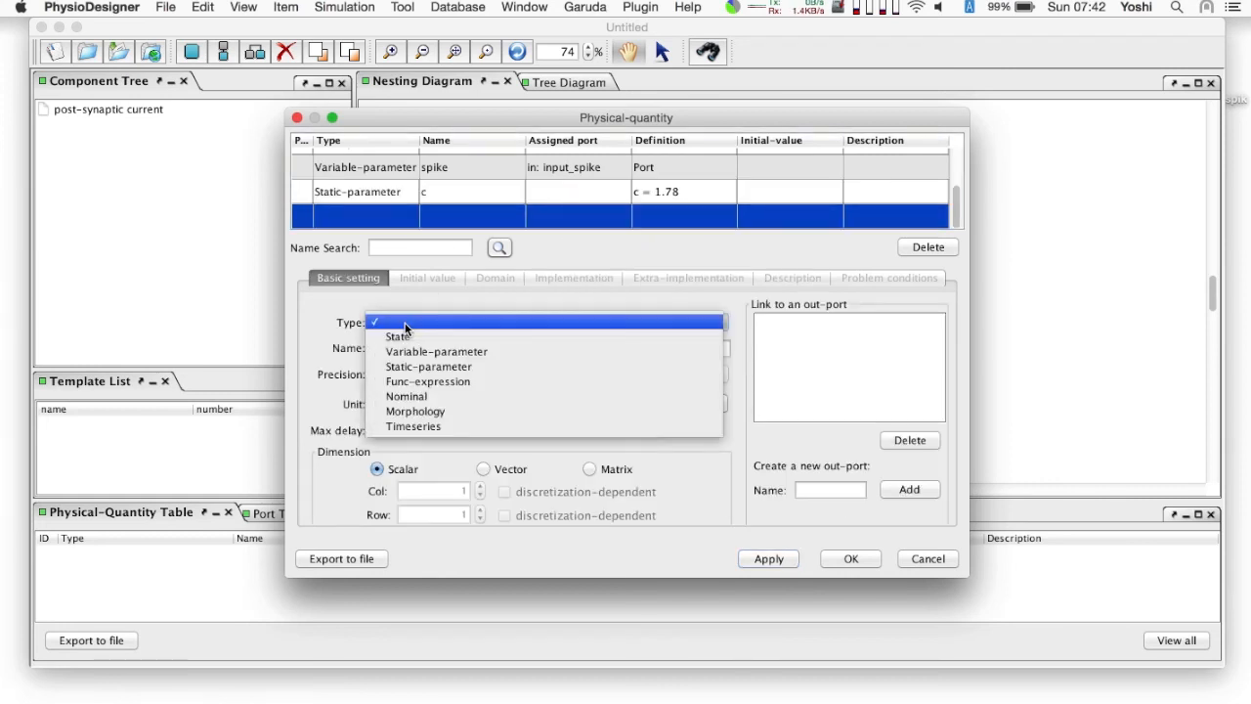
click(435, 352)
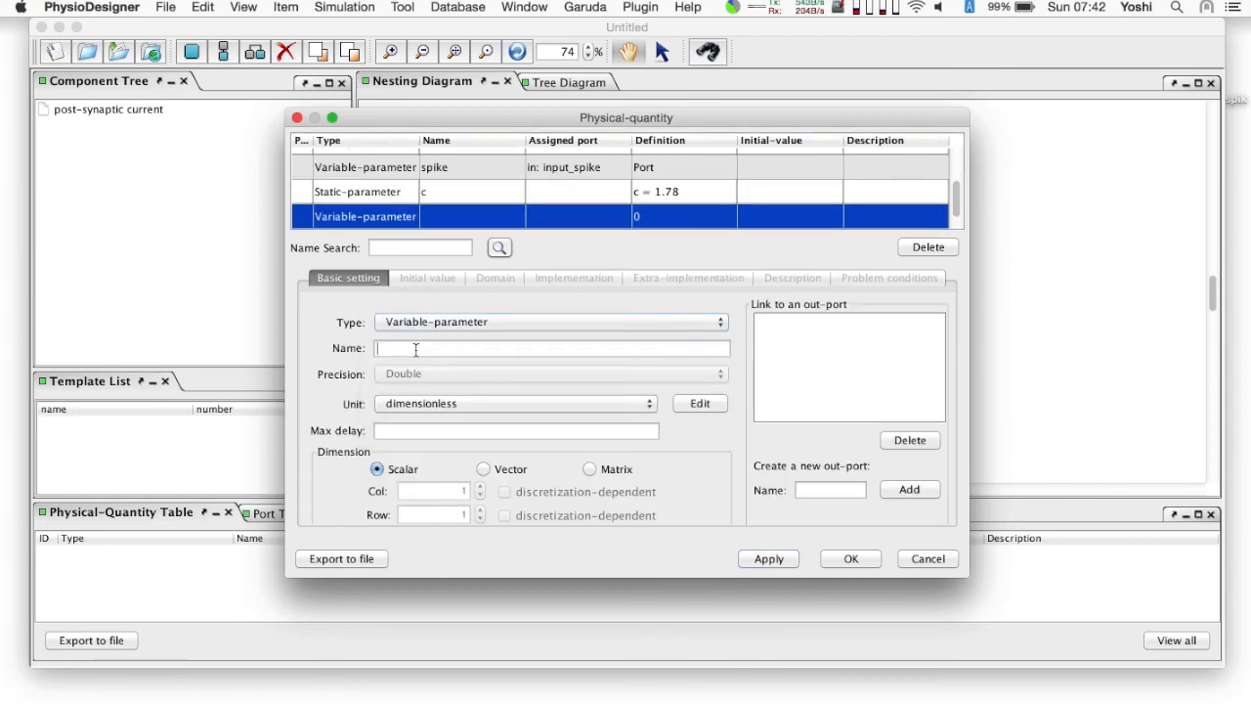
text(l_sy)
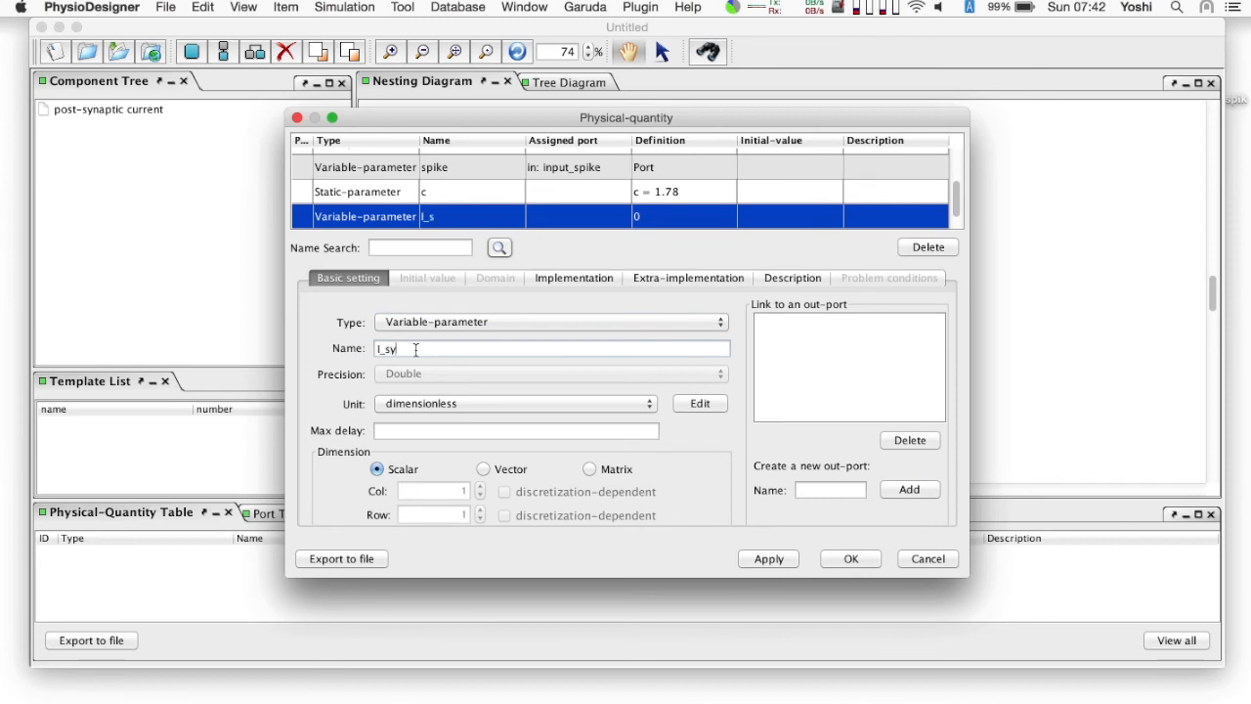
text(n)
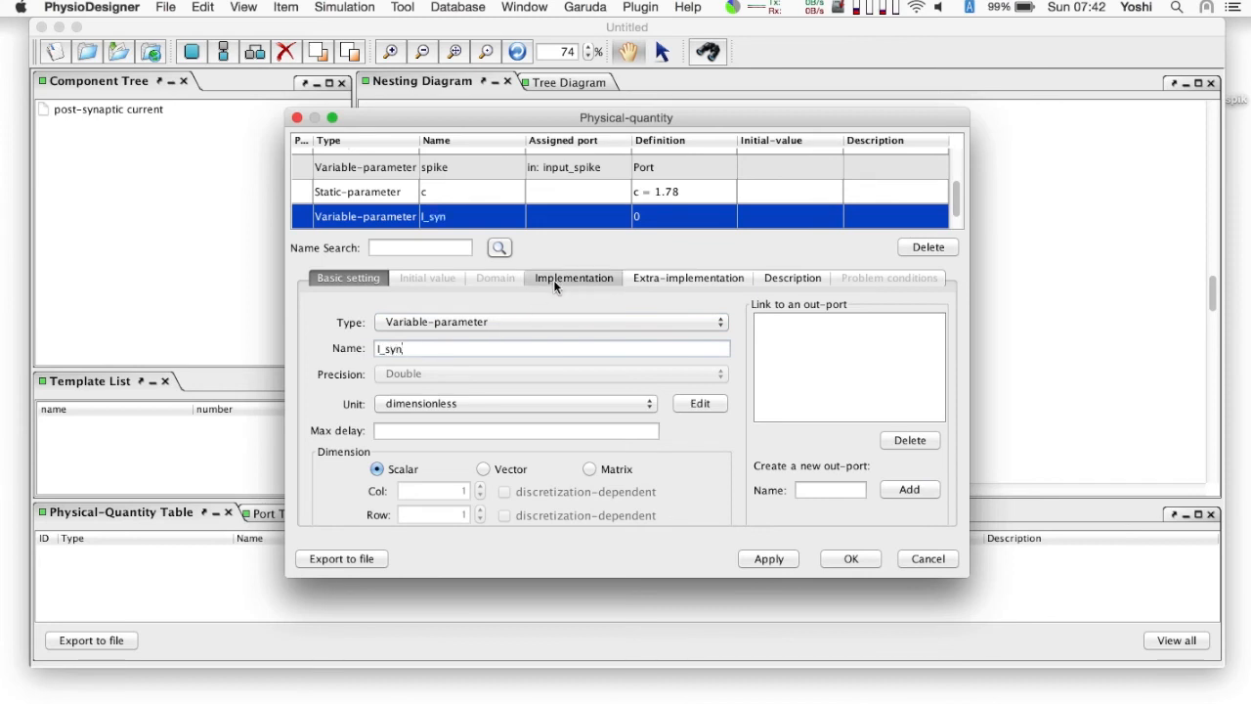
click(575, 277)
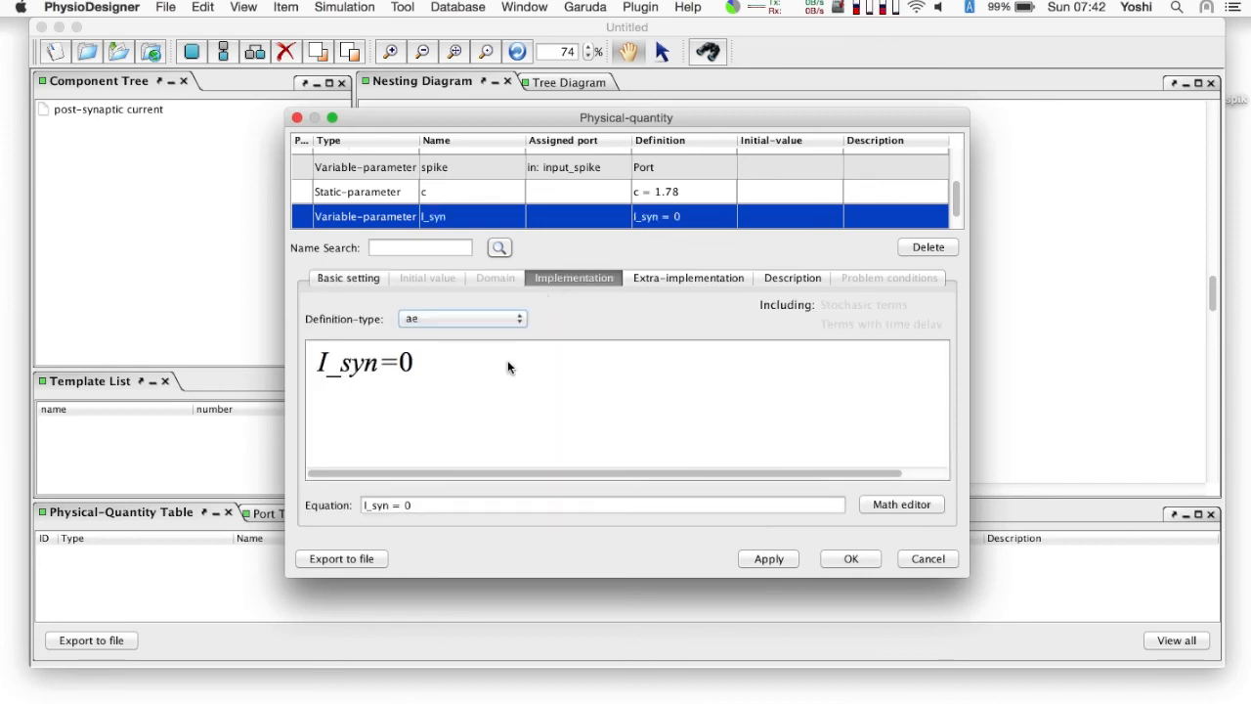
Step: Define I_syn = A*g and let the undefined A be created automatically
text(a)
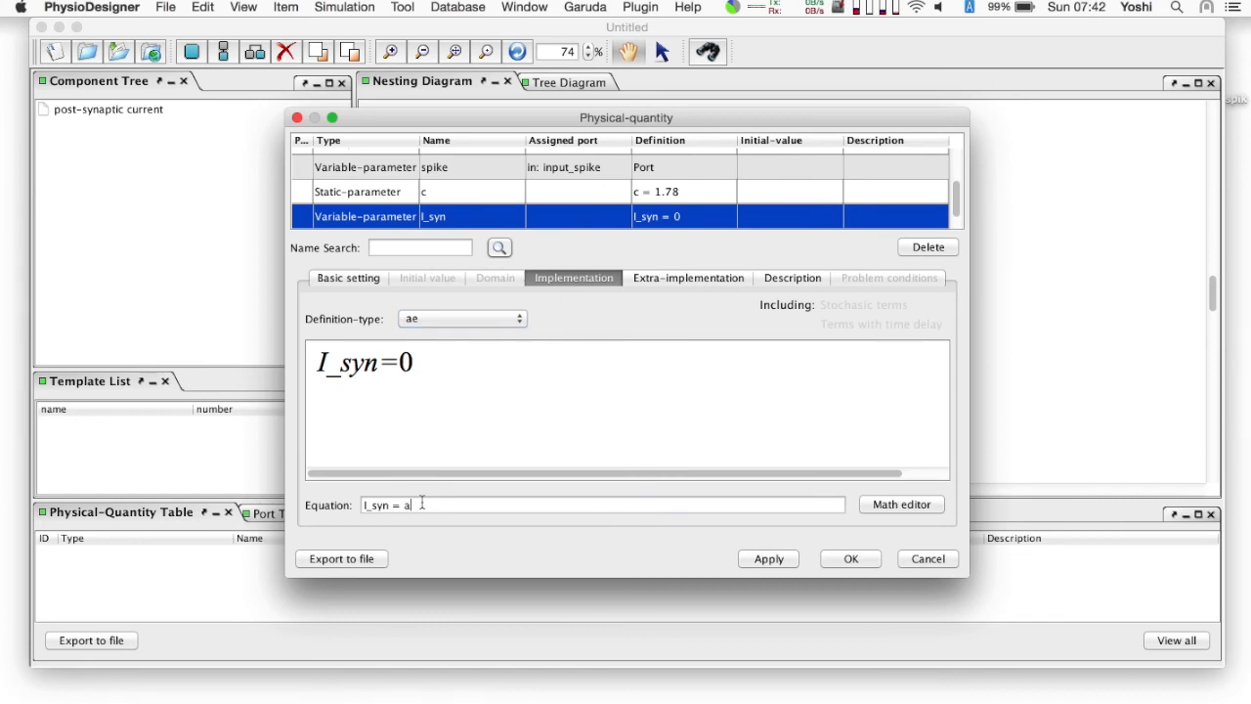
text(A*)
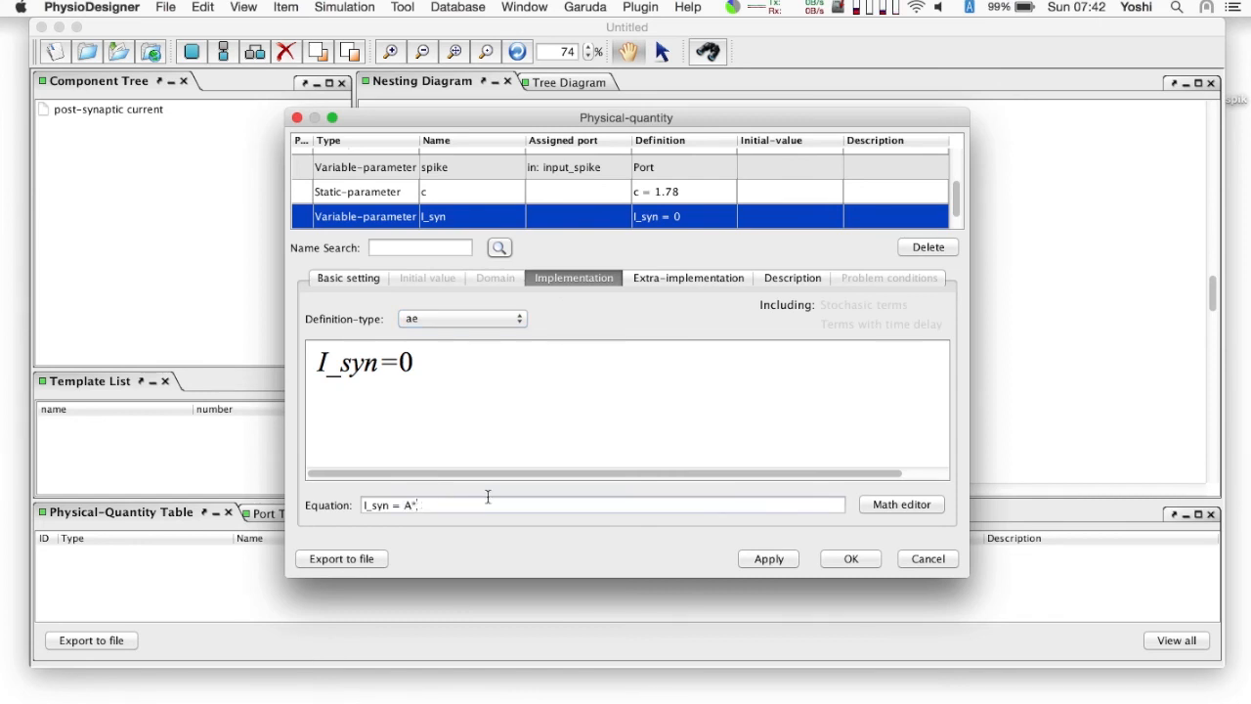
text(g)
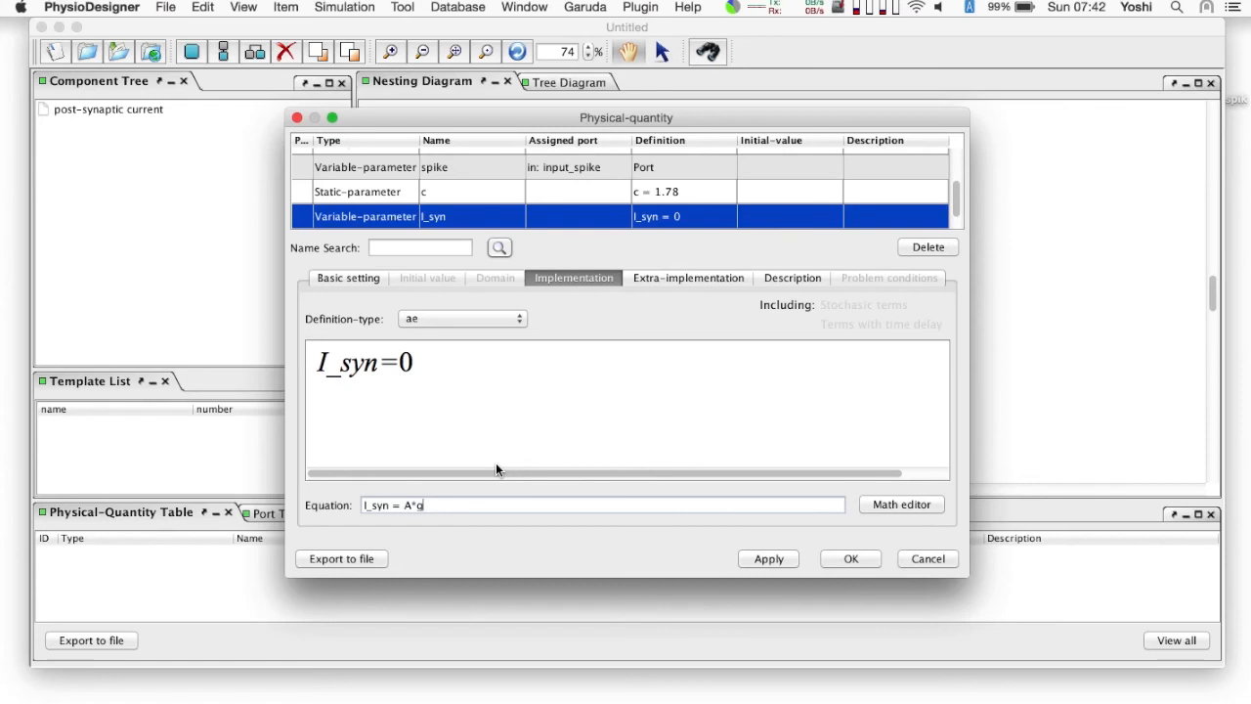
click(768, 559)
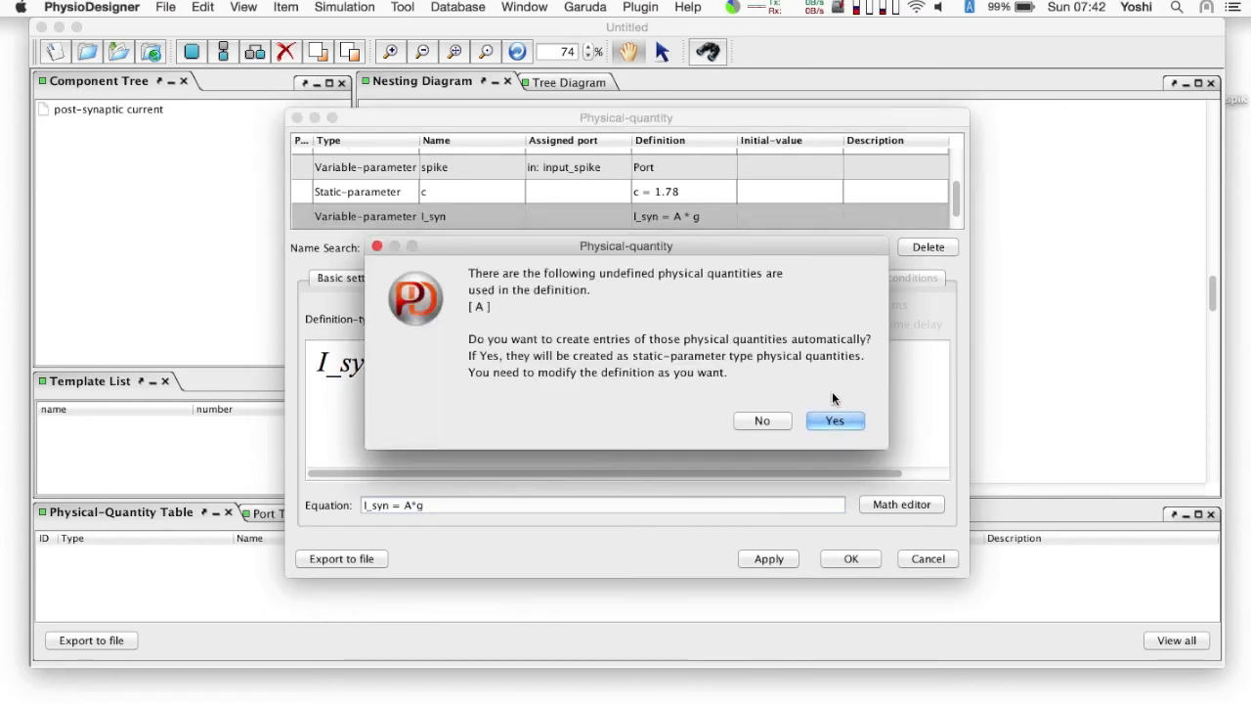
click(833, 420)
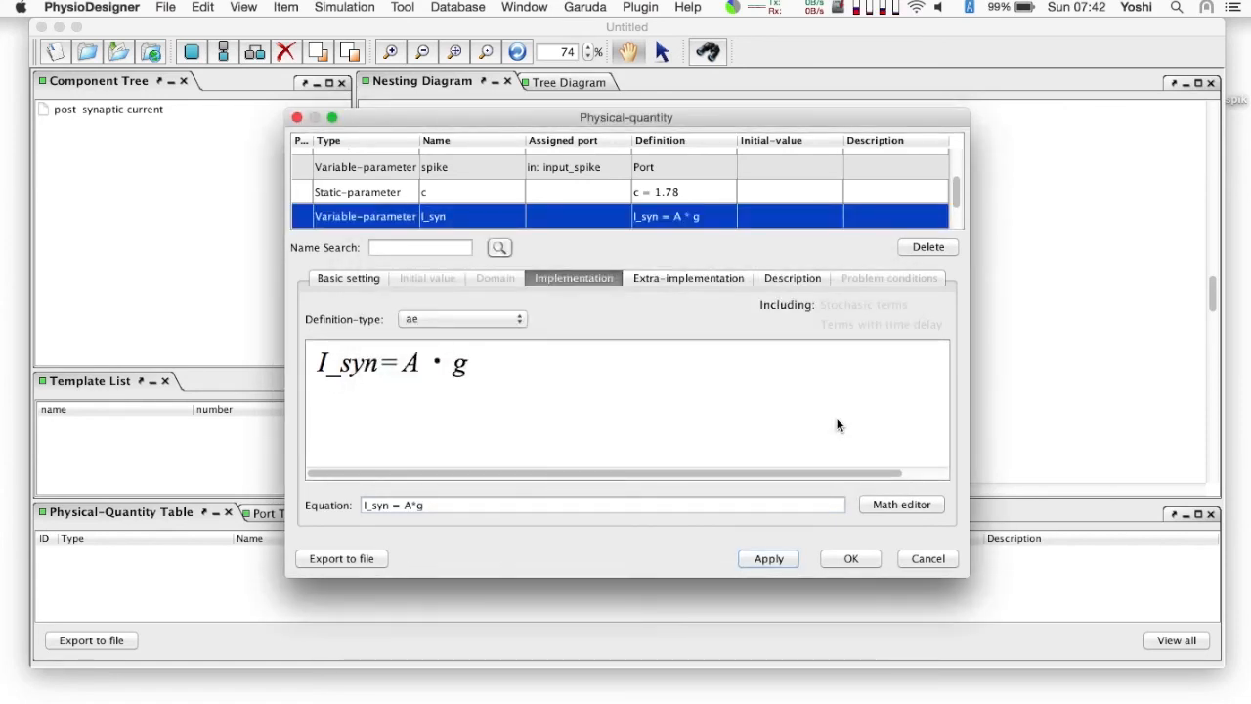
mouse_move(577, 226)
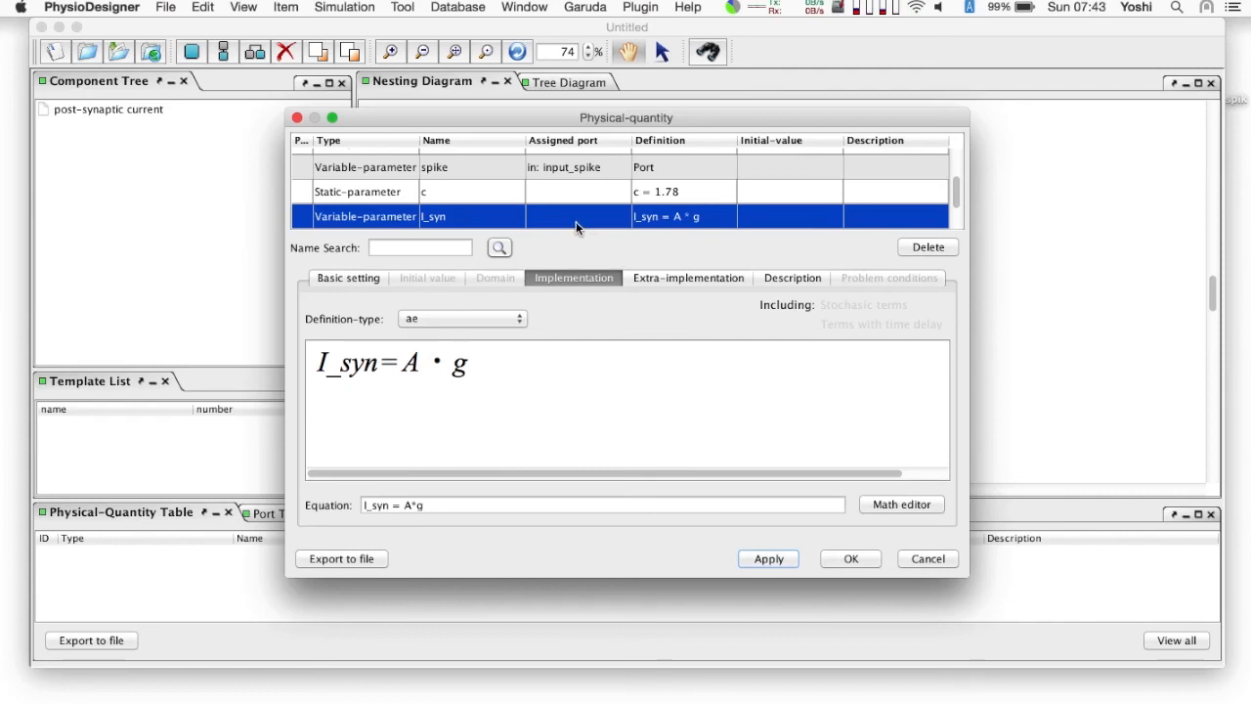
click(348, 277)
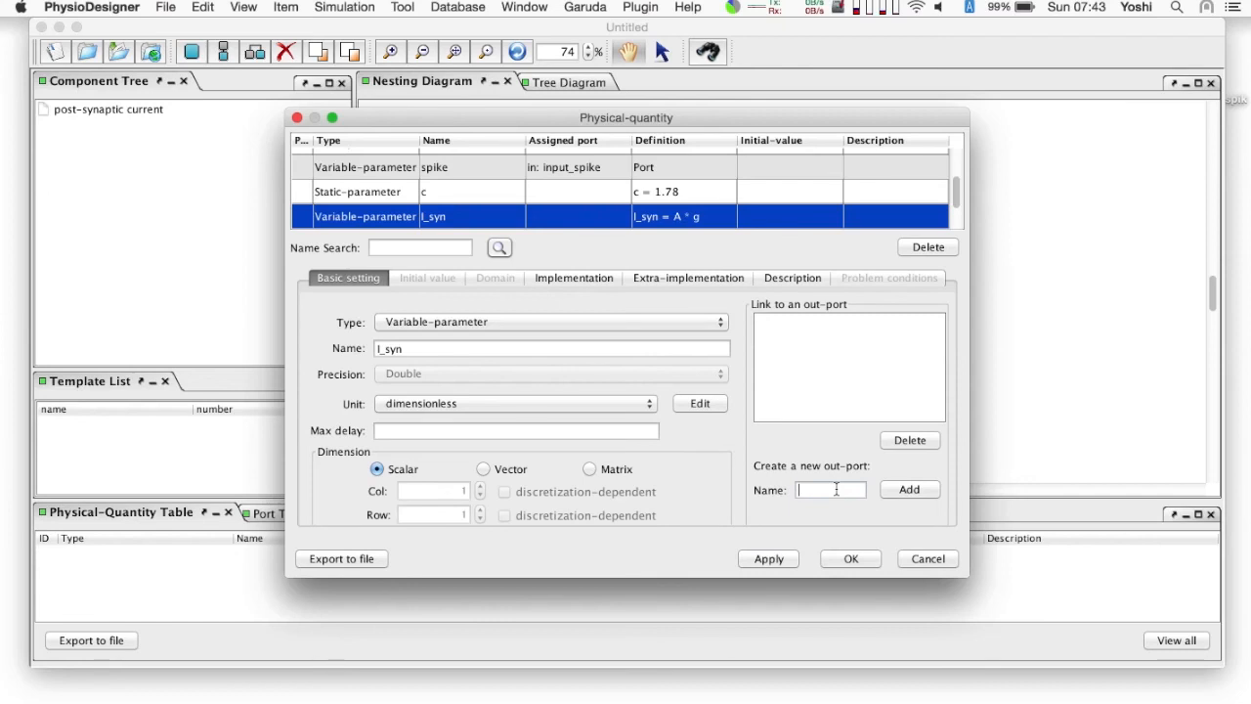
Step: Create an out-port named I_syn, link I_syn to it, and select parameter A
text(I_syn)
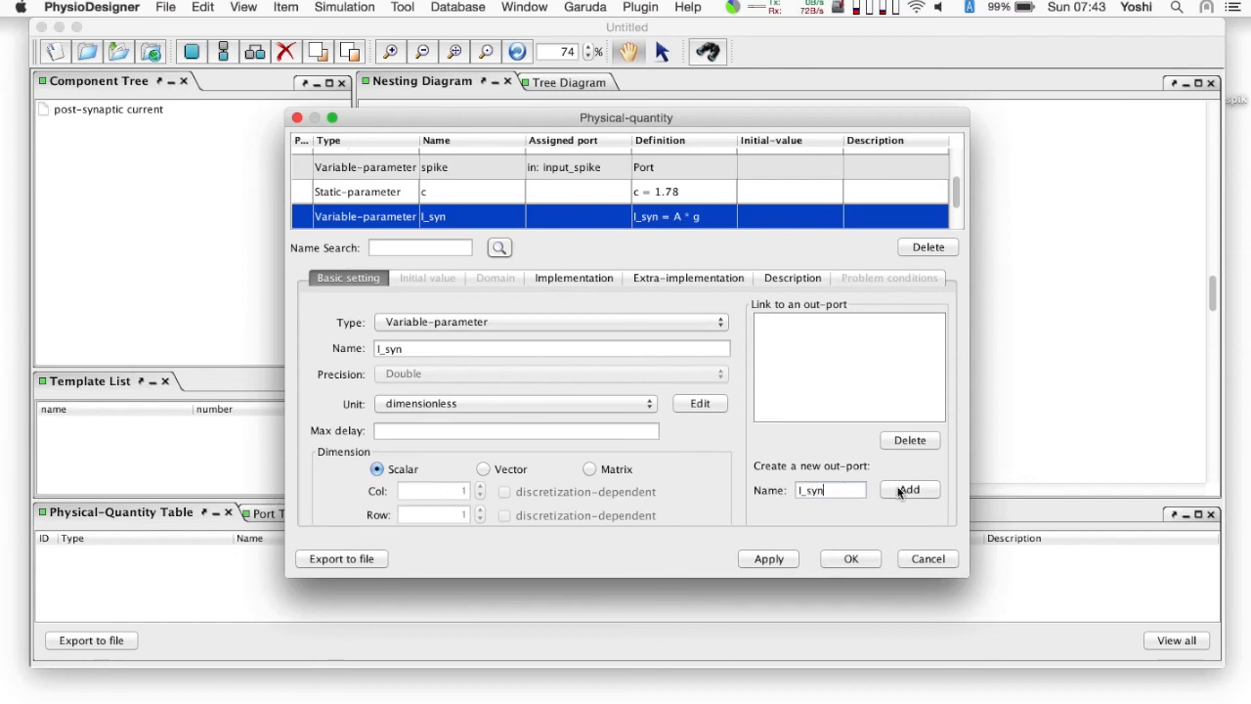
click(907, 489)
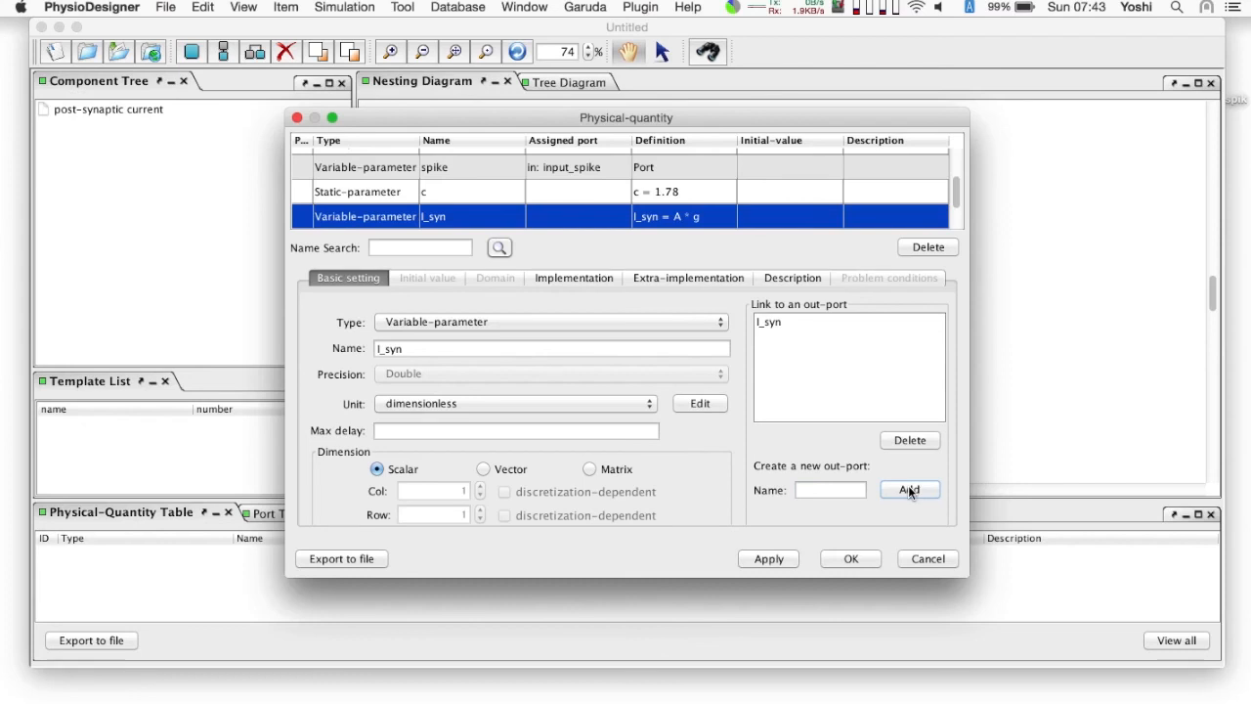
click(907, 489)
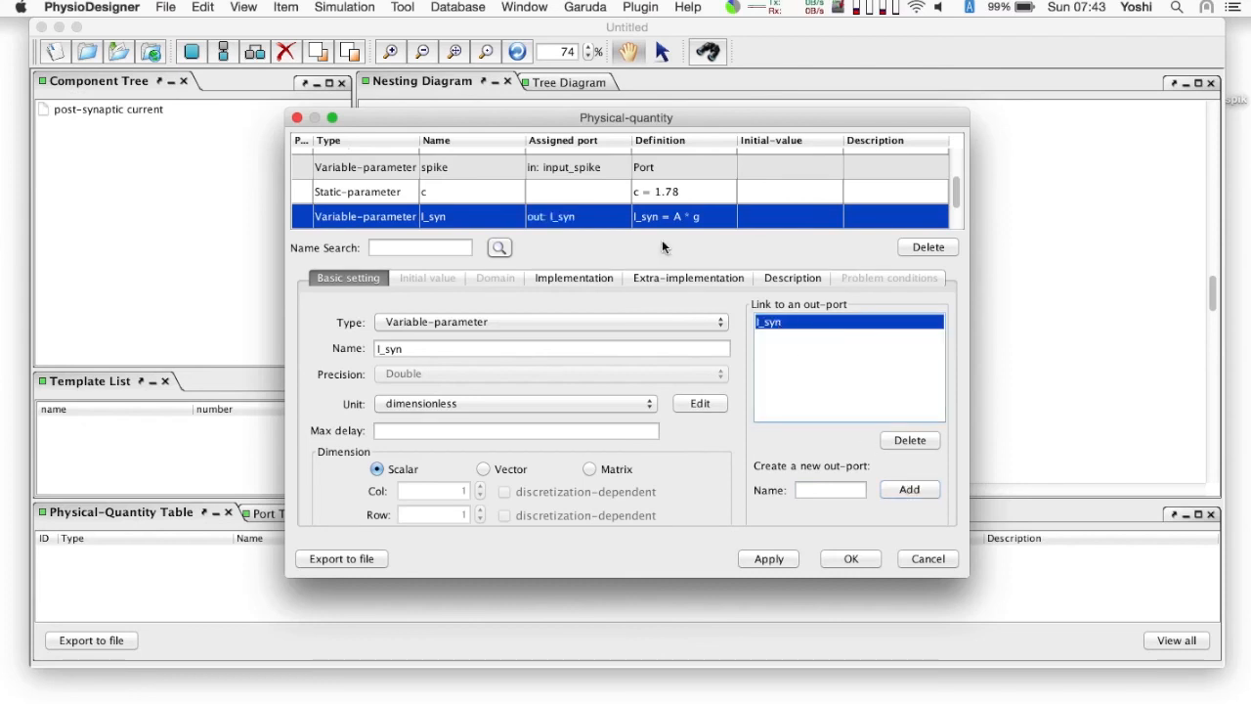
click(567, 191)
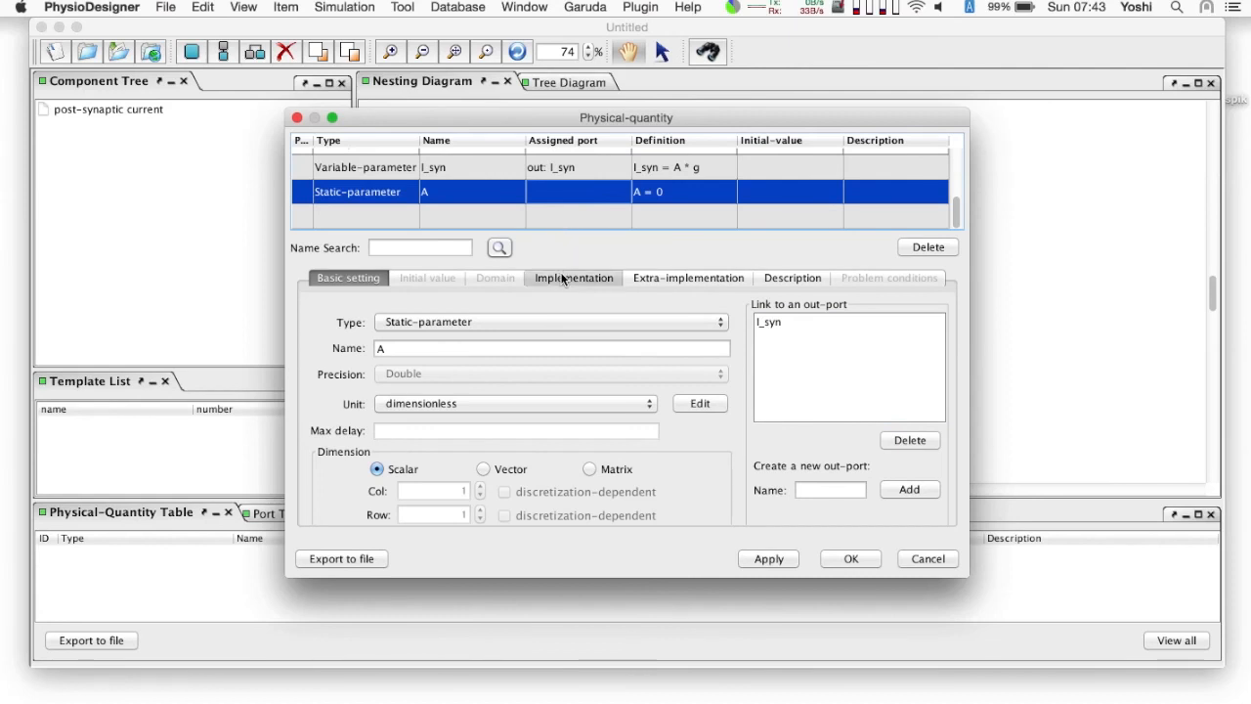
Step: Set A = 0.9 and confirm to close the physical-quantity editor
click(575, 278)
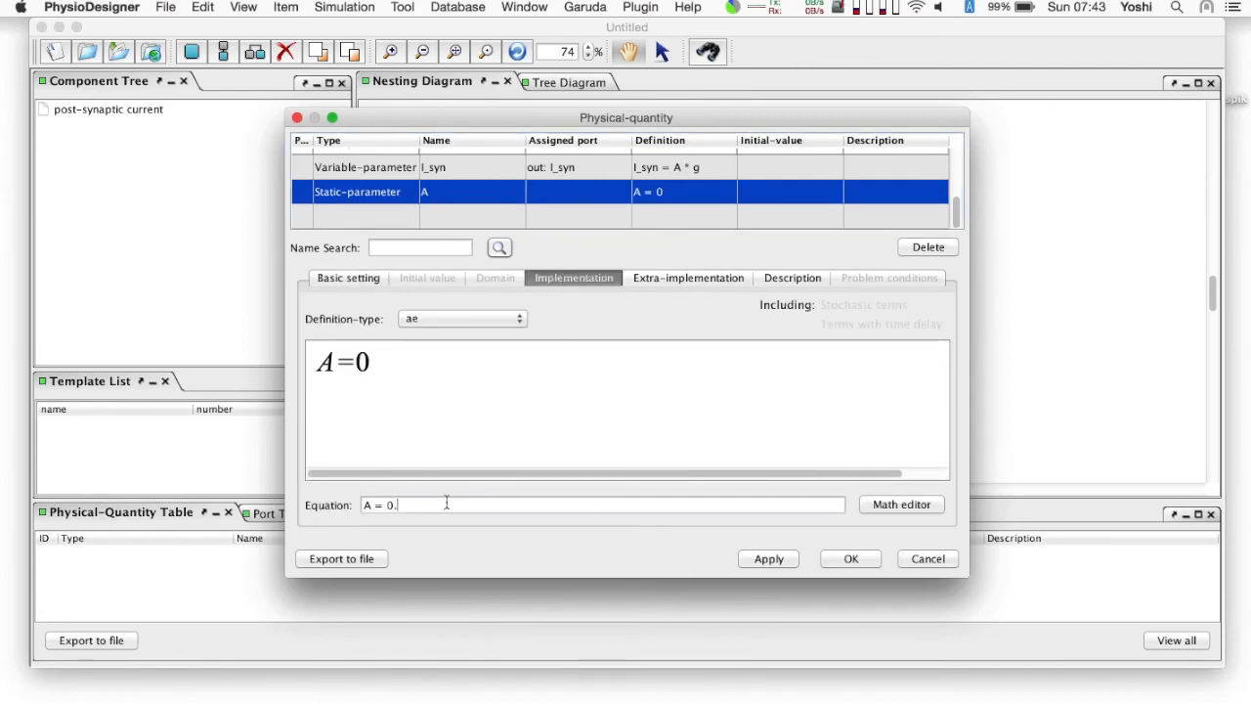
text(9)
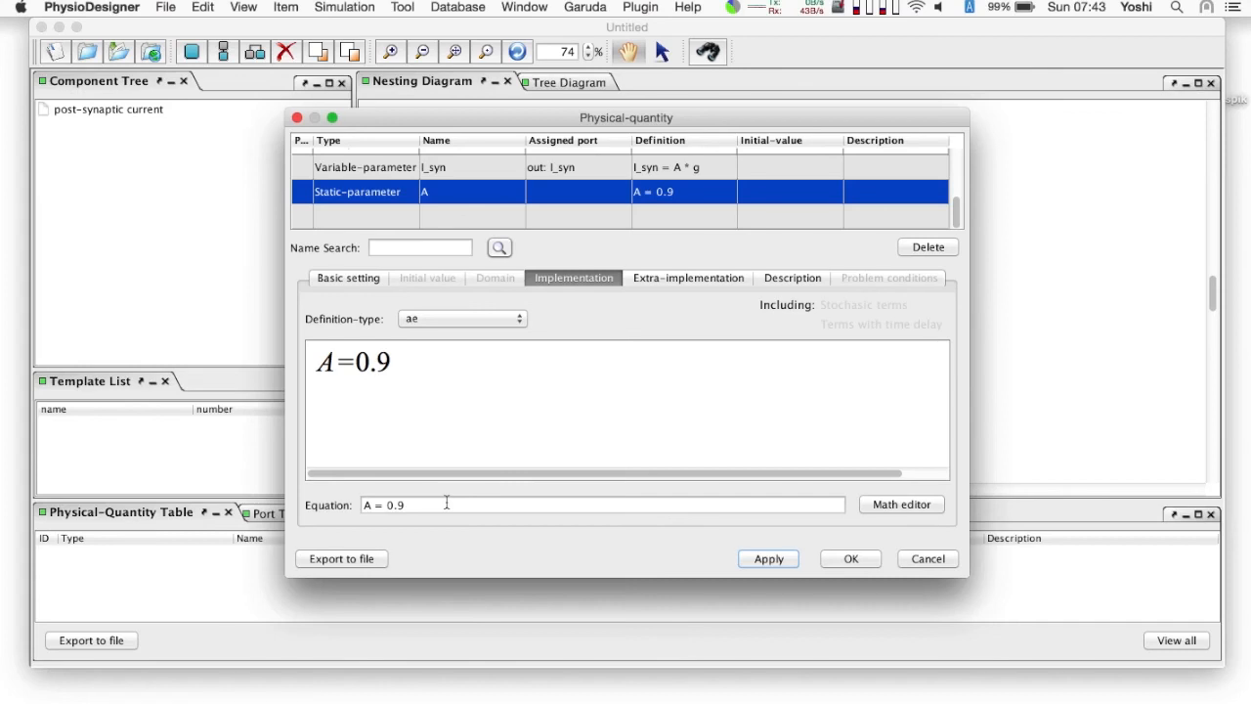
mouse_move(848, 560)
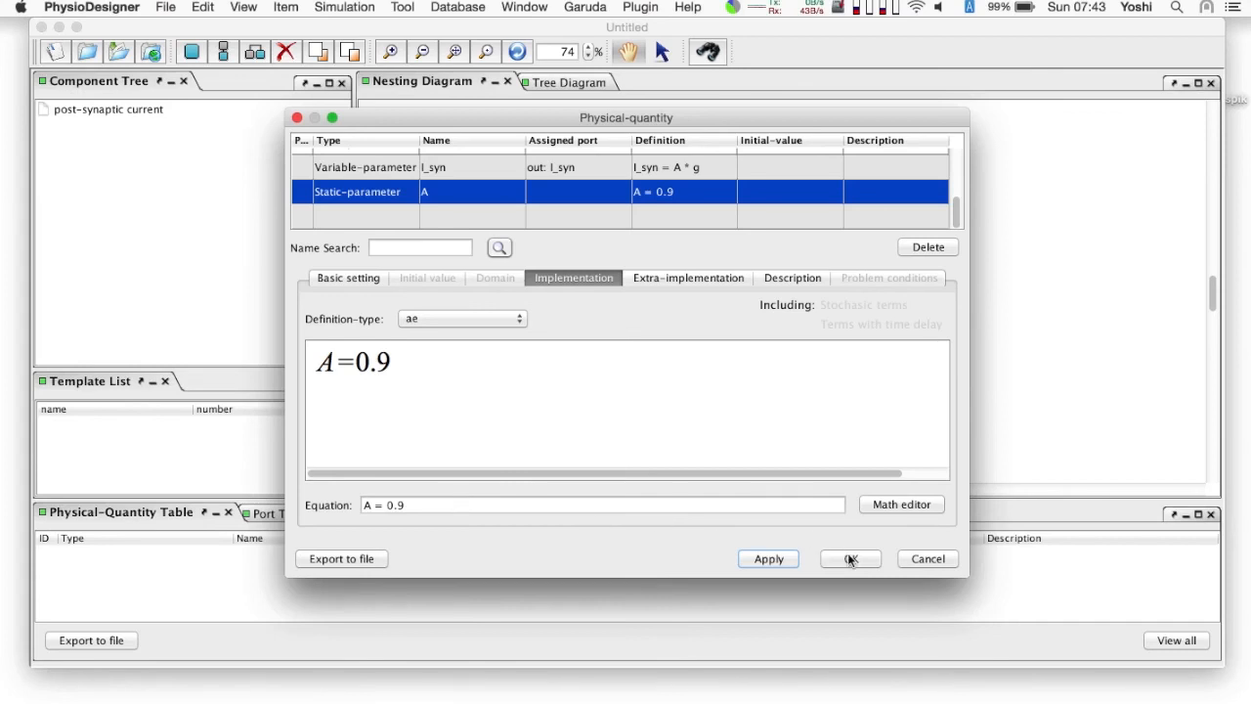
click(848, 559)
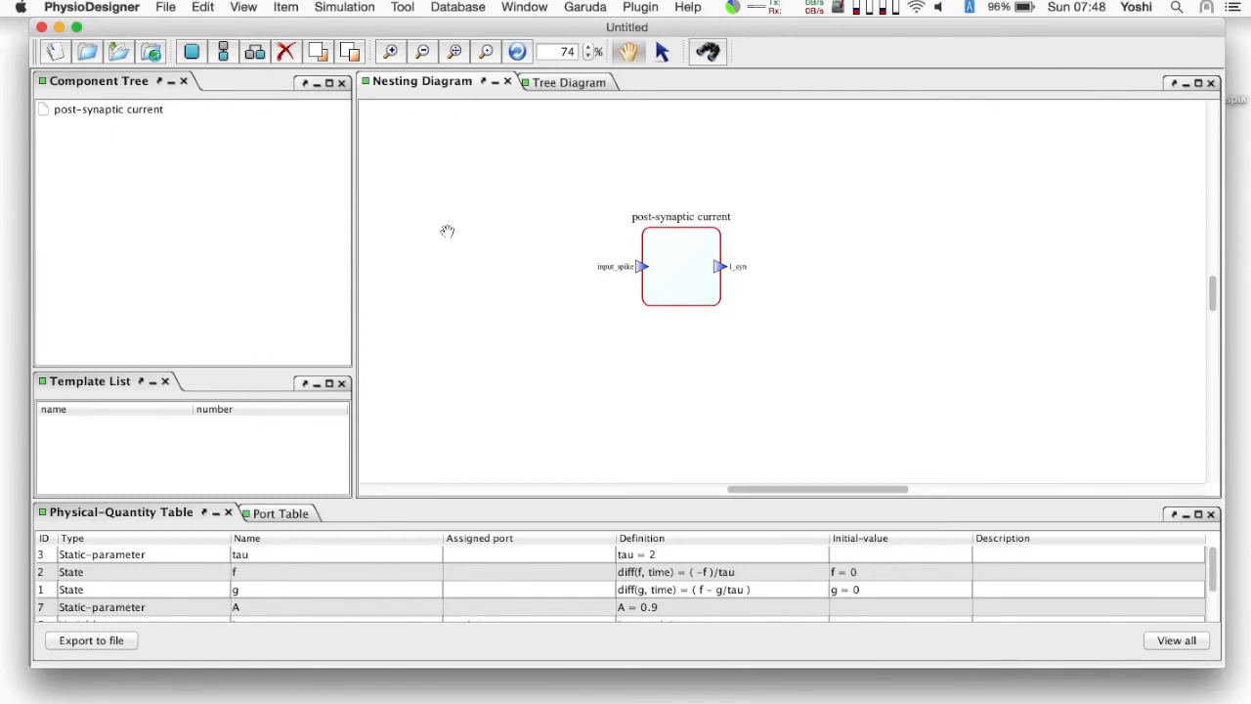
Step: Save the model to the Desktop as postsynaptic_current.phz
click(118, 51)
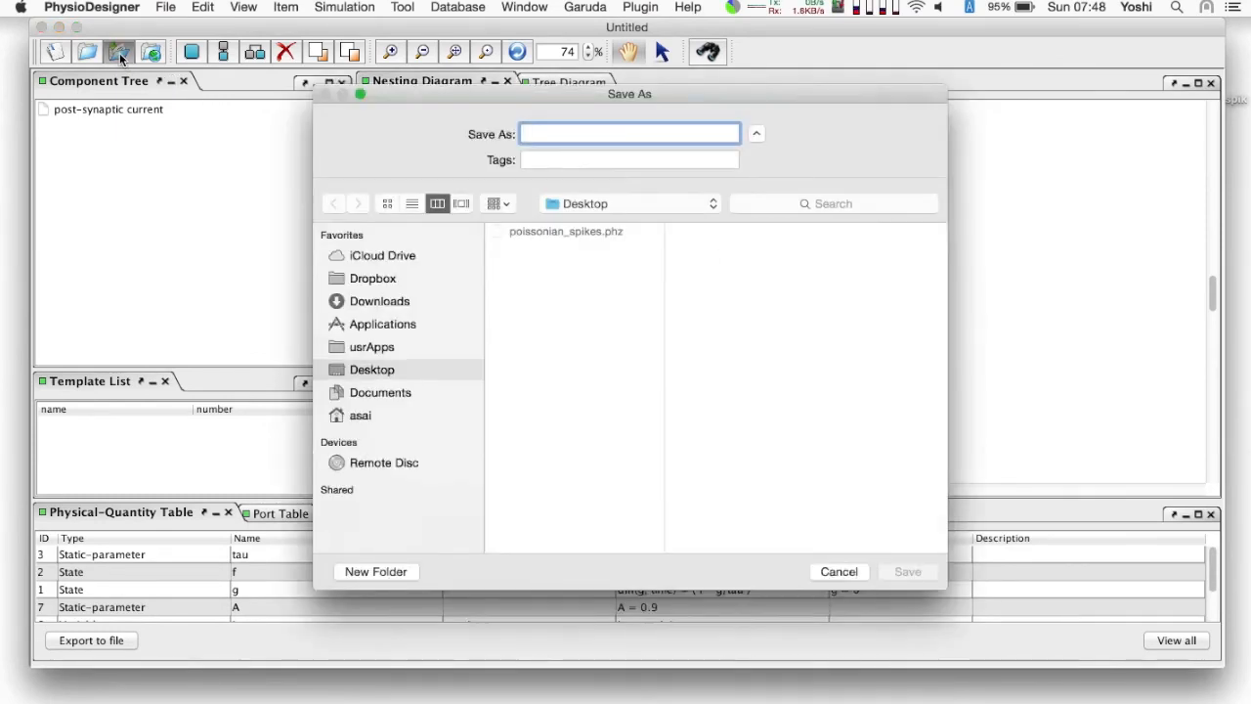
text(postsynaptic_)
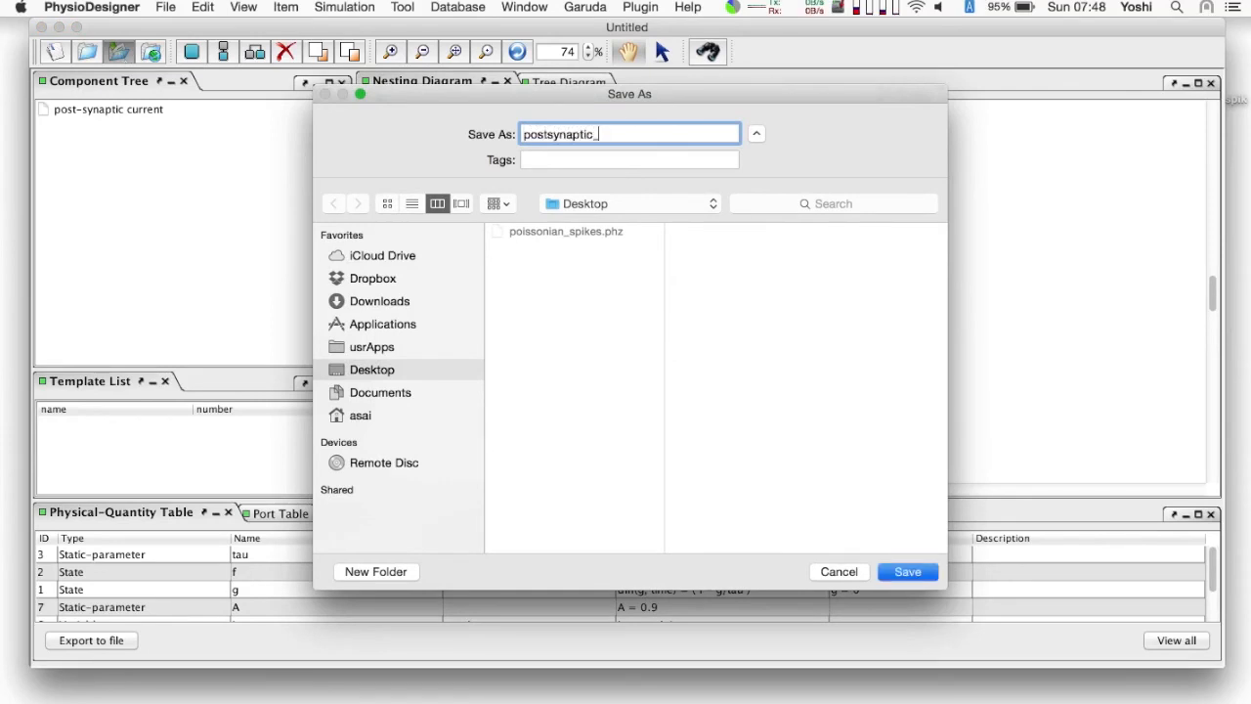
text(current)
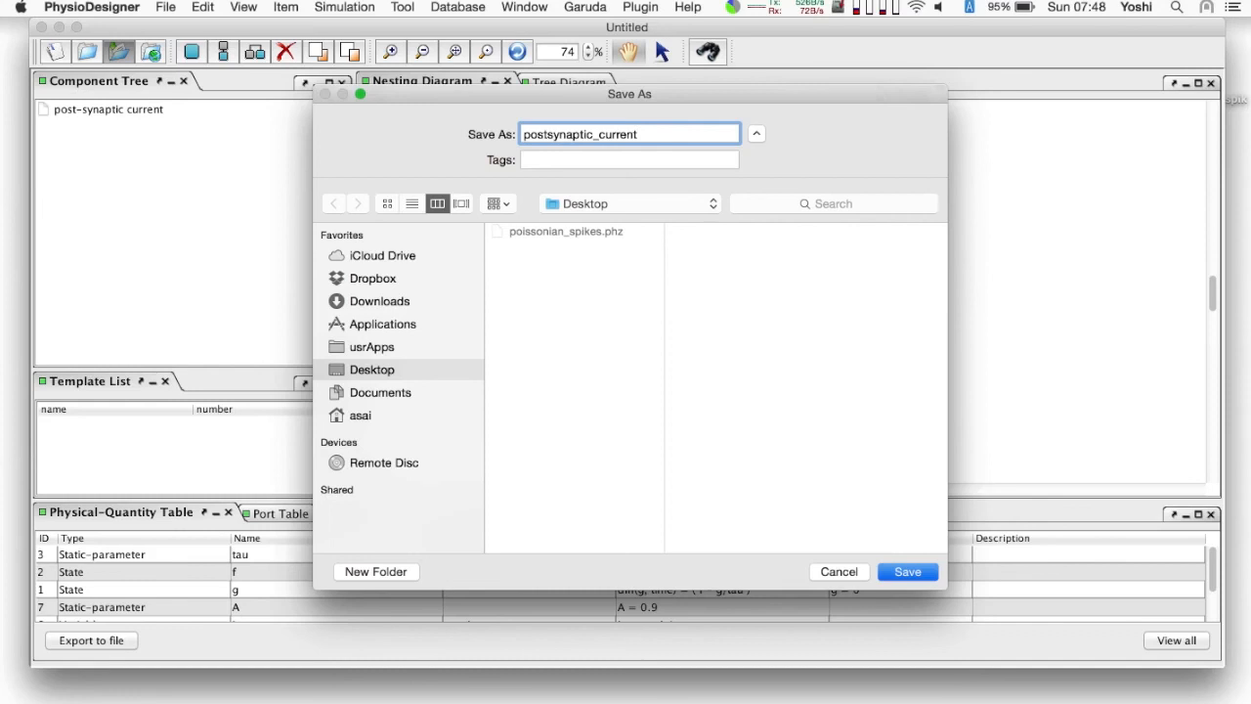
click(907, 570)
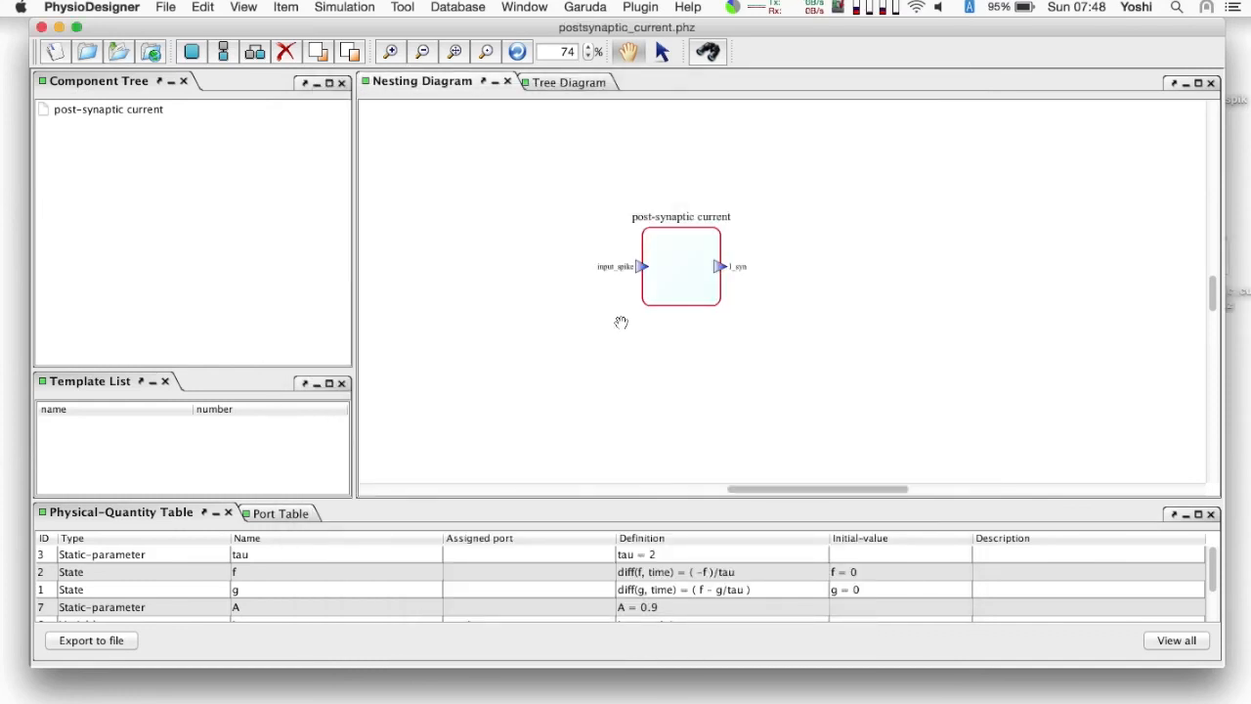
click(164, 7)
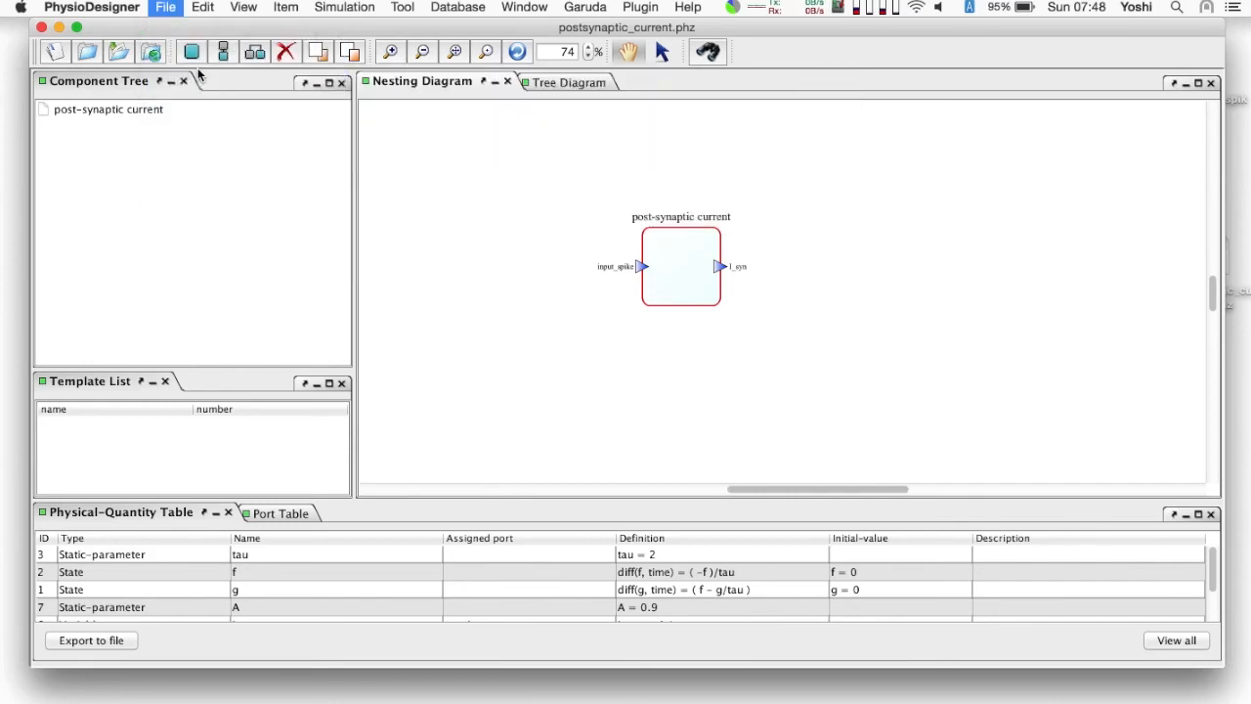
Step: Load poissonian_spikes.phz from the Desktop and wire its spike output to input_spike
click(165, 7)
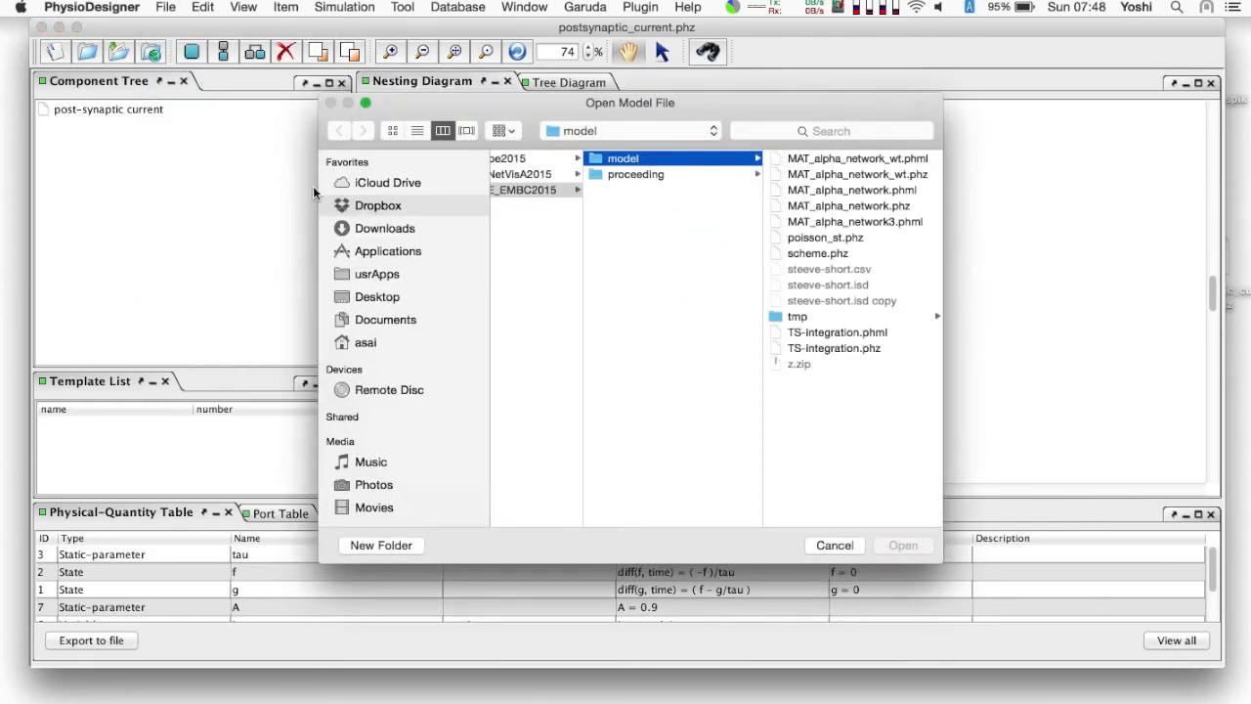
click(376, 297)
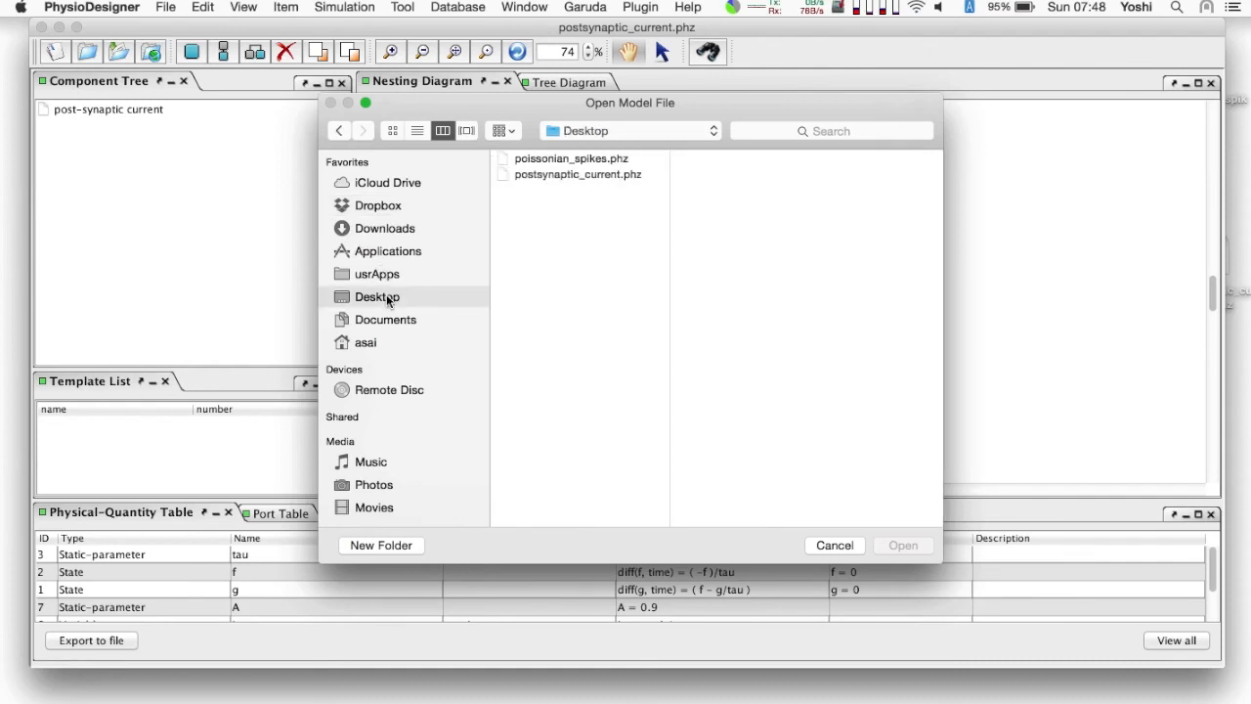
mouse_move(571, 168)
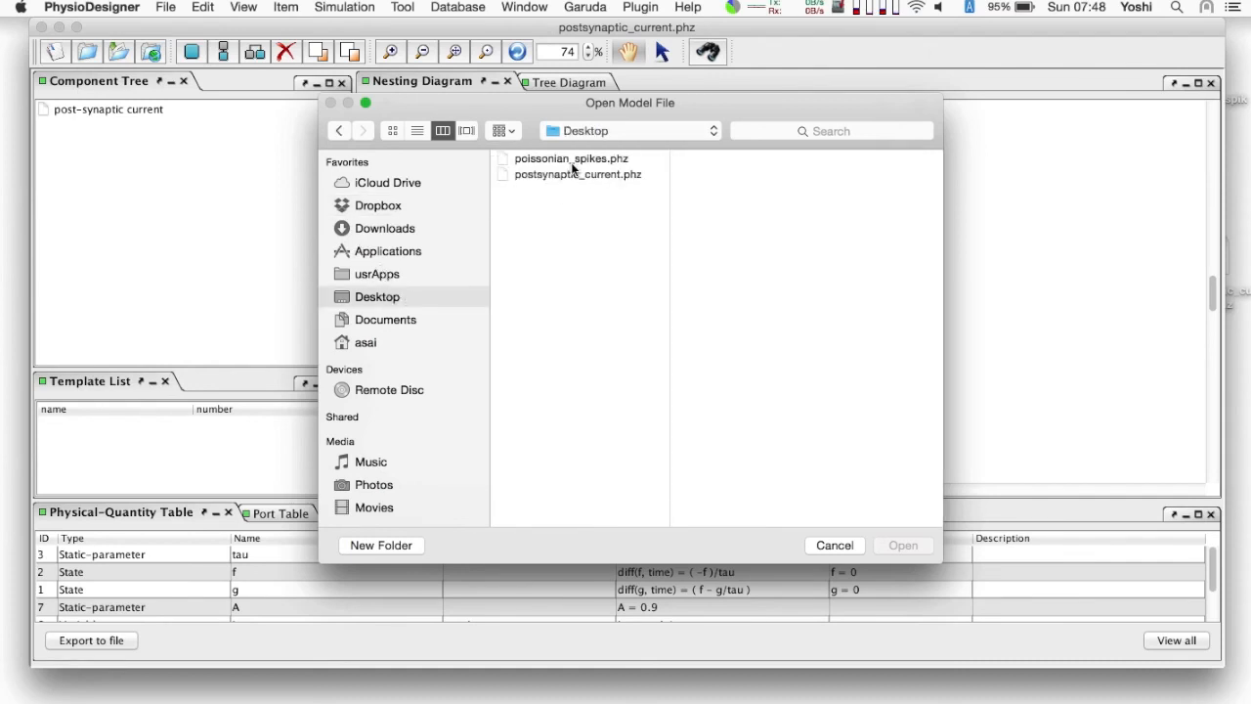
click(570, 158)
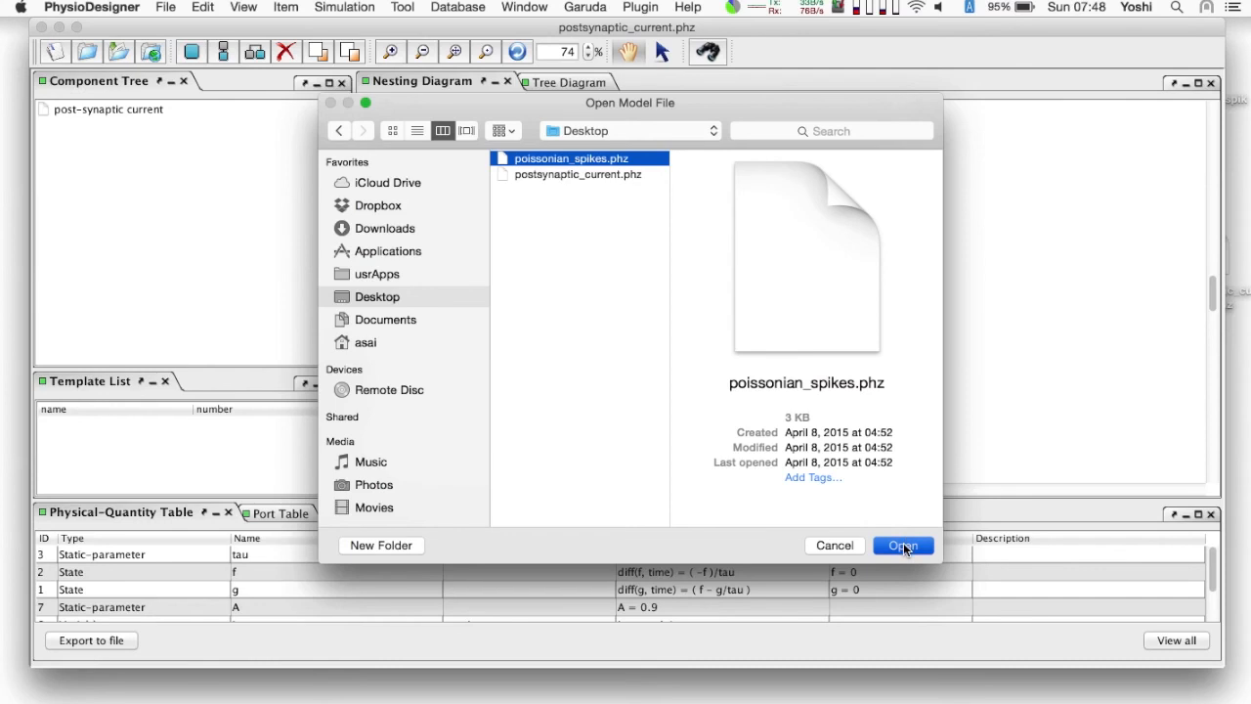
click(901, 545)
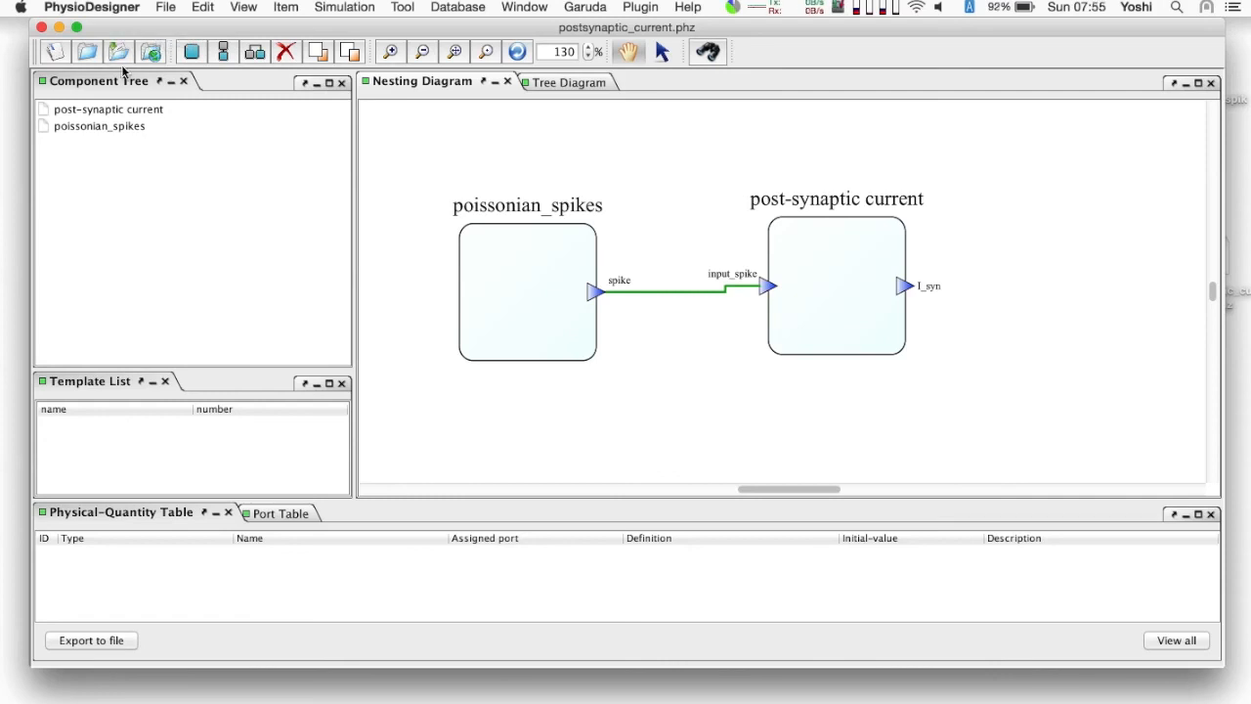
Step: Send the combined model to Flint via Simulation > Flint
click(344, 8)
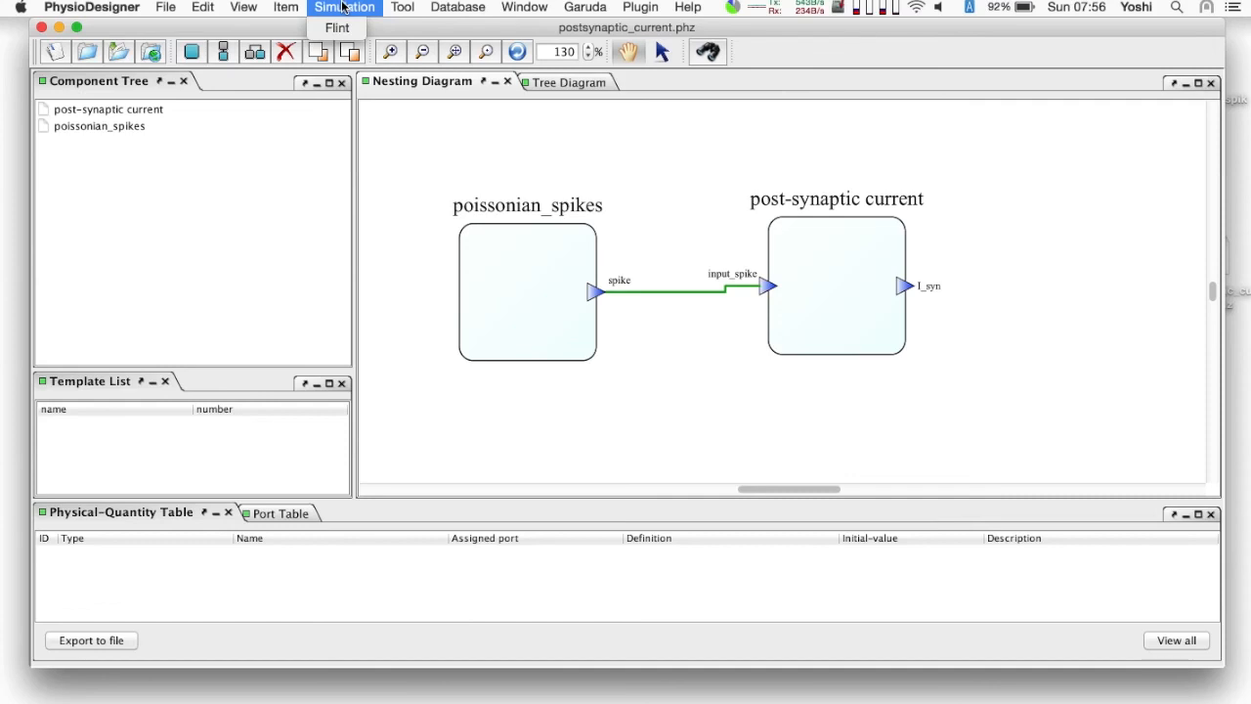
click(337, 27)
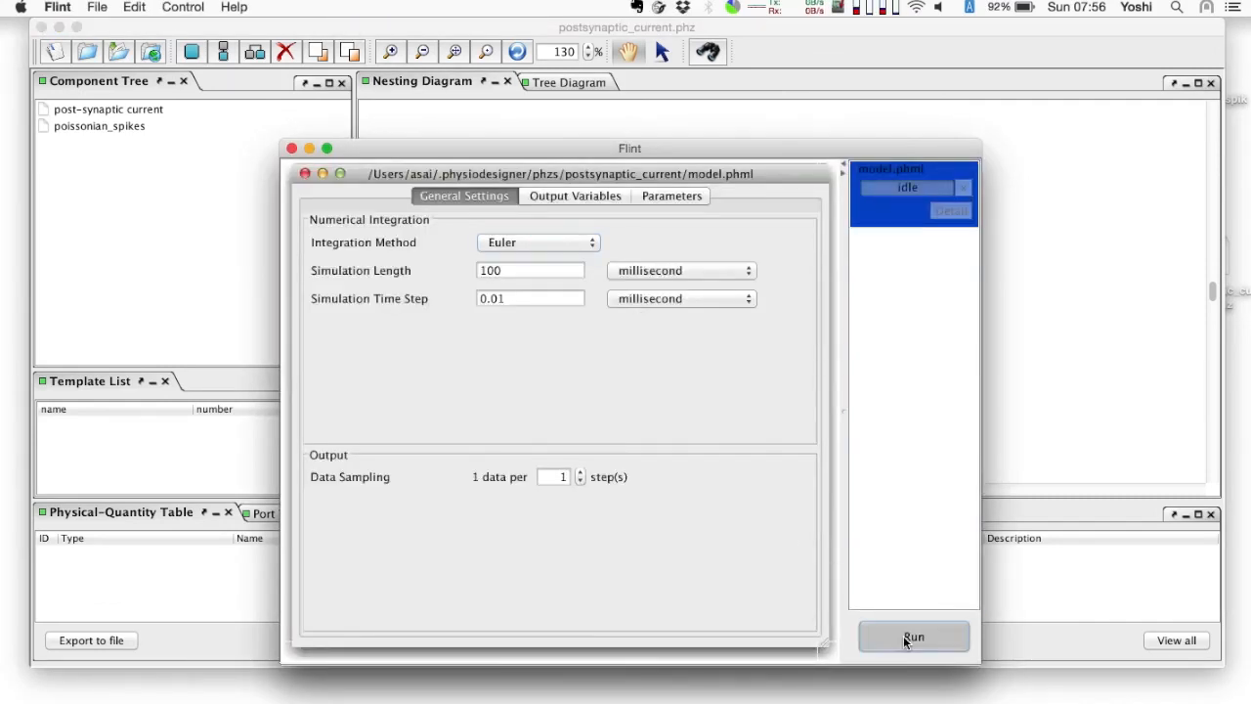
Step: Run the Flint simulation and plot I_syn with the spike train against time
click(913, 638)
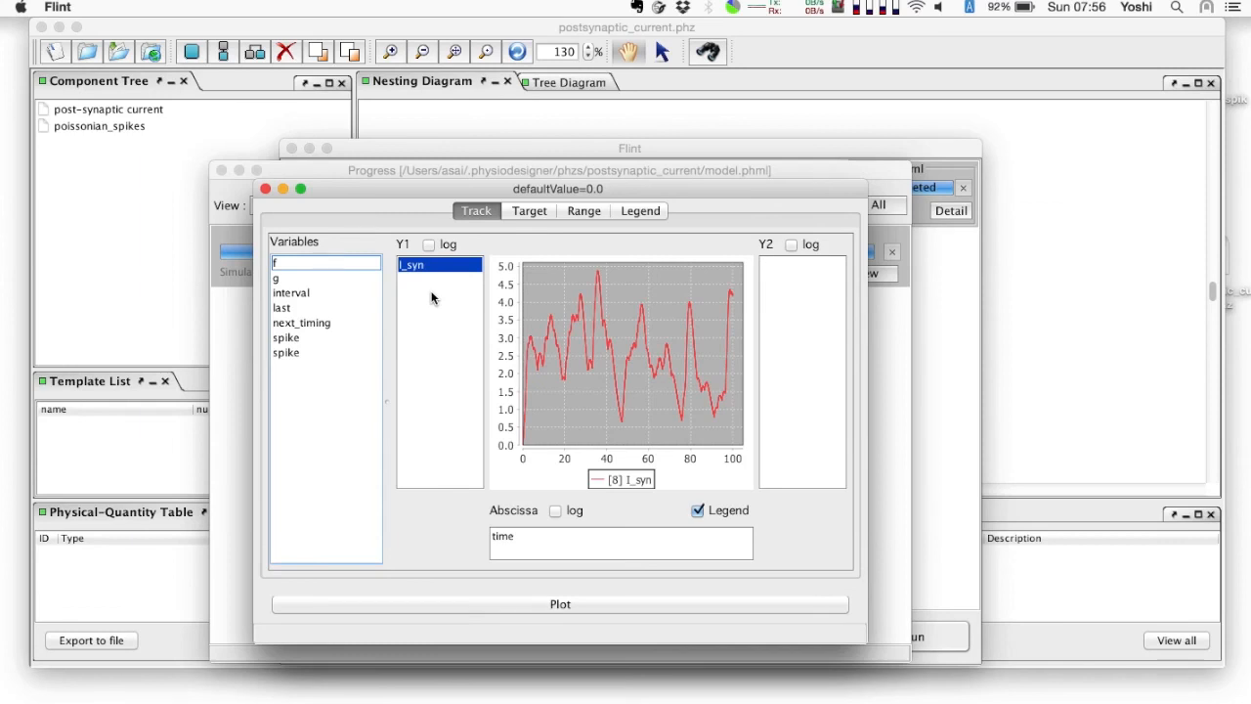
mouse_move(358, 332)
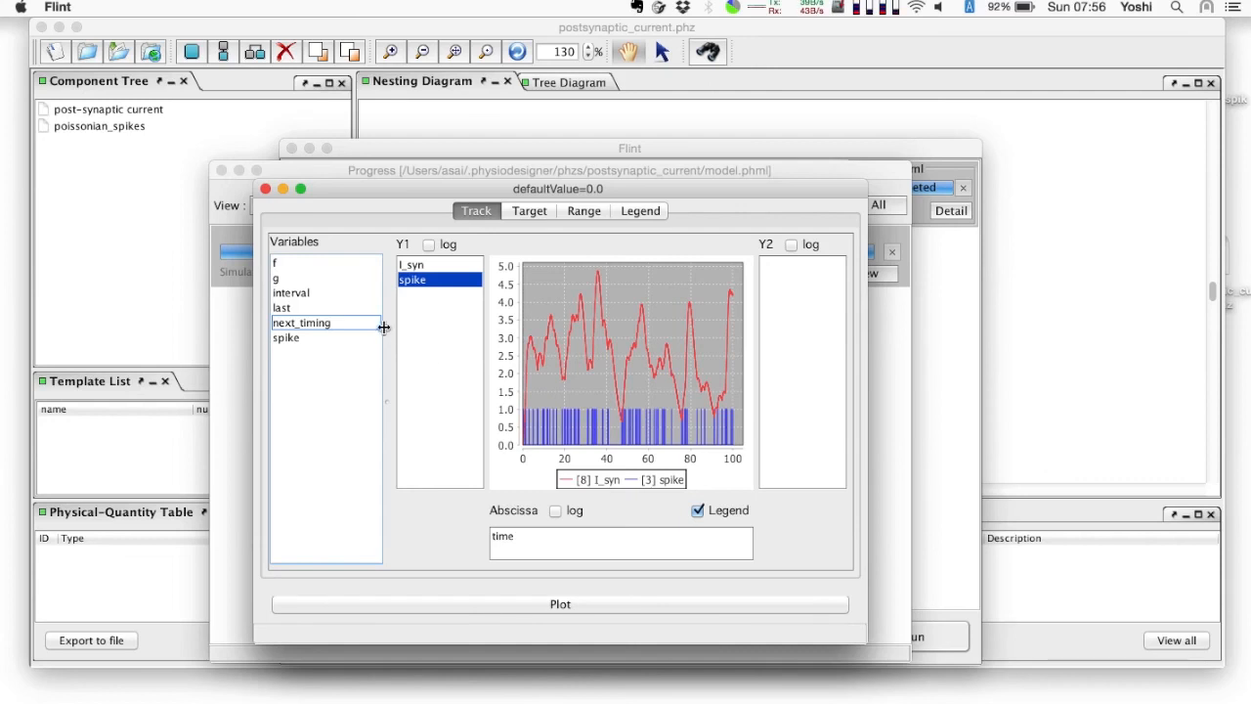
click(276, 262)
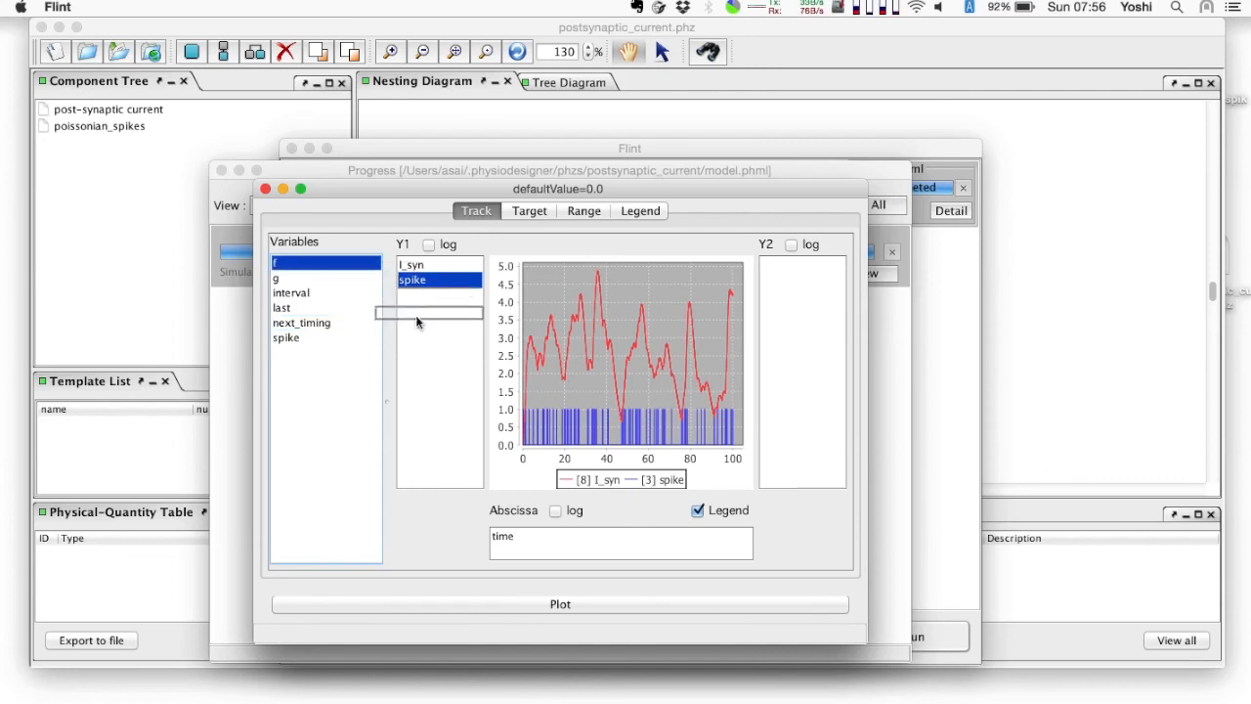